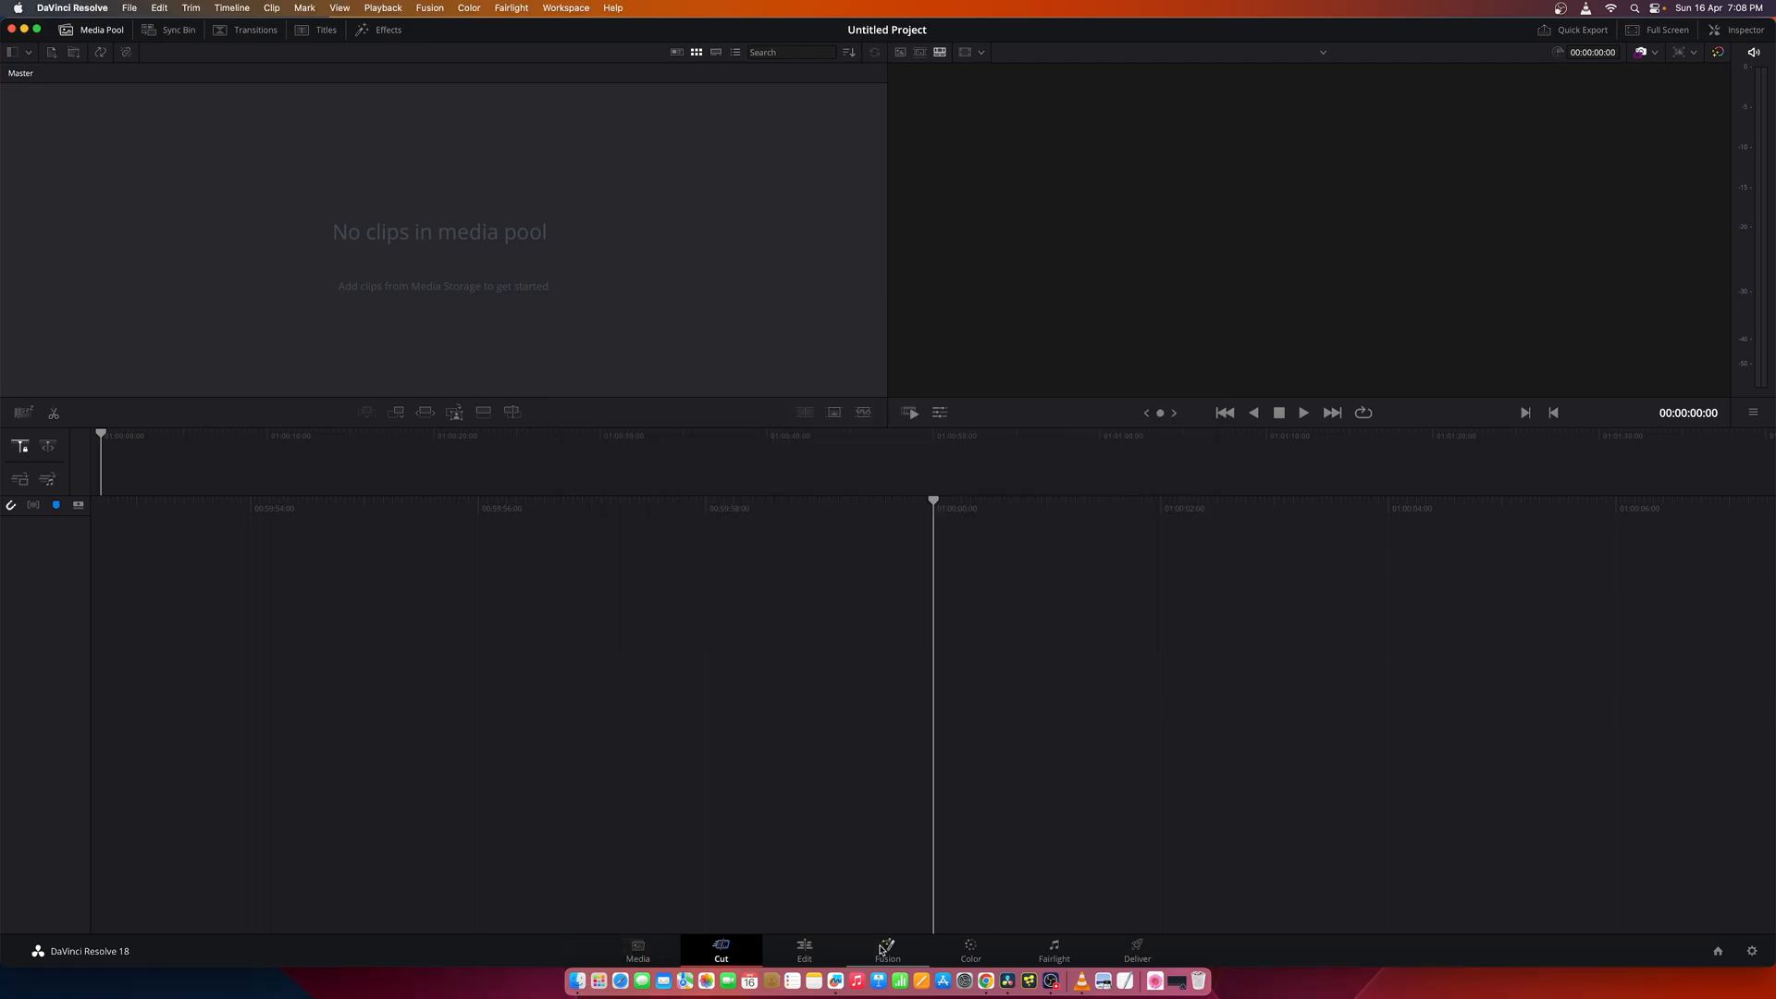
Bring the film clip into the Fusion node tree, accepting the frame-rate change, with MediaOut1 moved right.
left_click(887, 950)
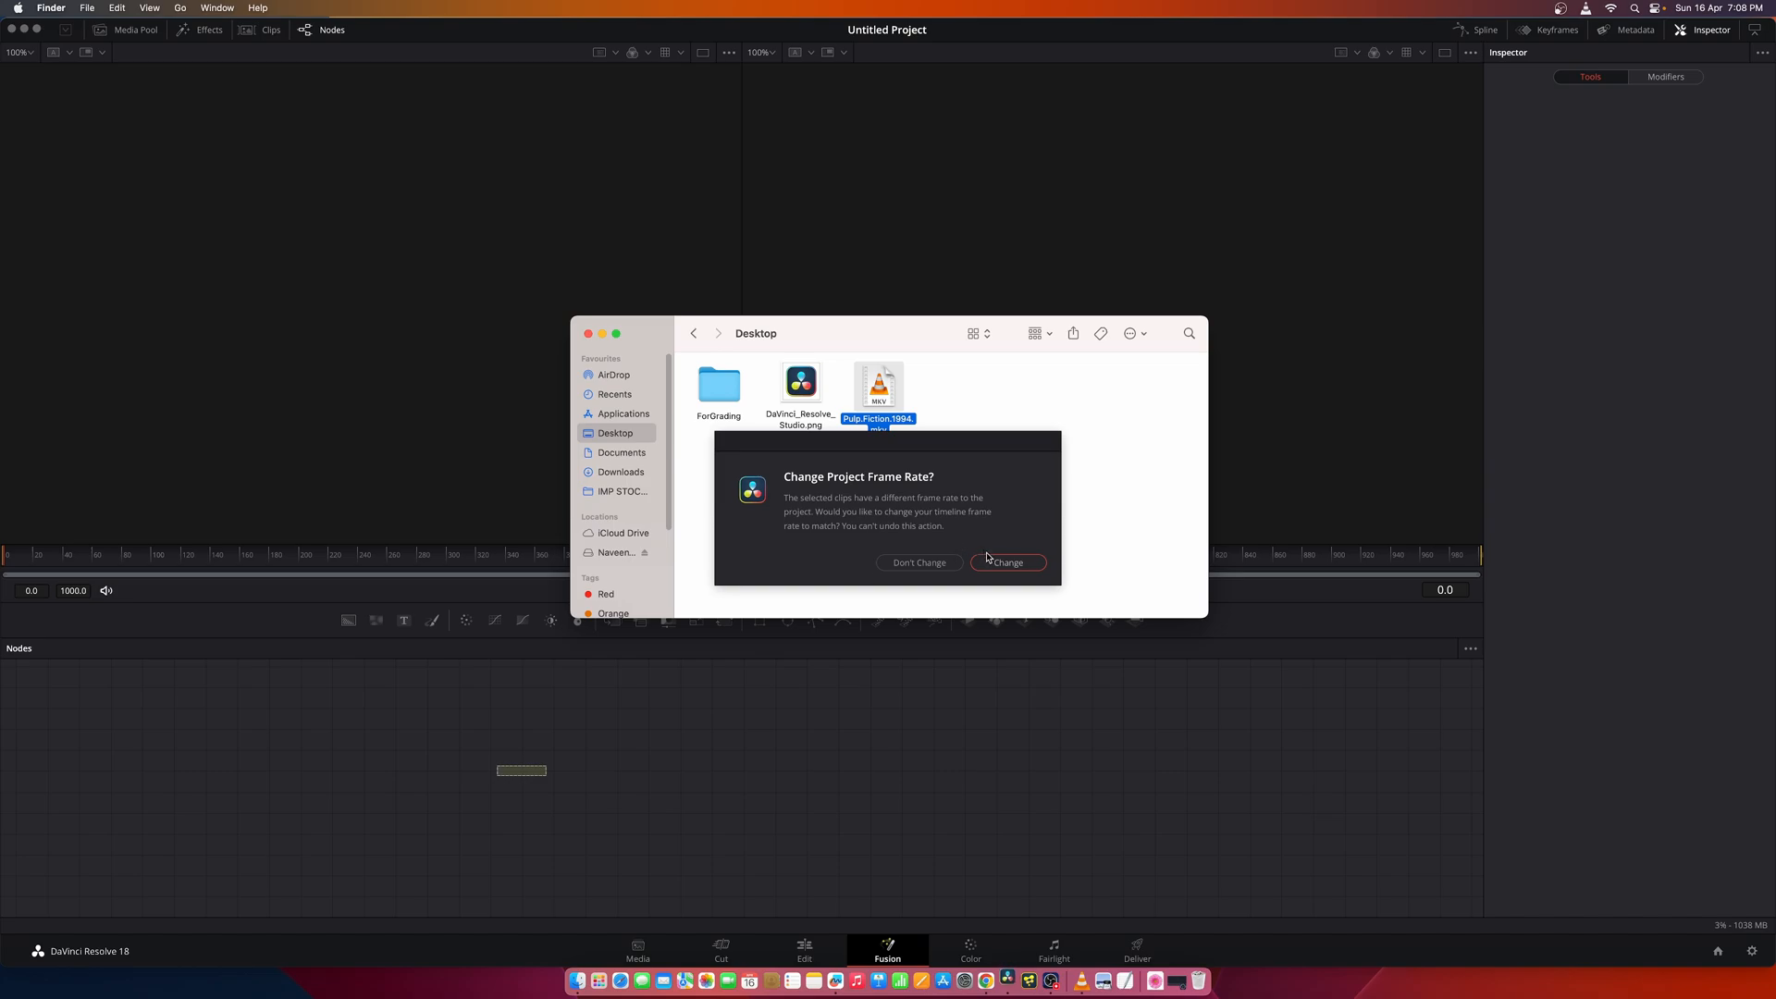
left_click(1007, 562)
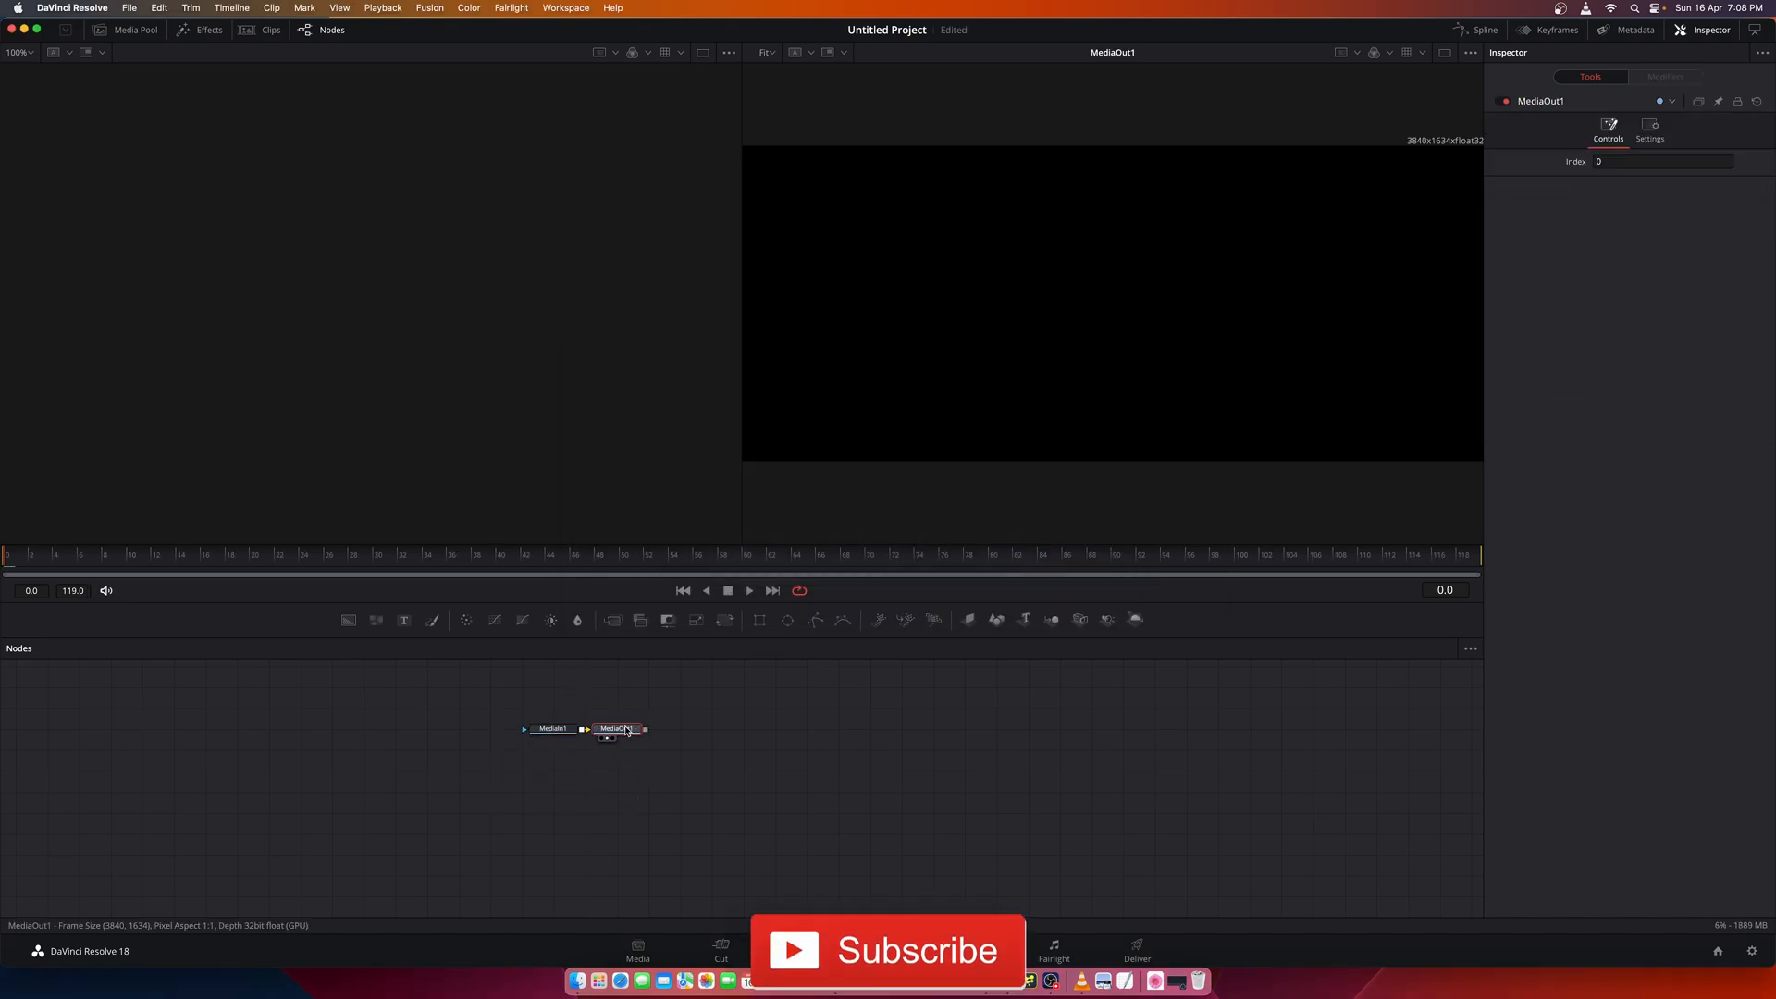
left_click_drag(617, 728, 933, 728)
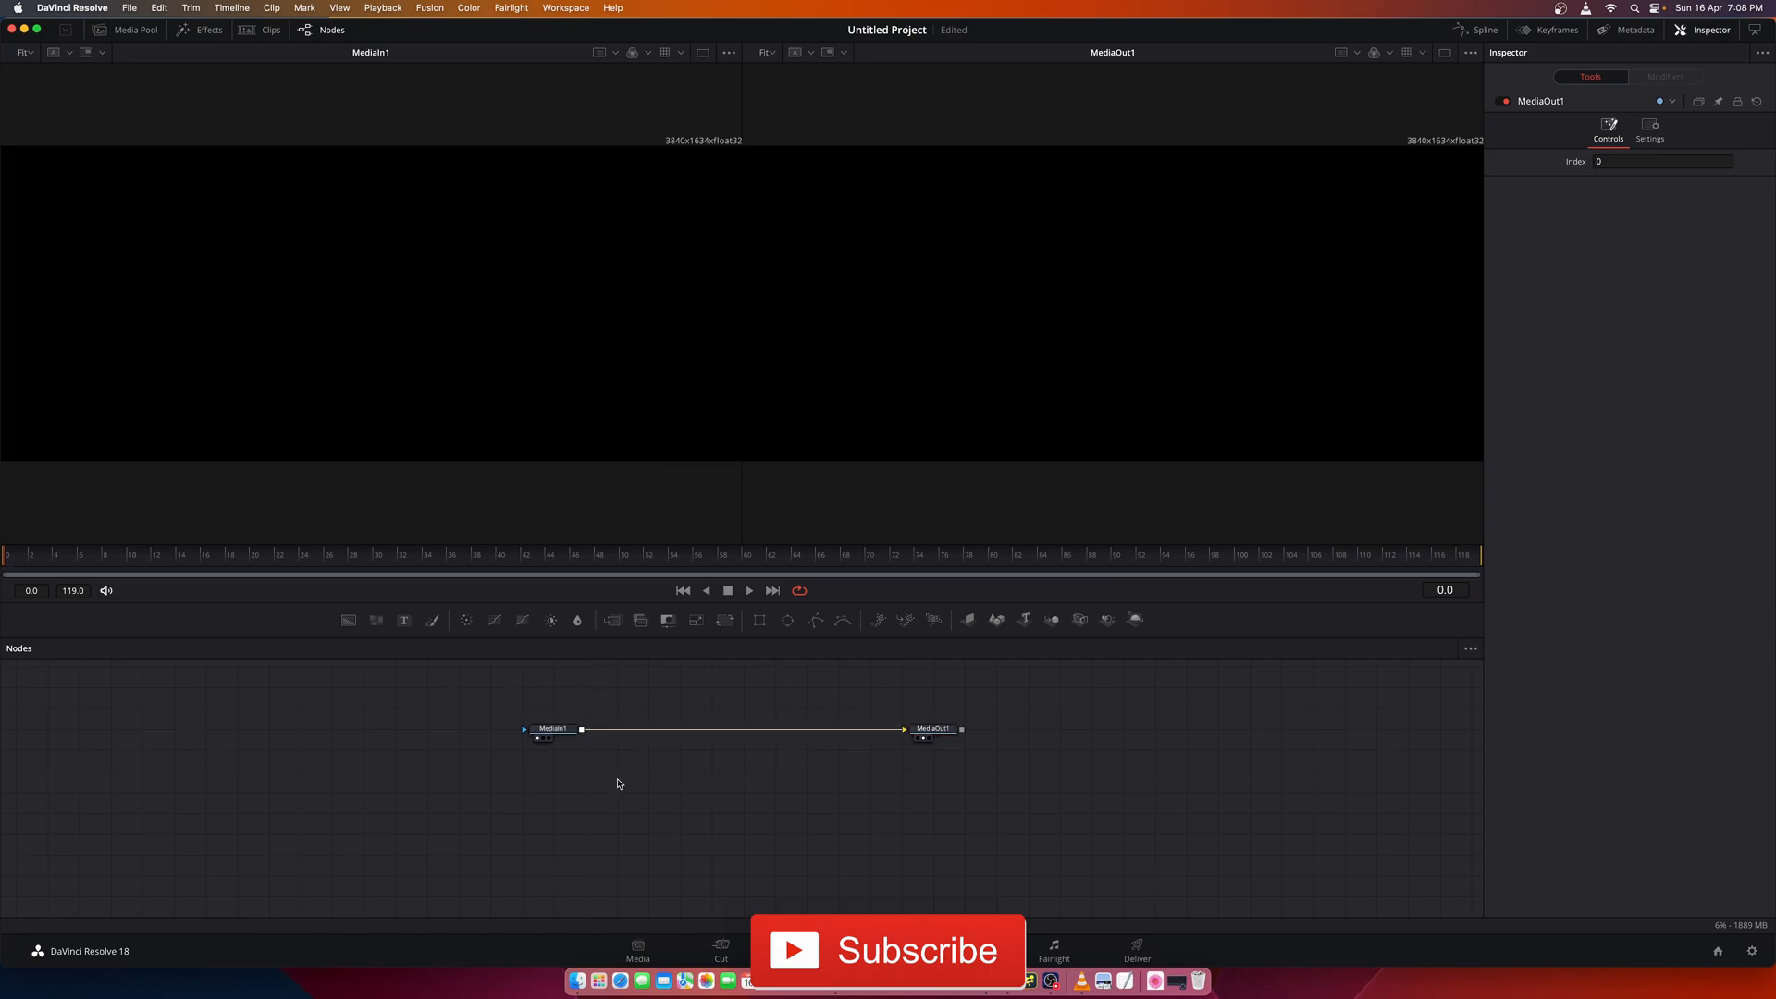
Trim MediaIn1's start to a later frame so a different shot shows.
left_click(552, 729)
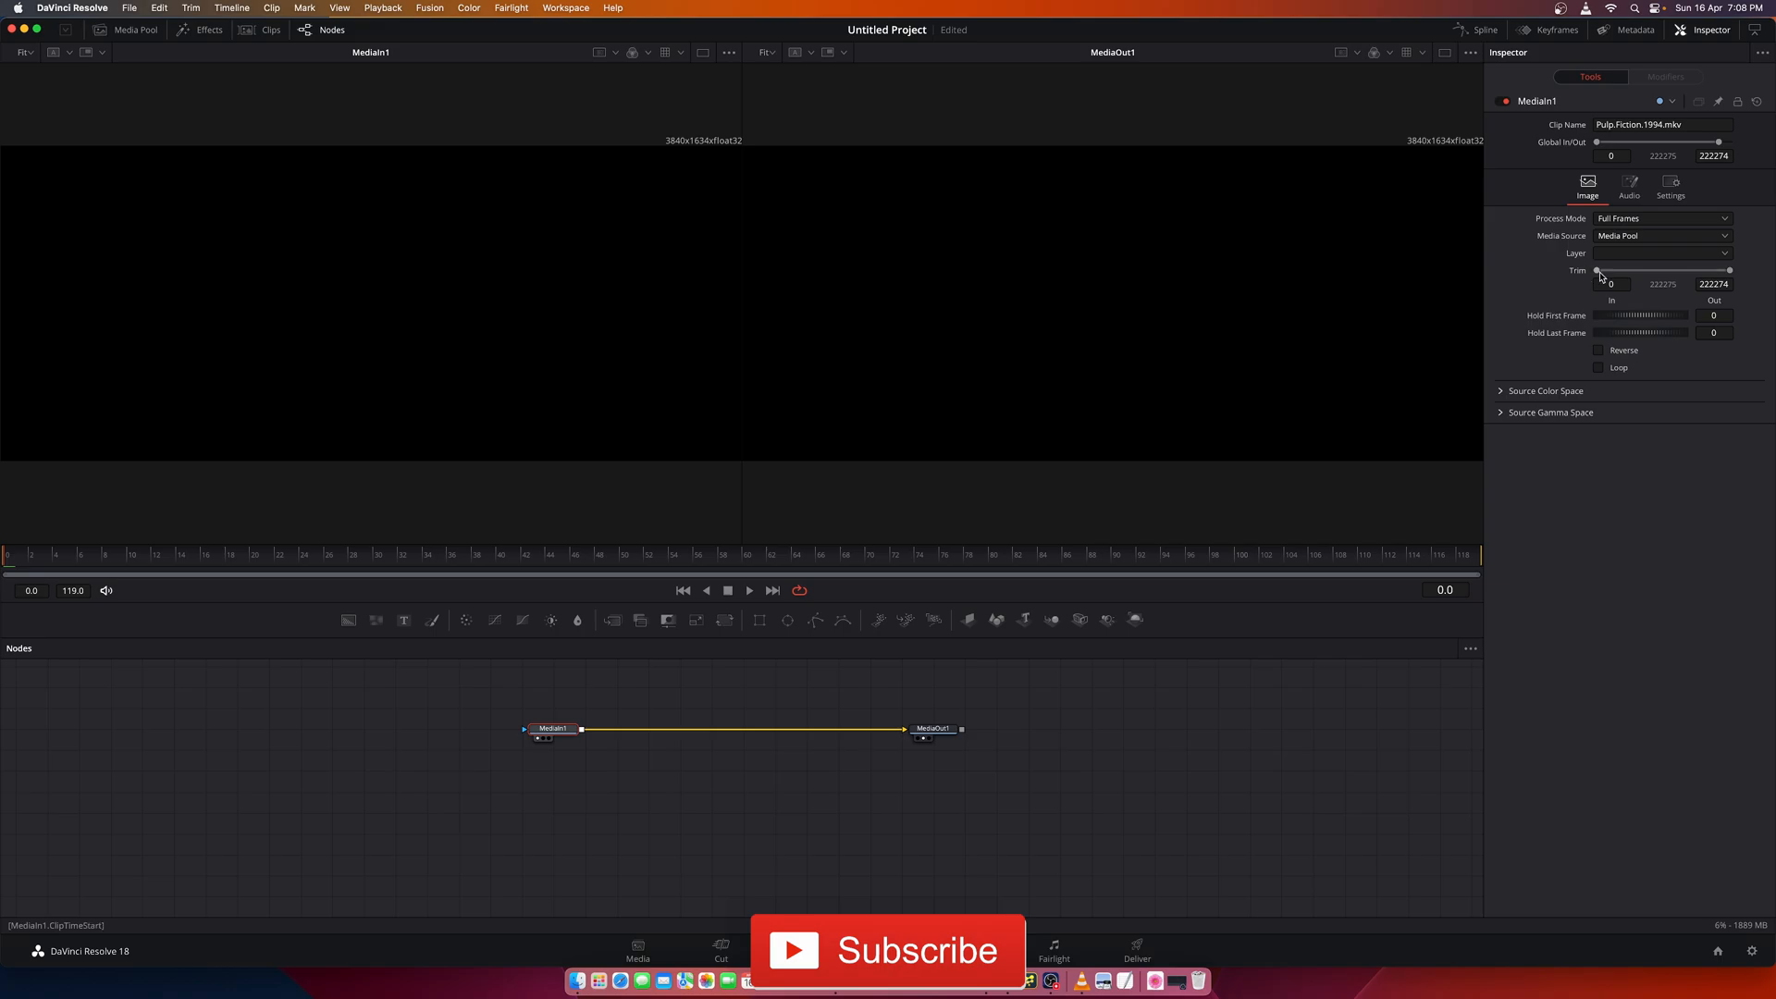
left_click_drag(1598, 271, 1626, 271)
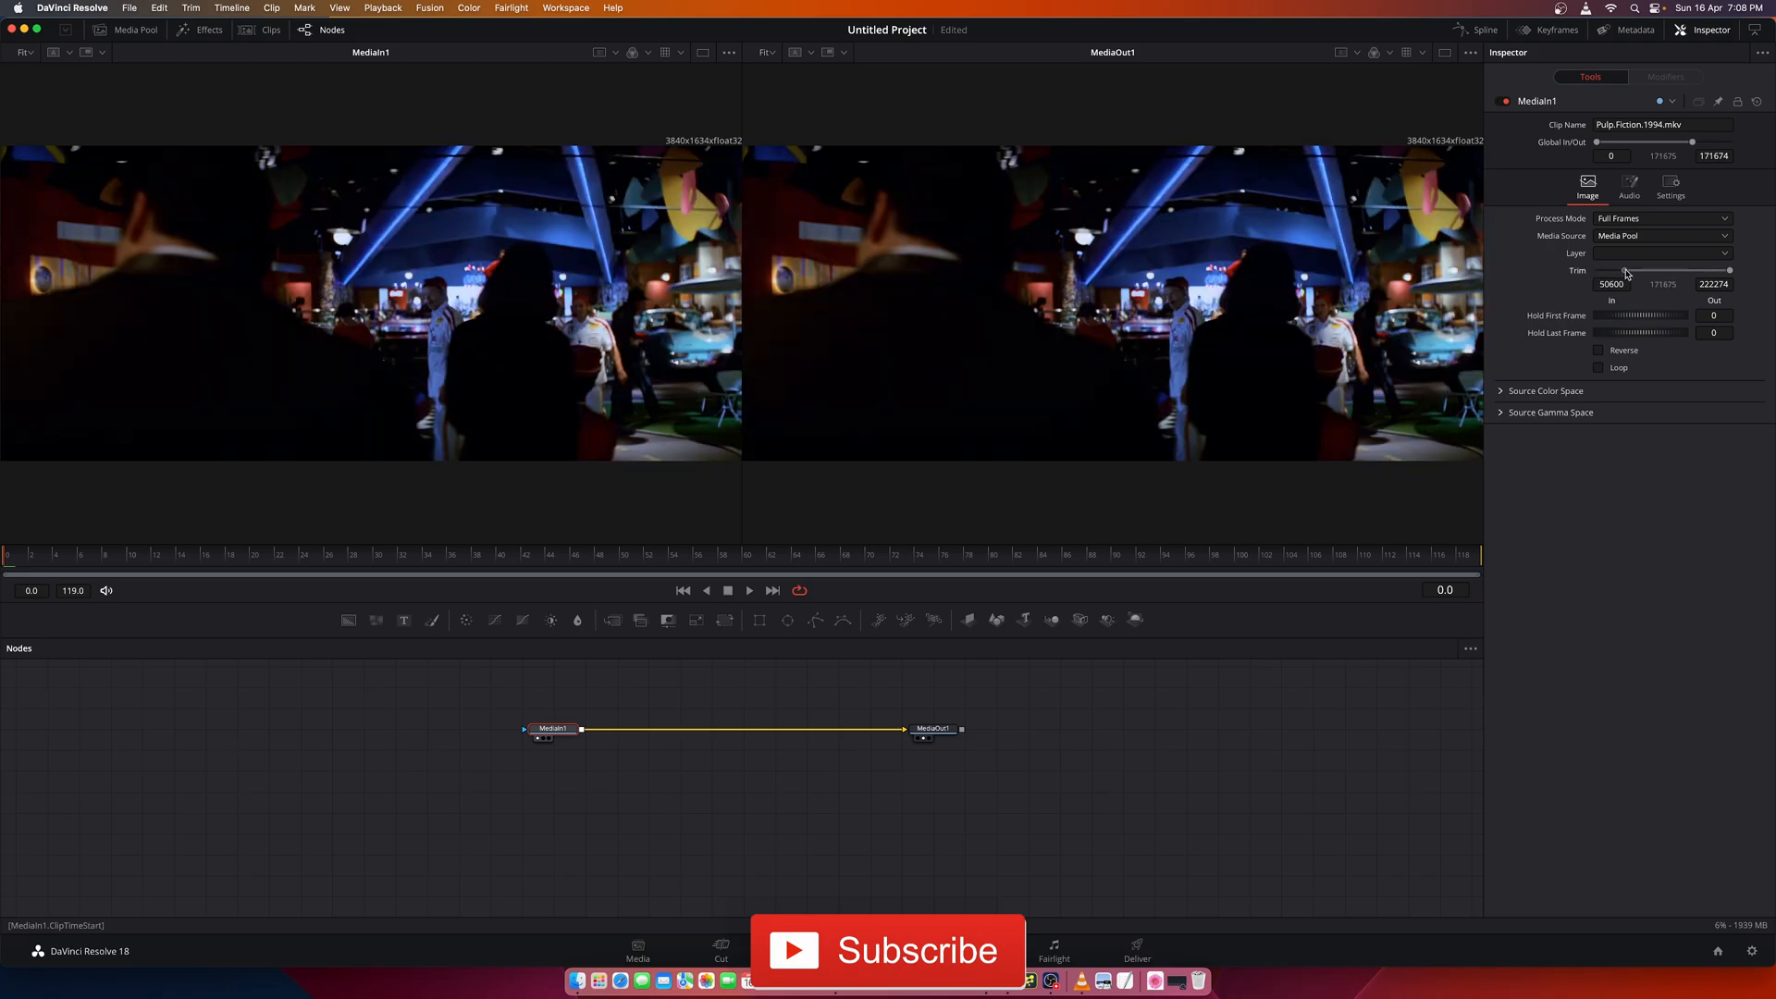
left_click_drag(1643, 283, 1628, 283)
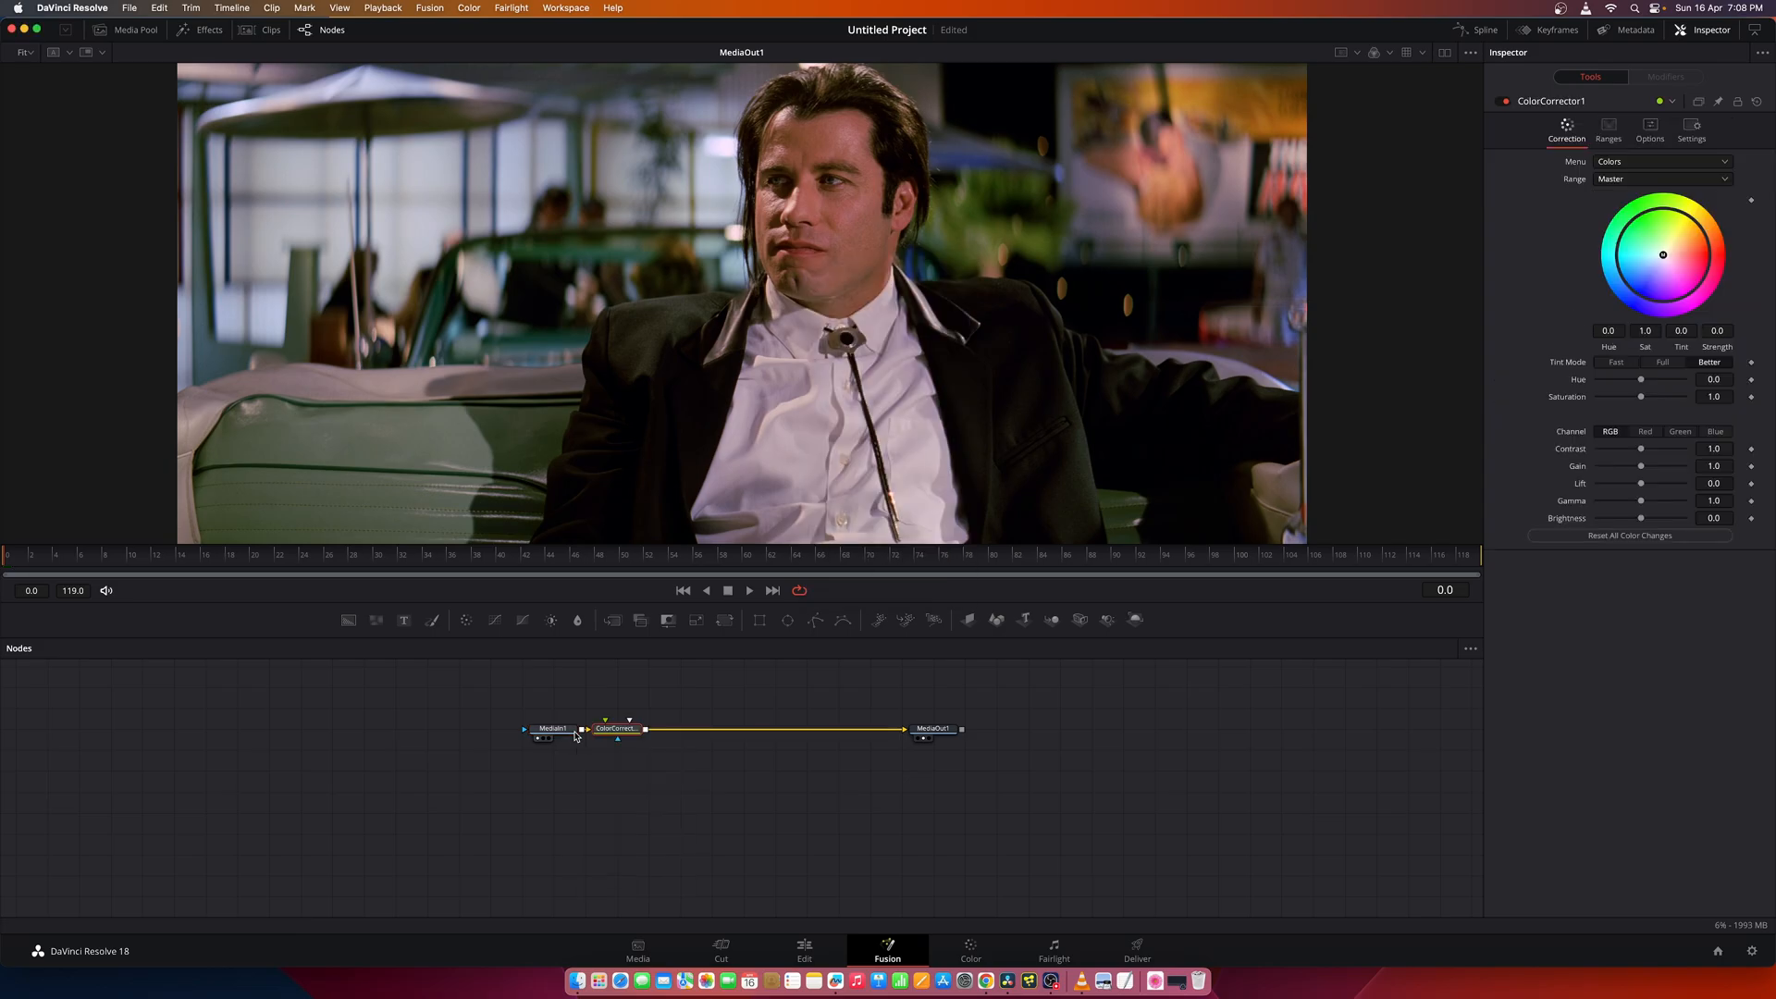
In the Color Corrector set Saturation 0, Contrast about 0.59 and Gain about 1.13.
left_click_drag(615, 728, 645, 730)
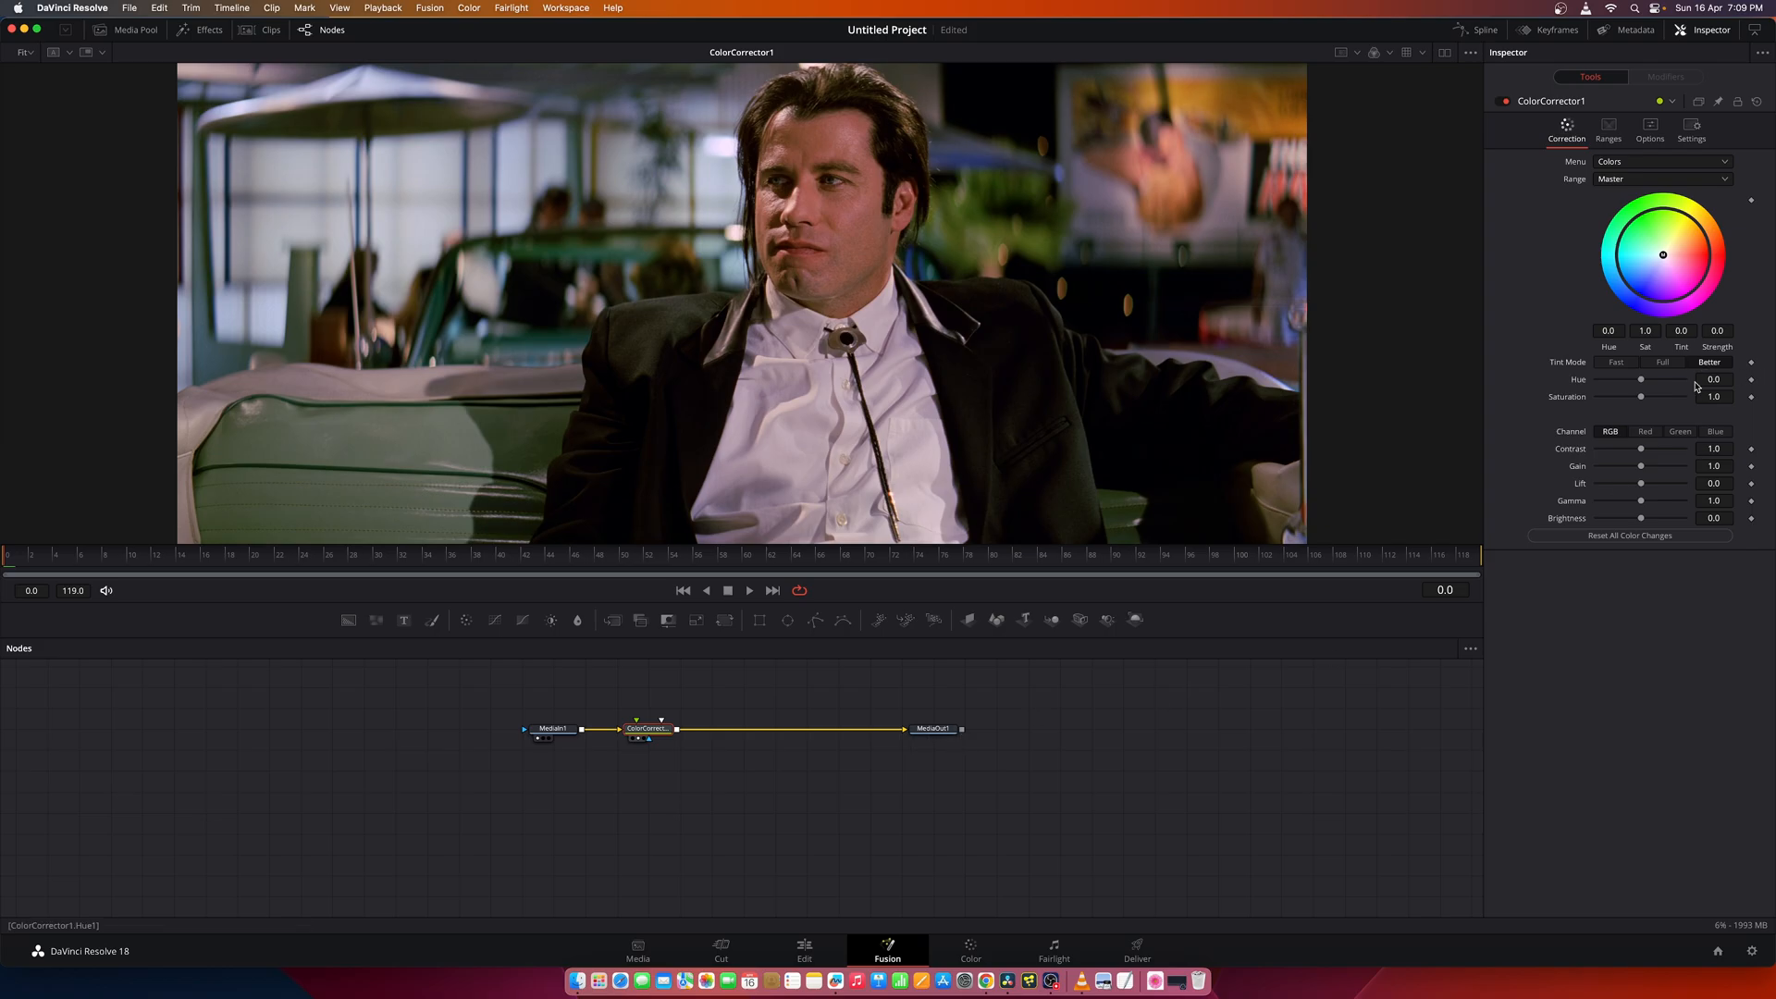
left_click_drag(1640, 397, 1598, 397)
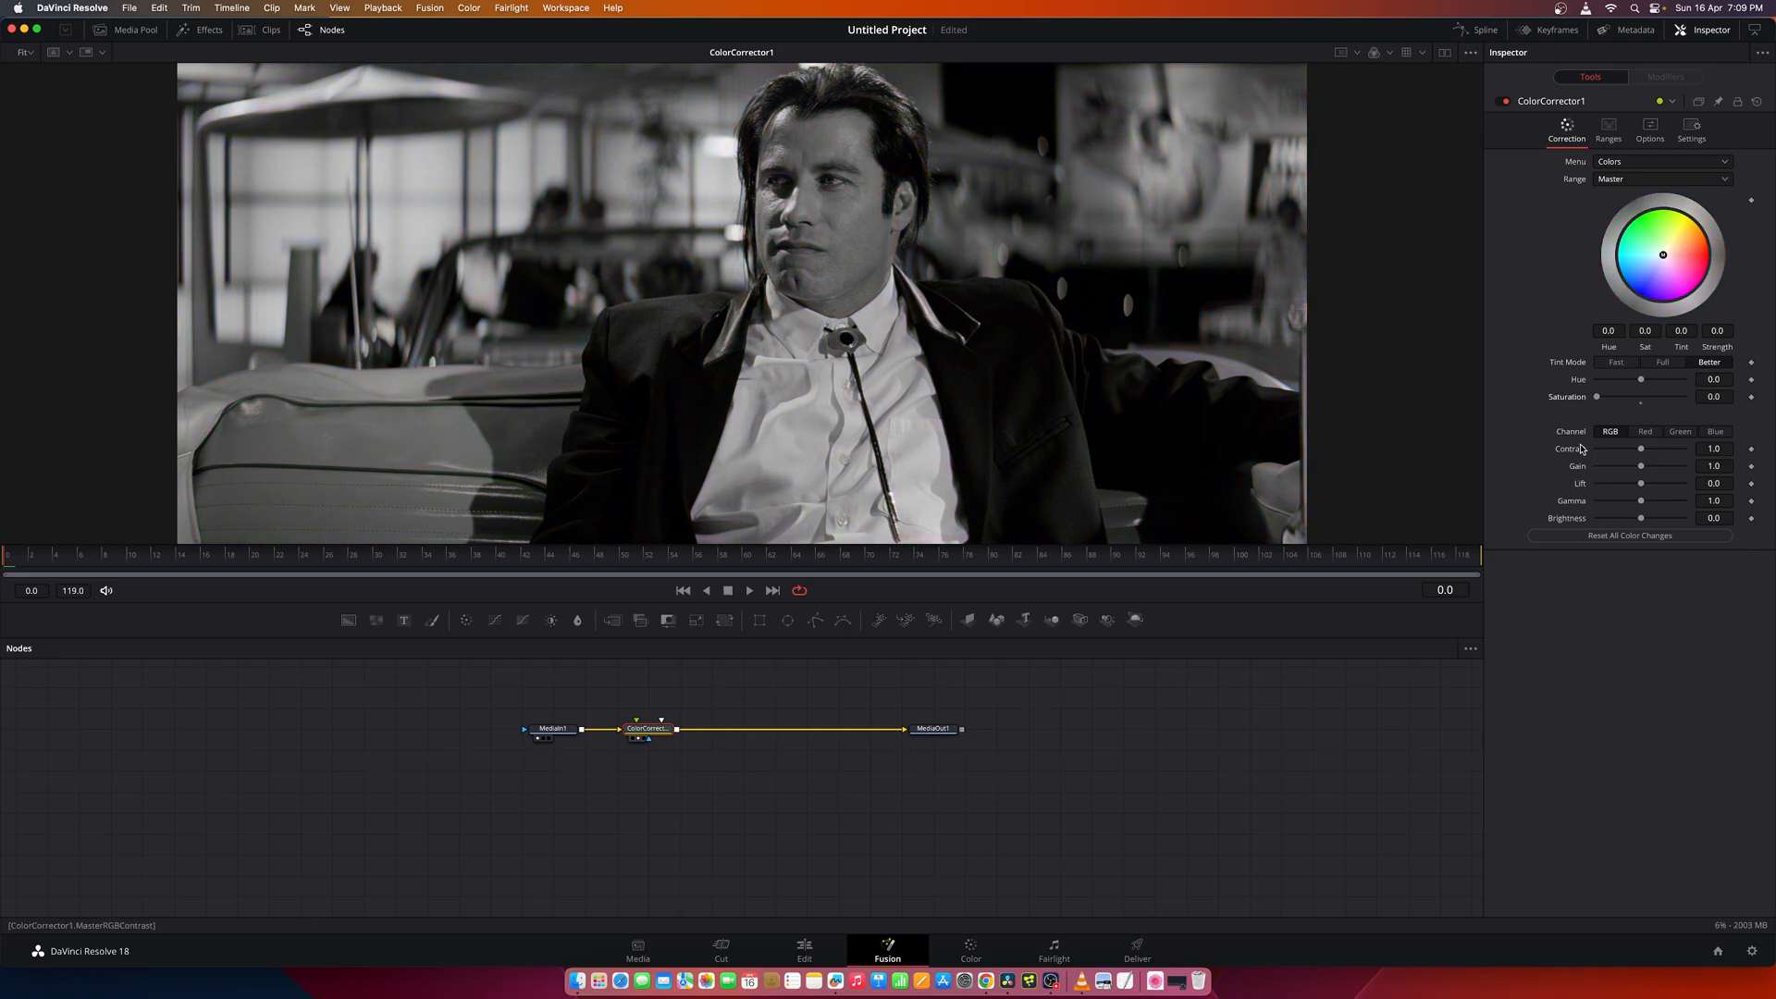
left_click_drag(1649, 449, 1629, 449)
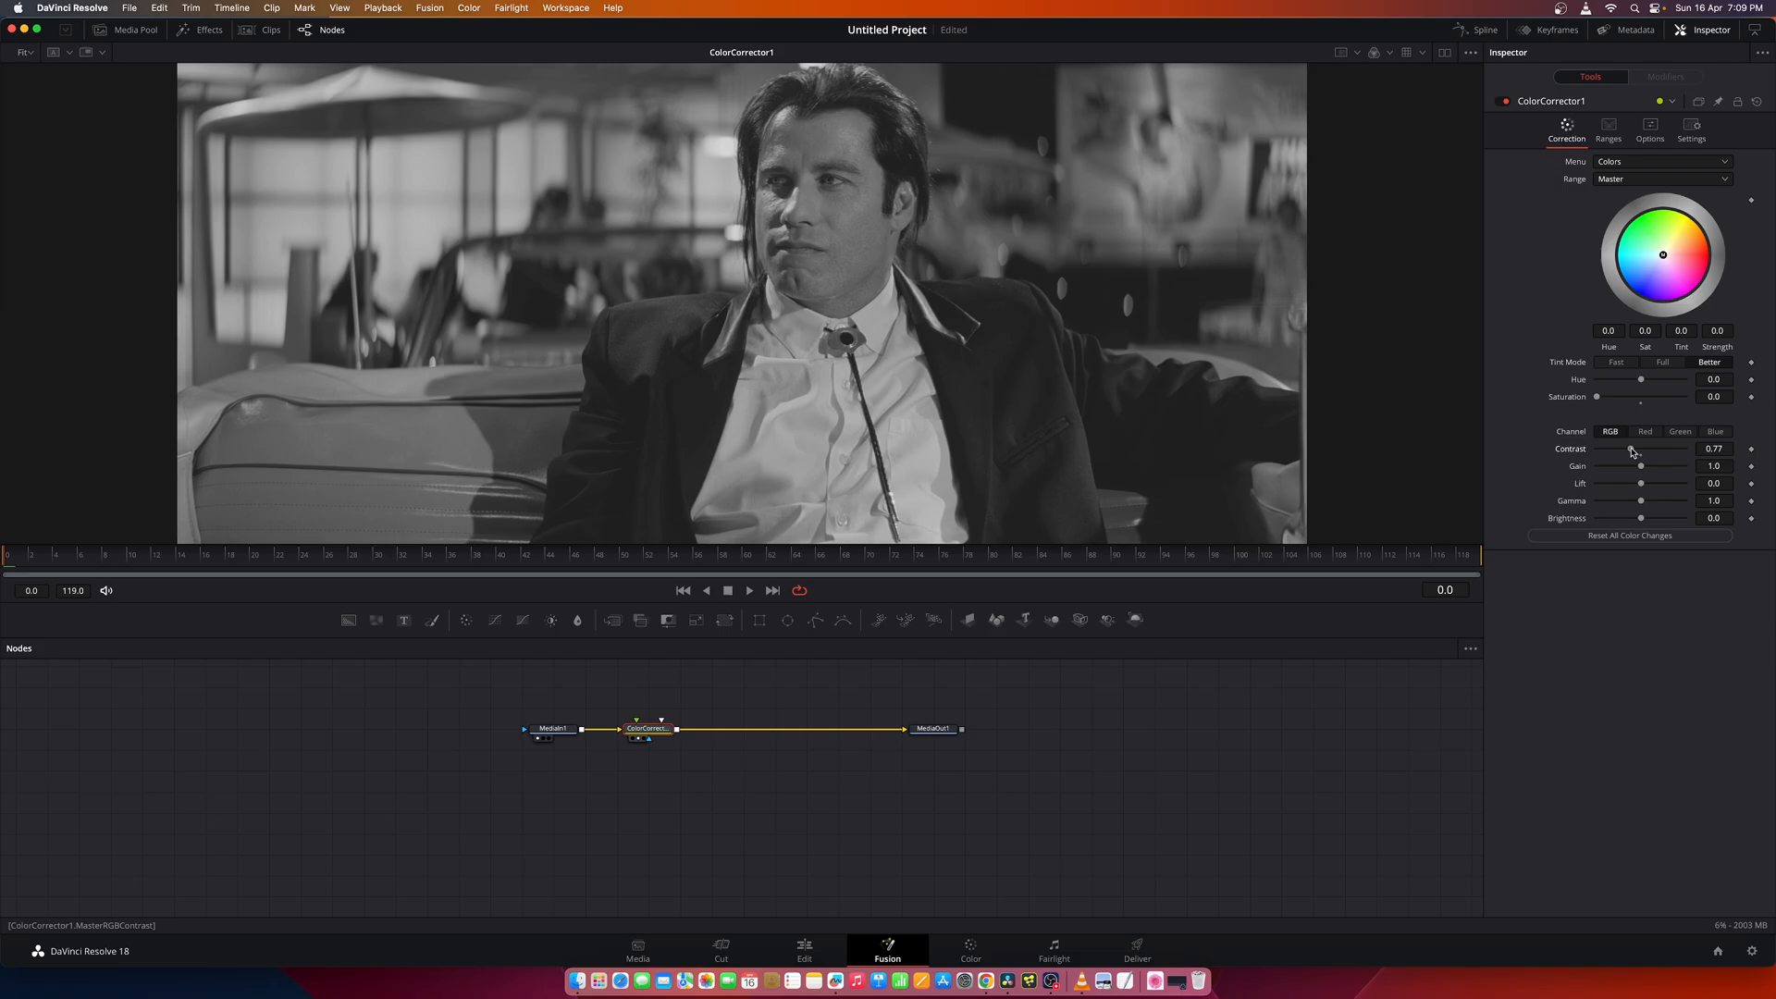
left_click_drag(1636, 449, 1620, 448)
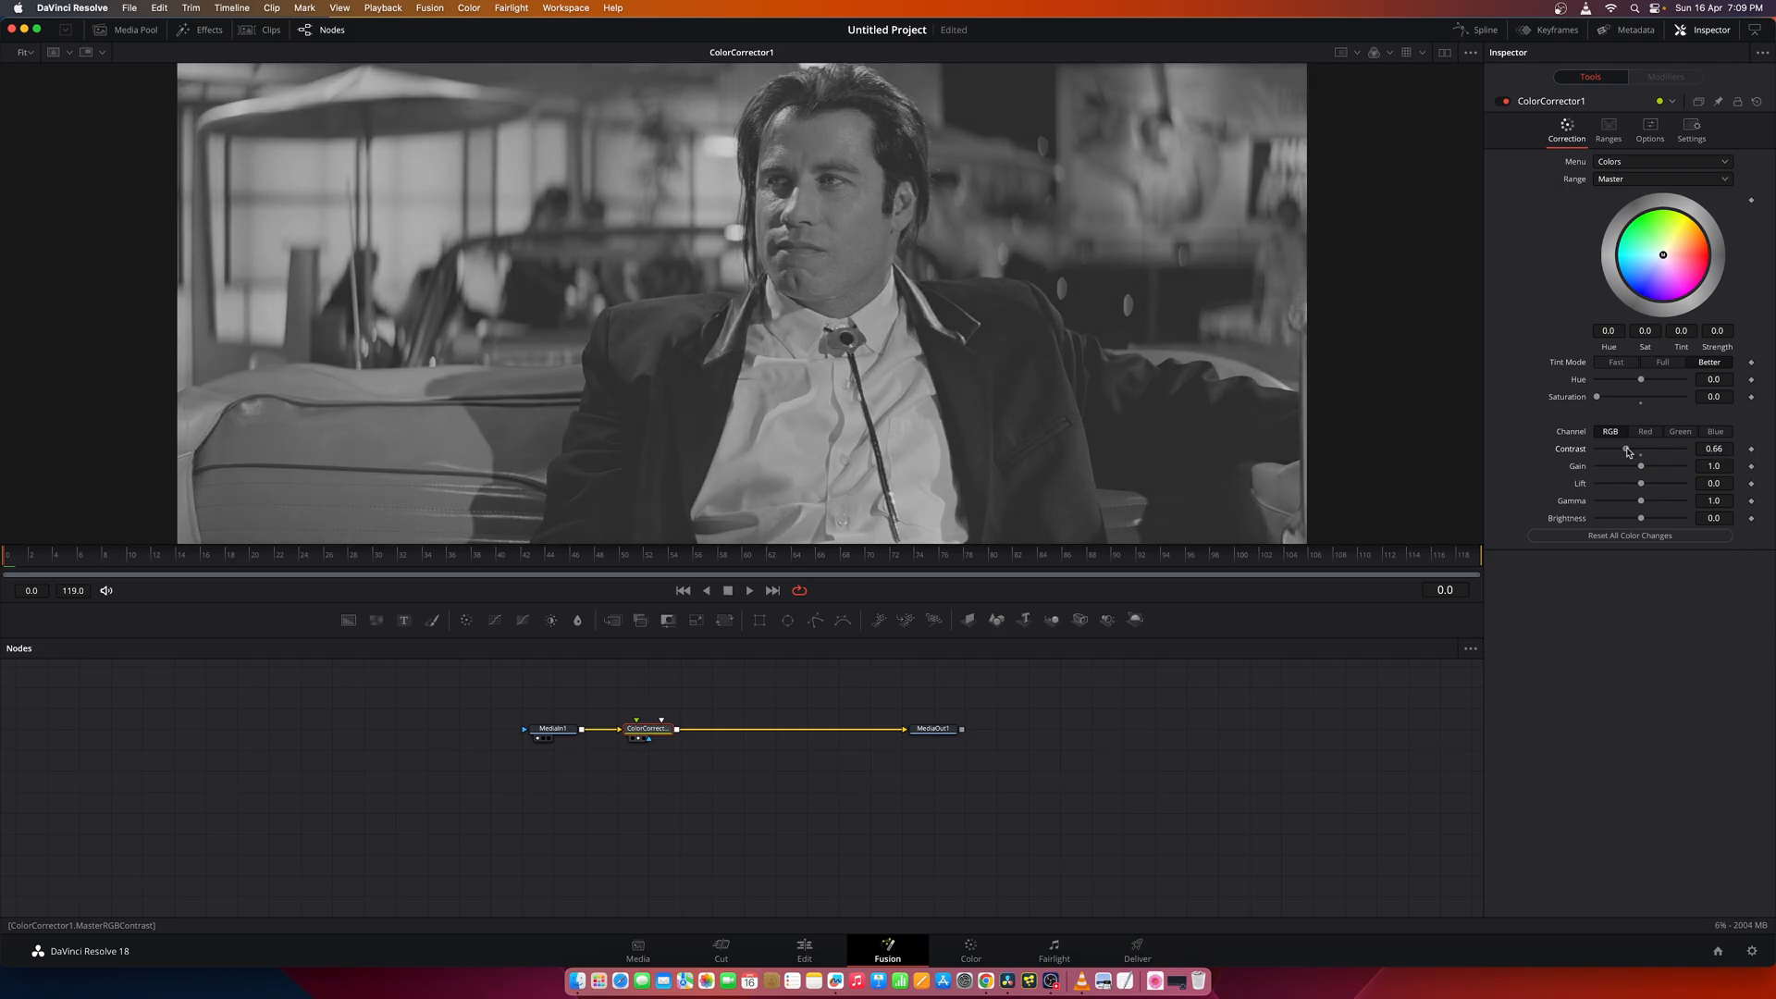
left_click_drag(1631, 449, 1622, 449)
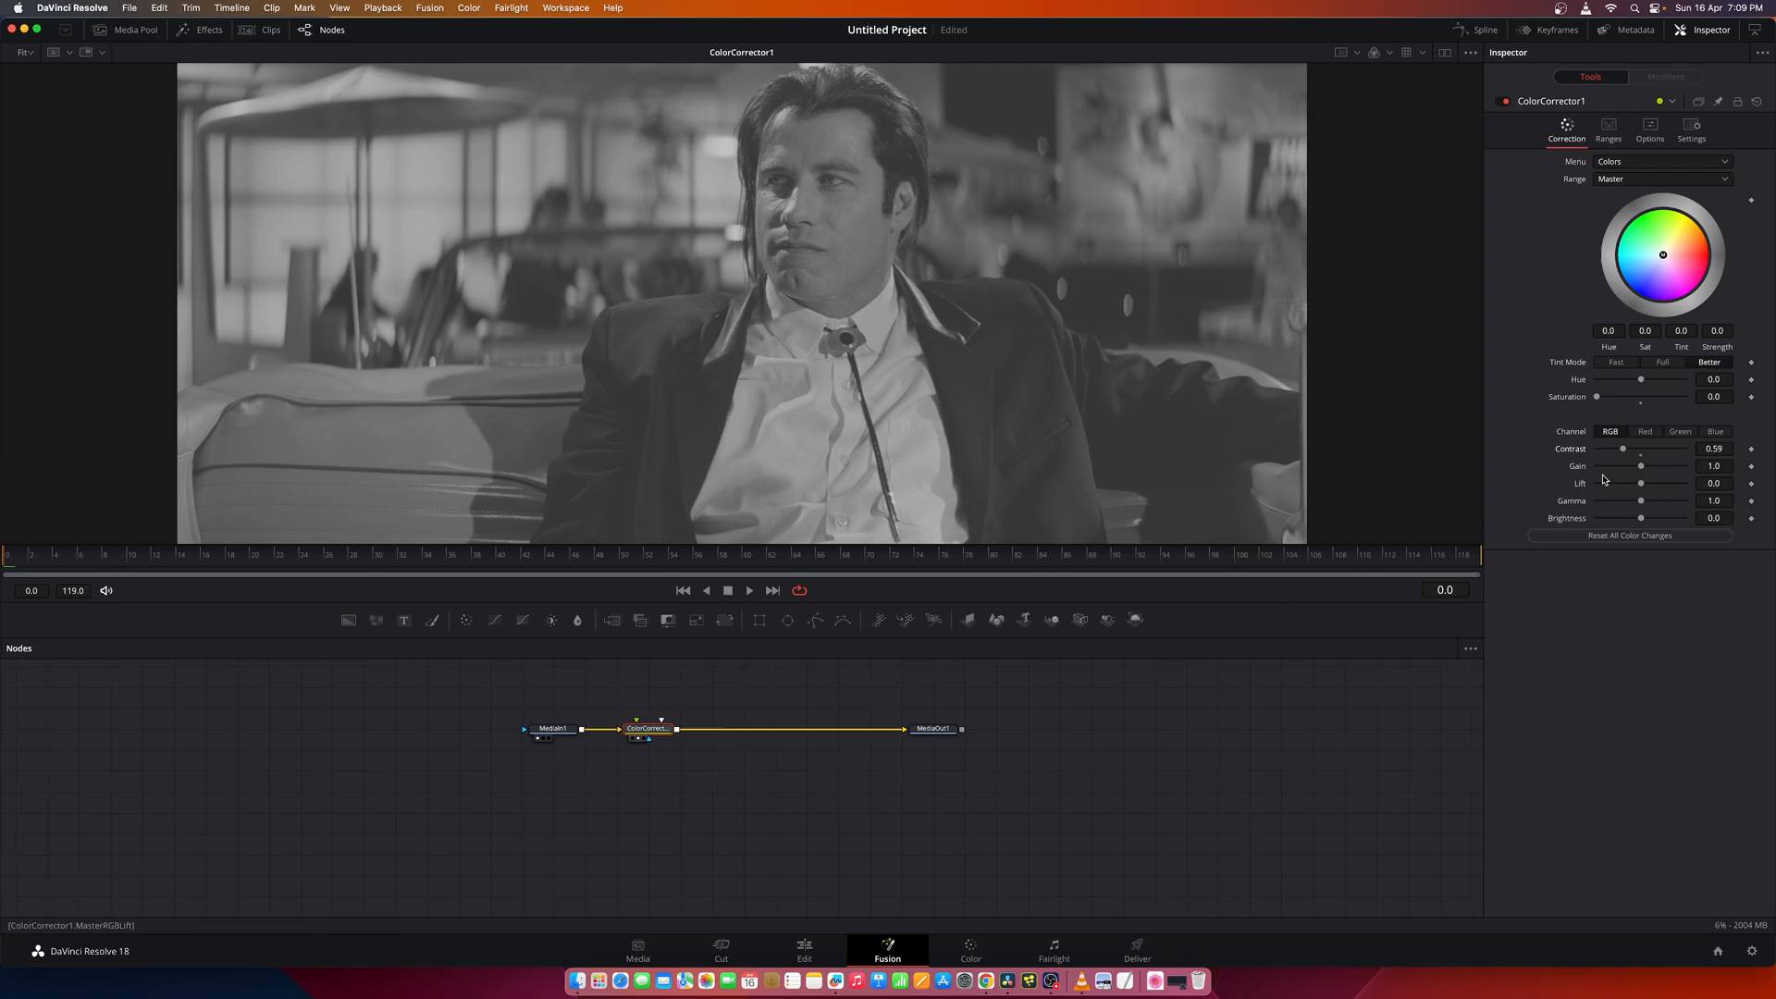
left_click_drag(1640, 465, 1643, 465)
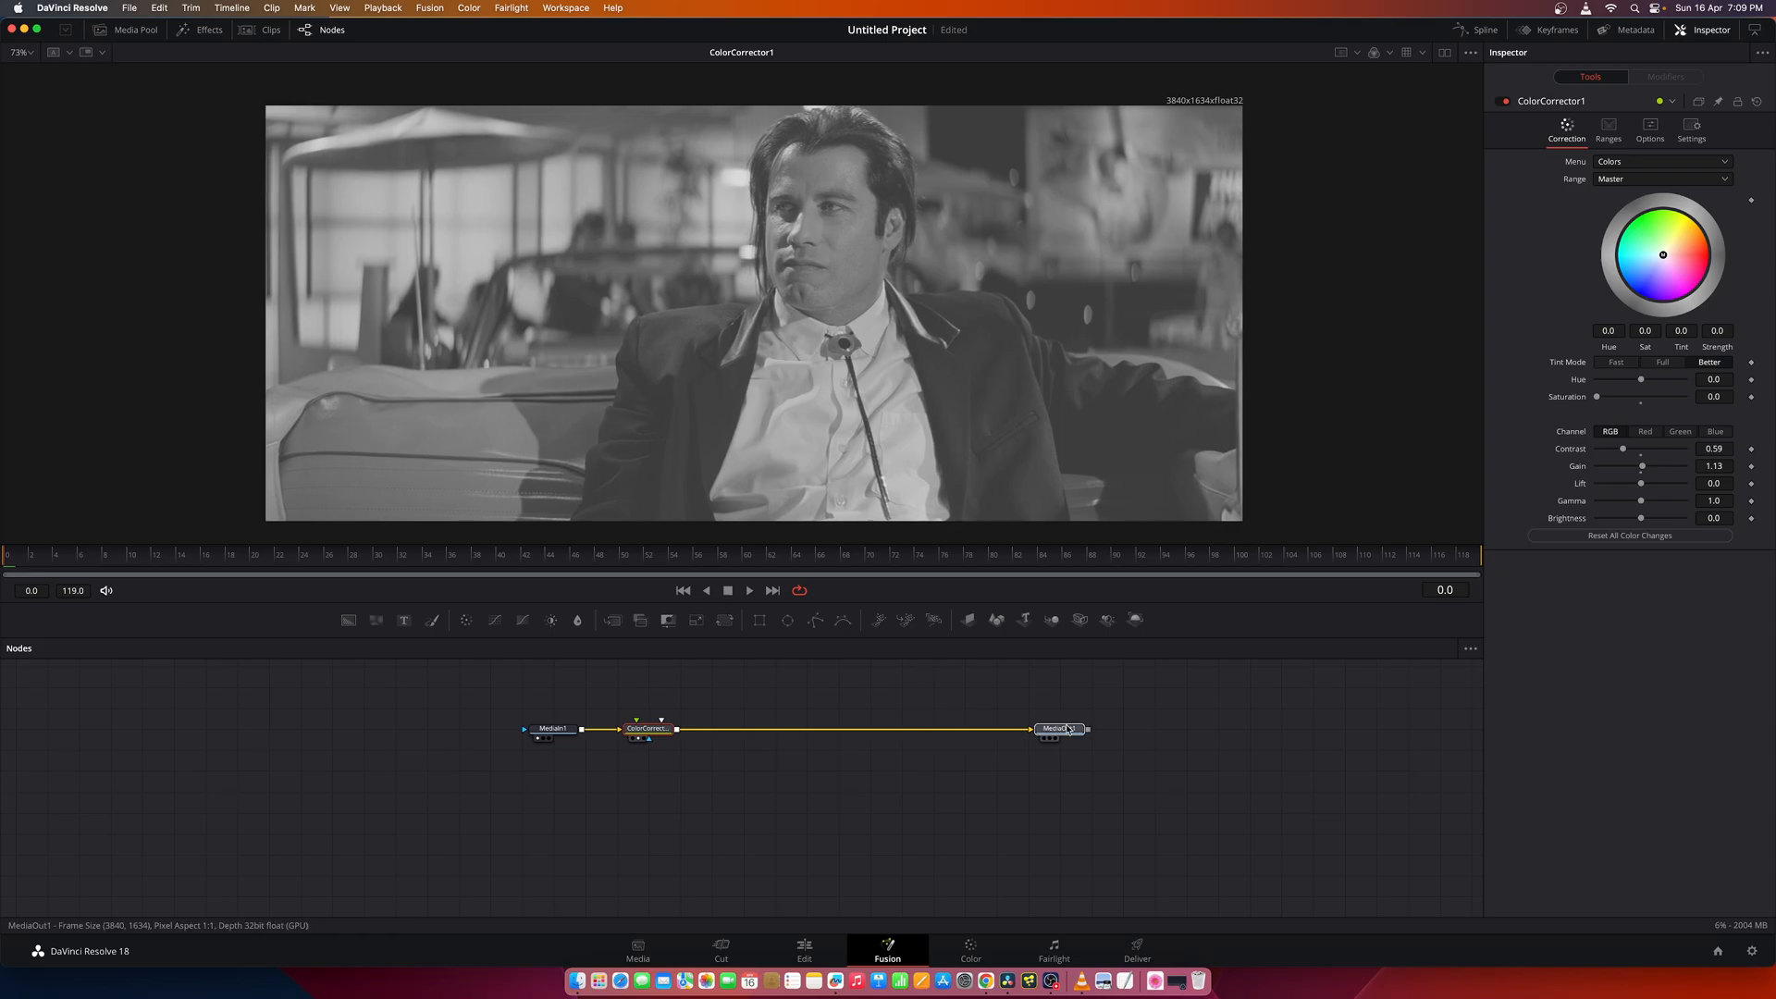
left_click(646, 728)
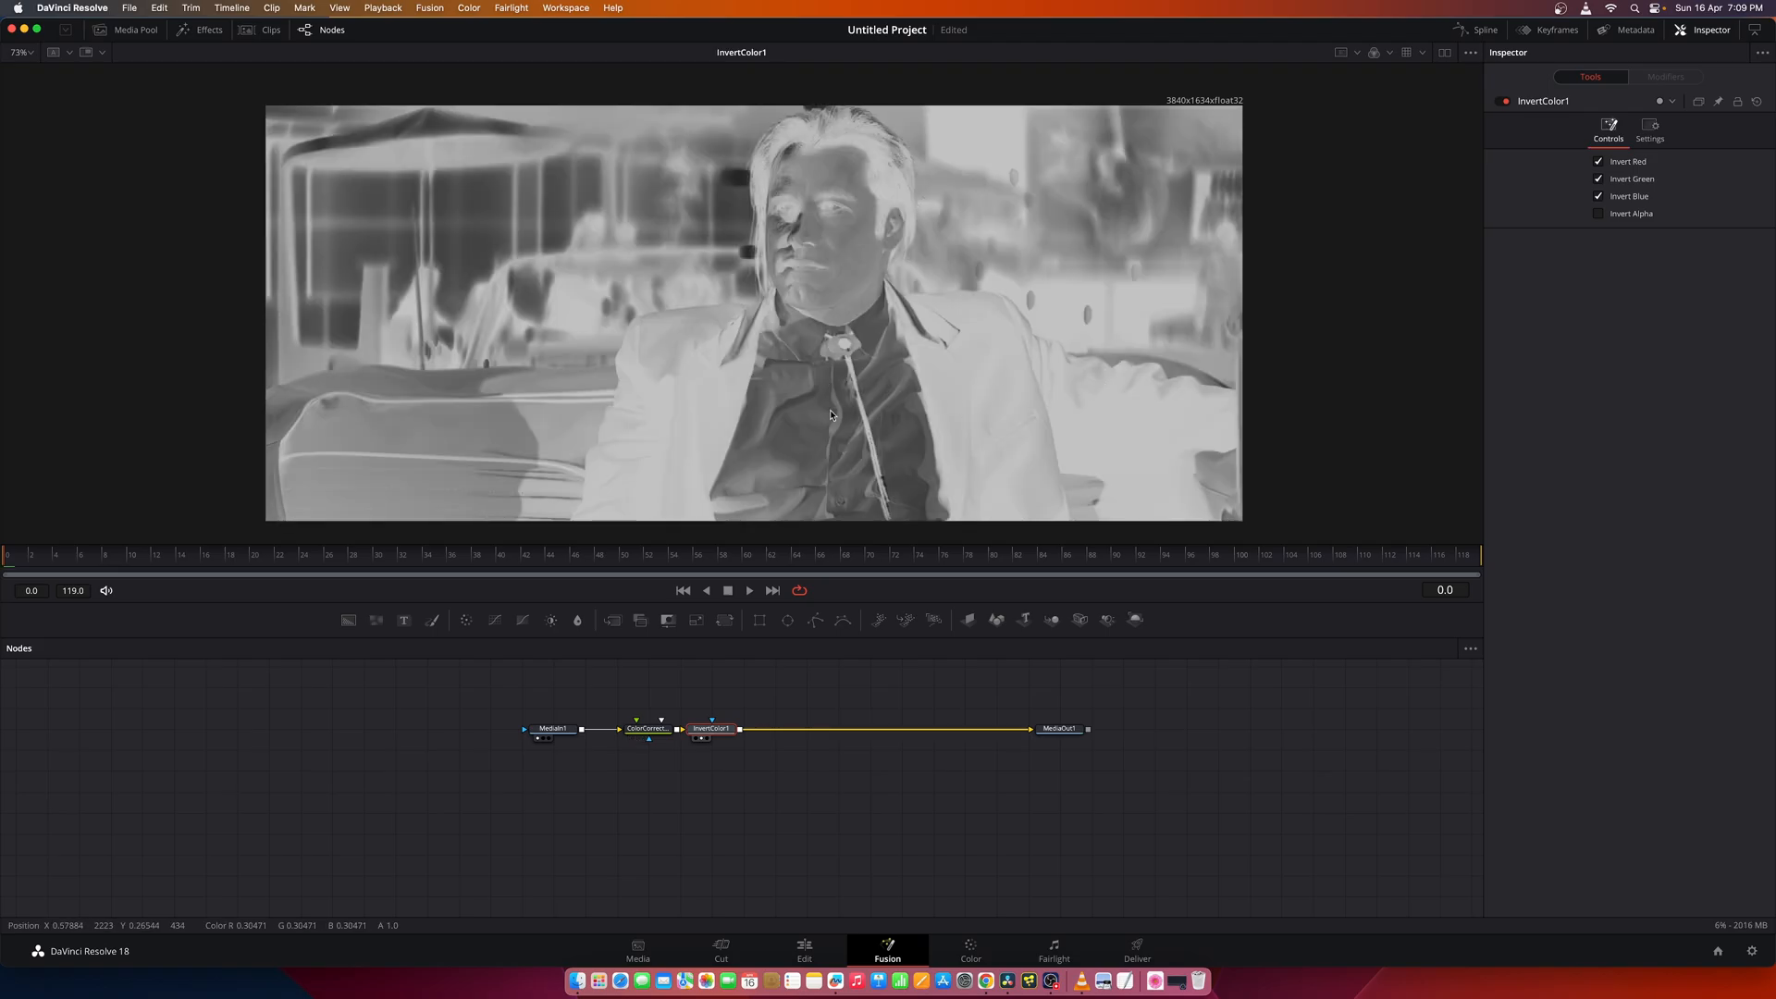
mouse_move(929, 829)
type("ras")
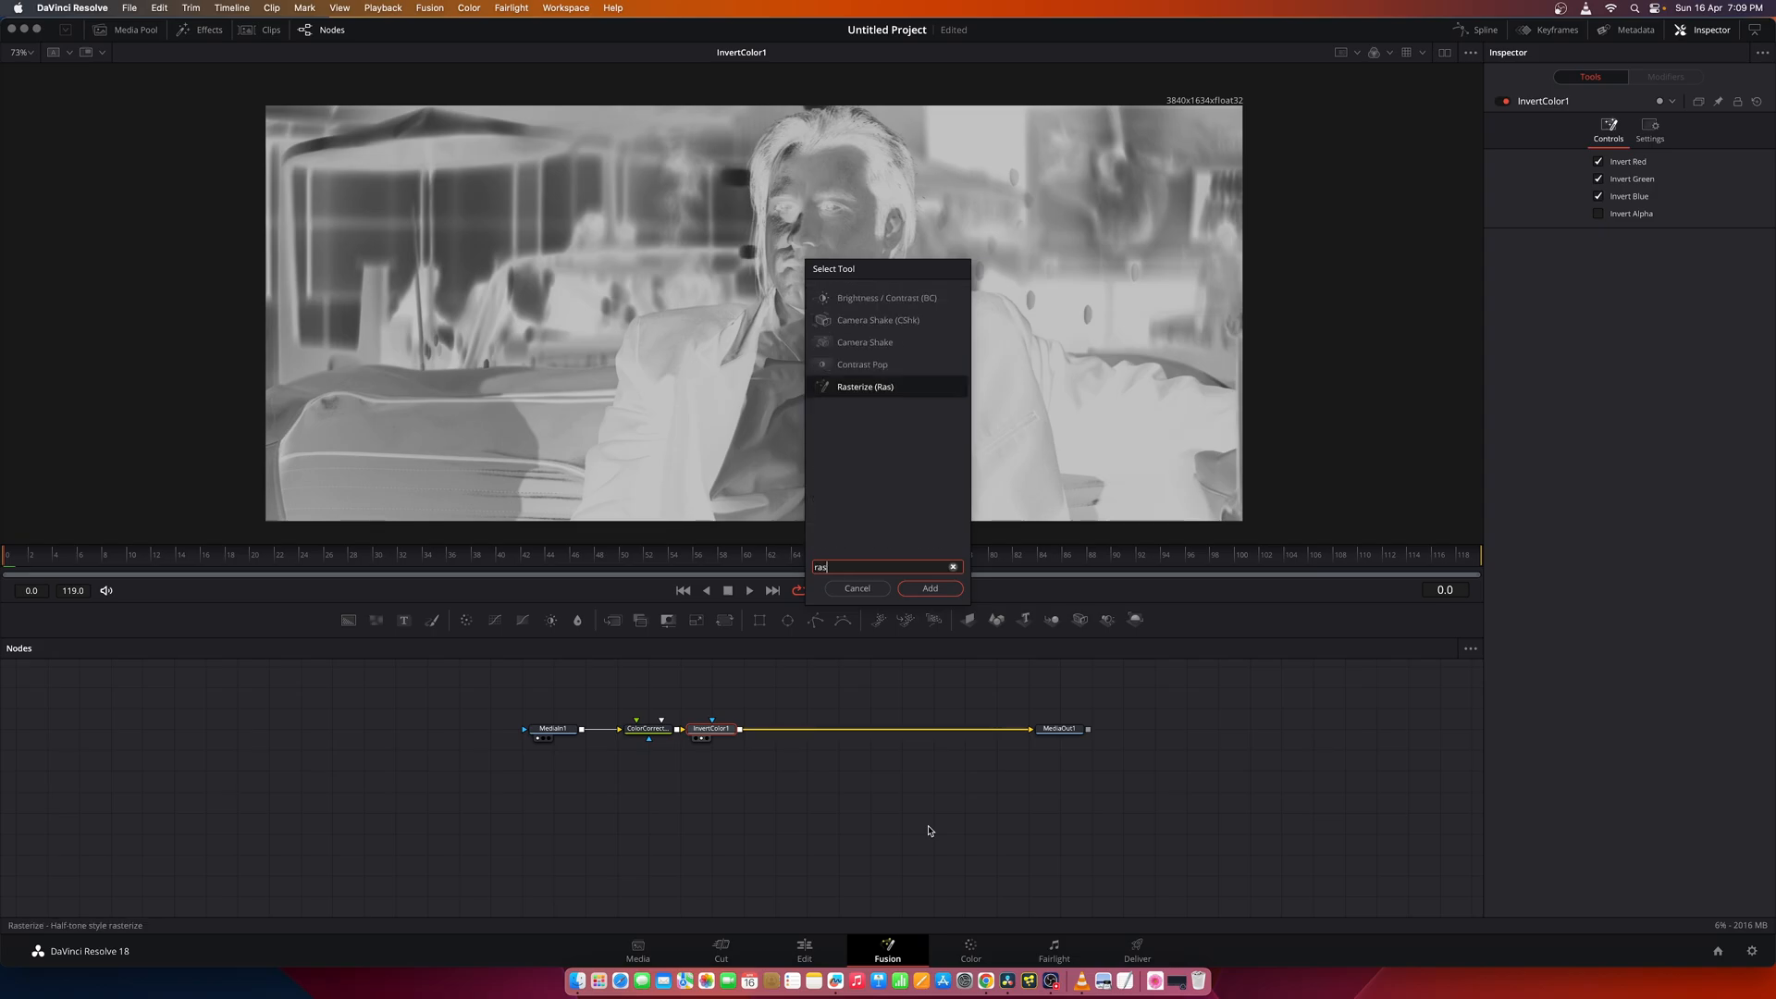
Add a Rasterize node after the invert and view its fine halftone dot pattern.
left_click(930, 589)
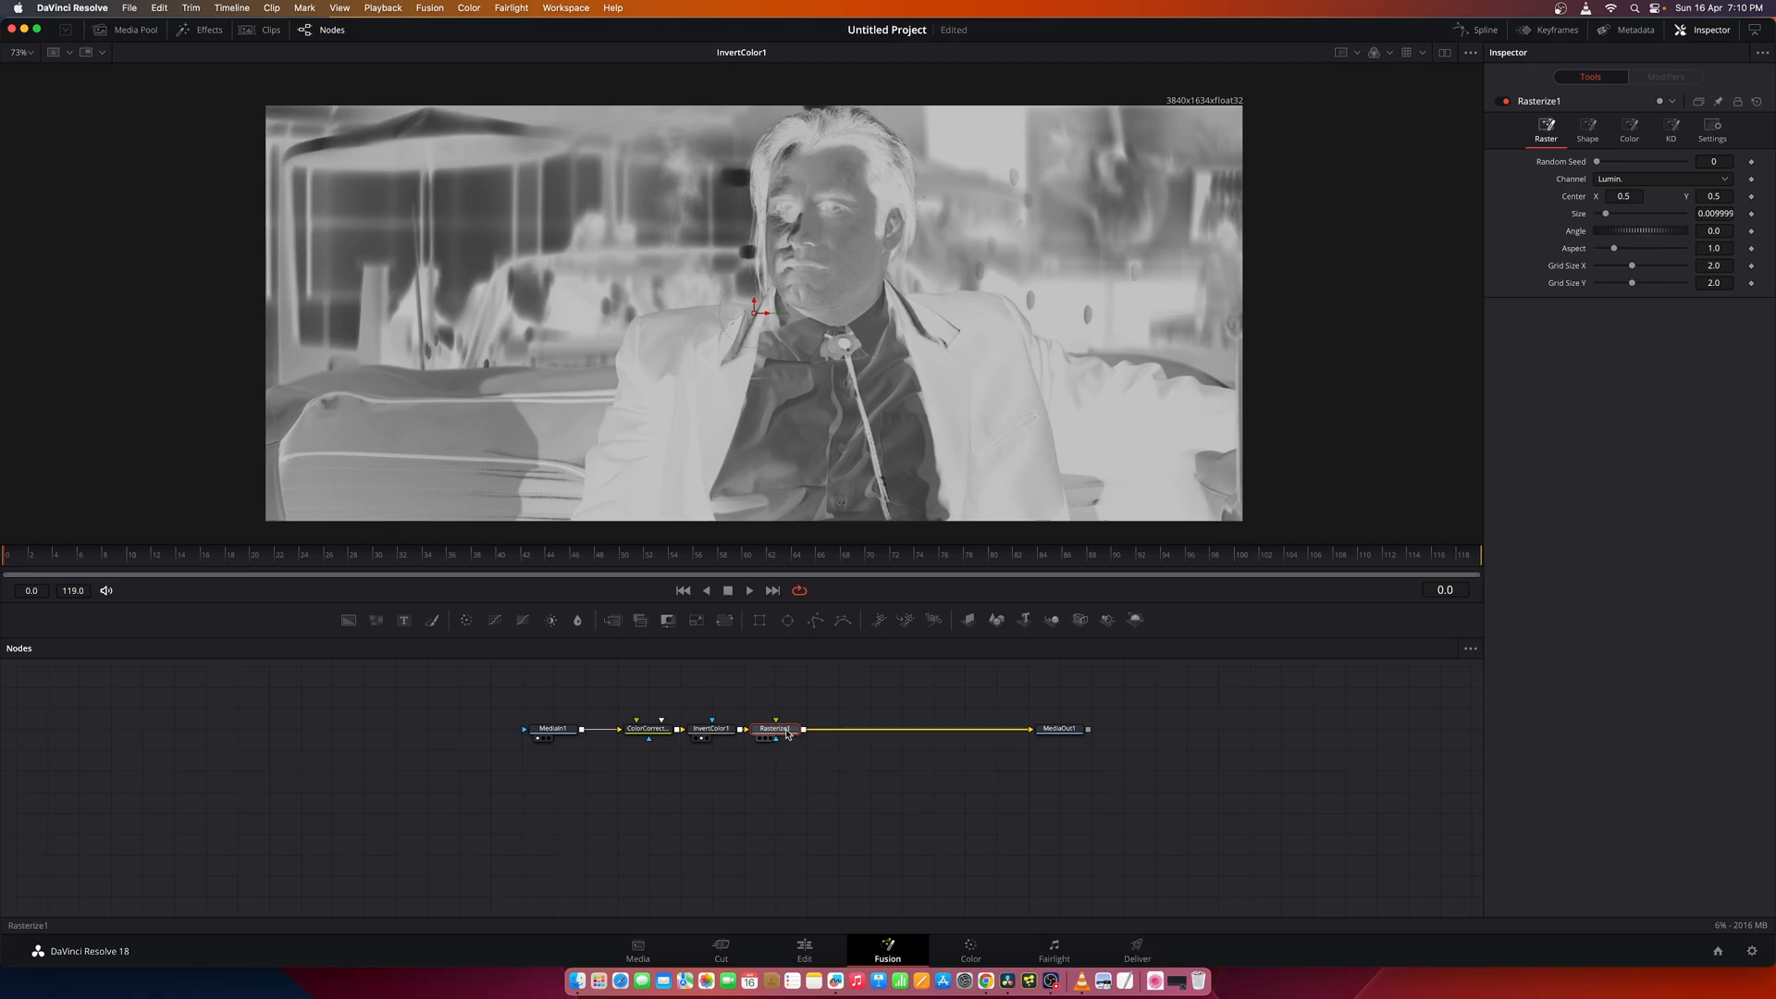
left_click(775, 729)
type("raste")
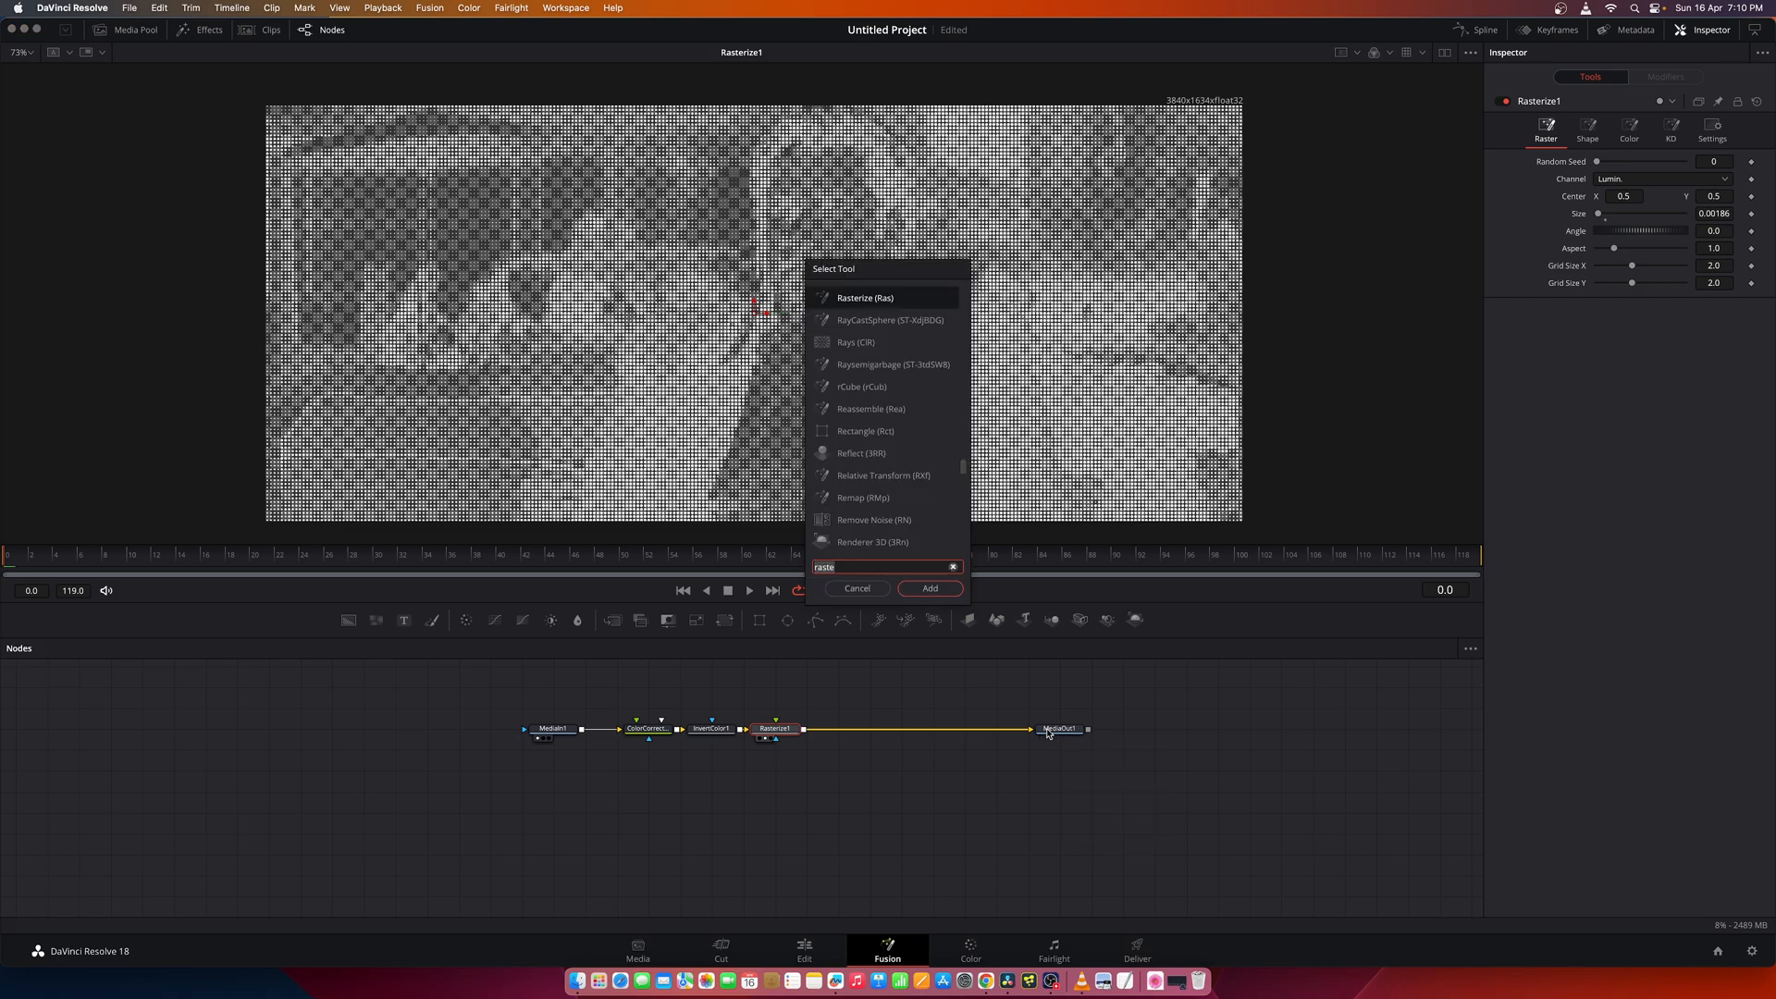
Add a Color node after Rasterize1 set to Multiply with a black colour.
left_click(930, 588)
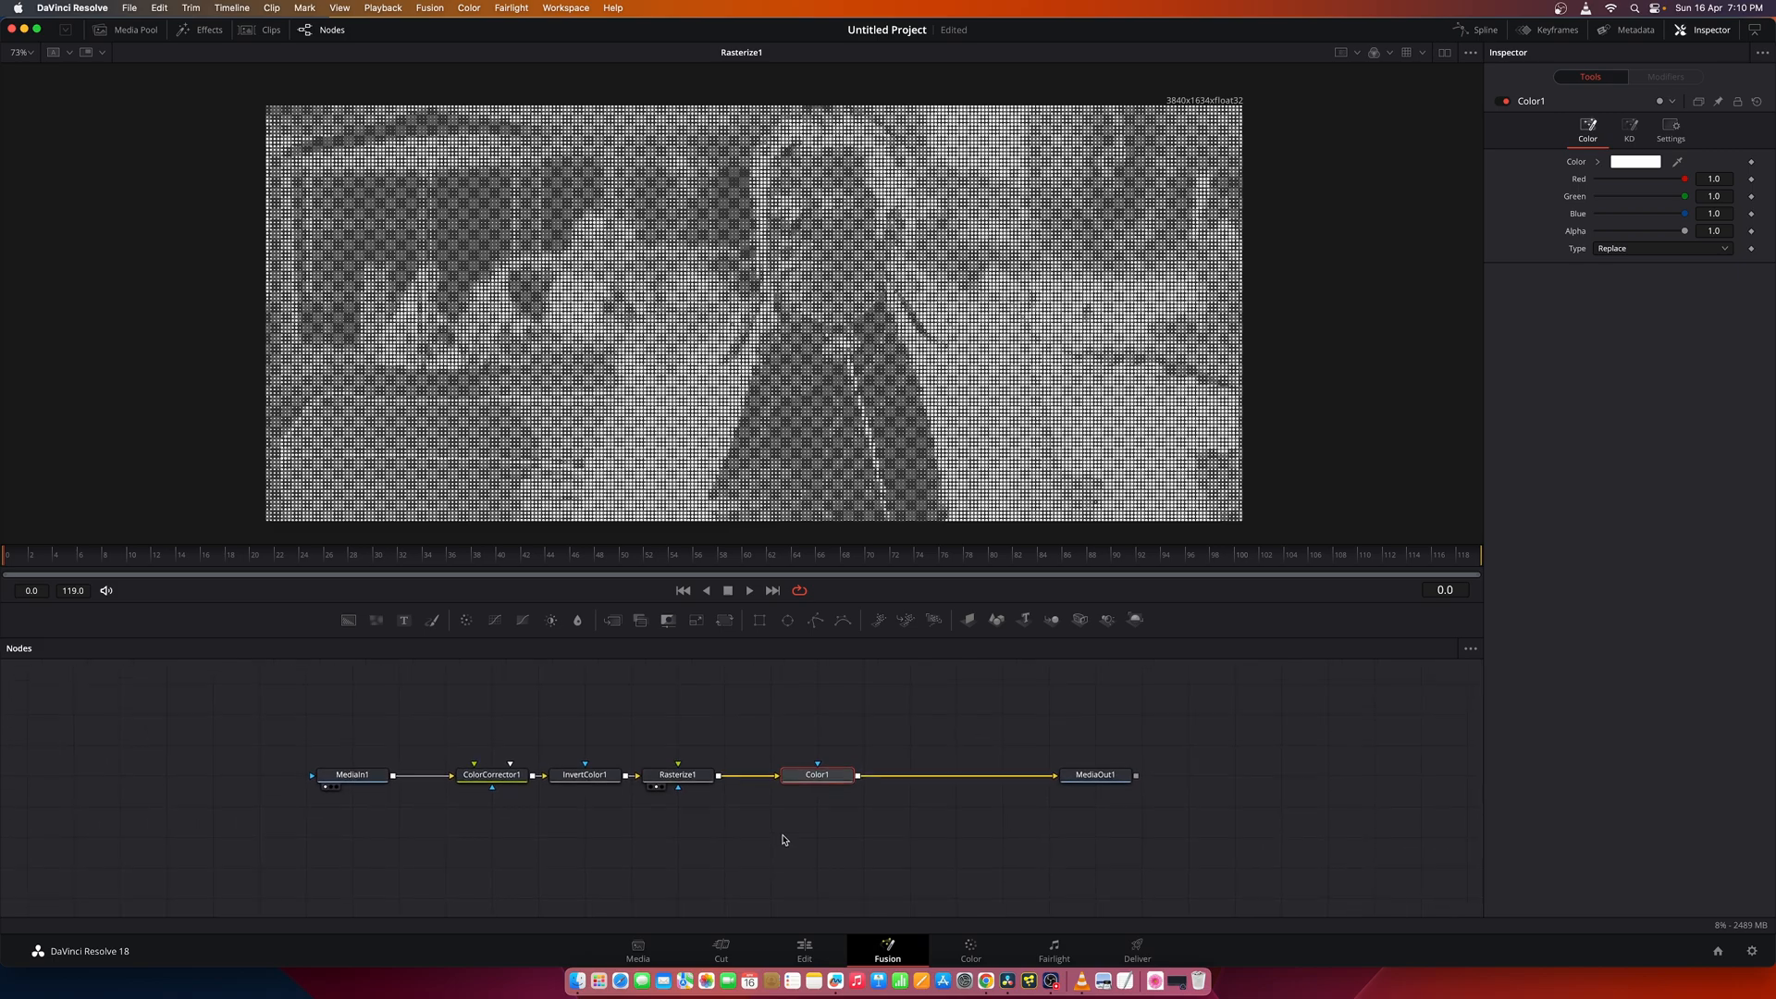
left_click(1661, 248)
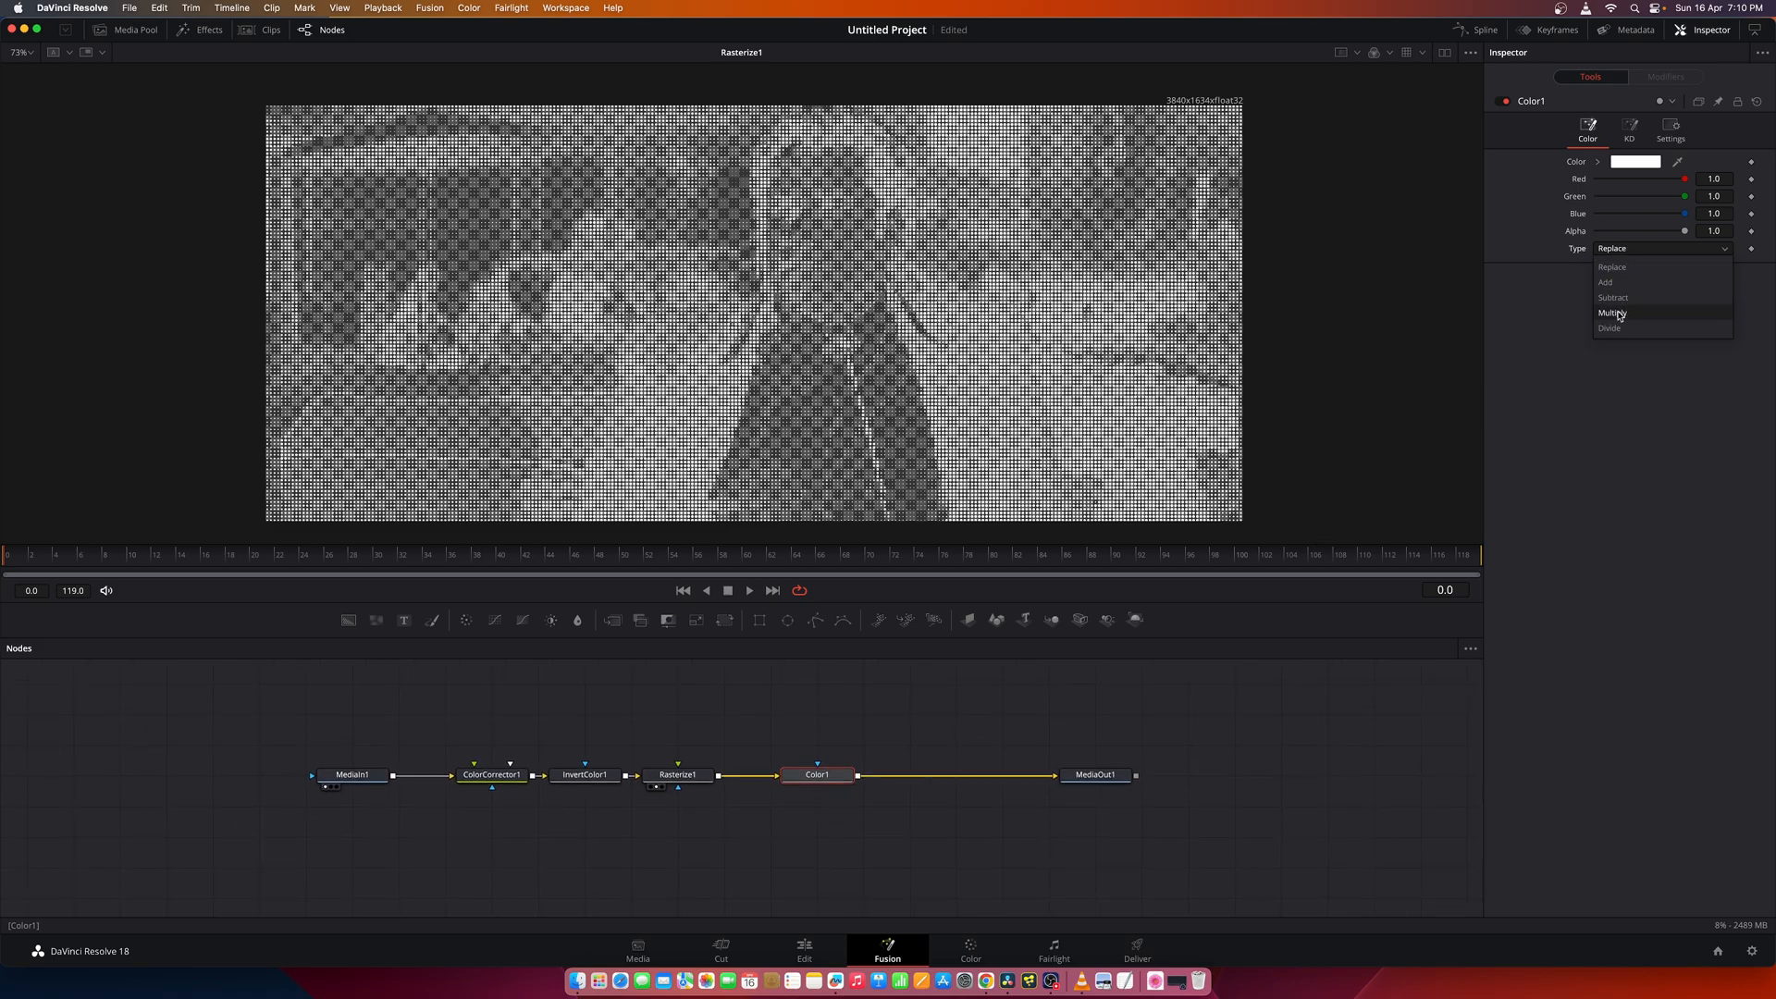
left_click(1612, 313)
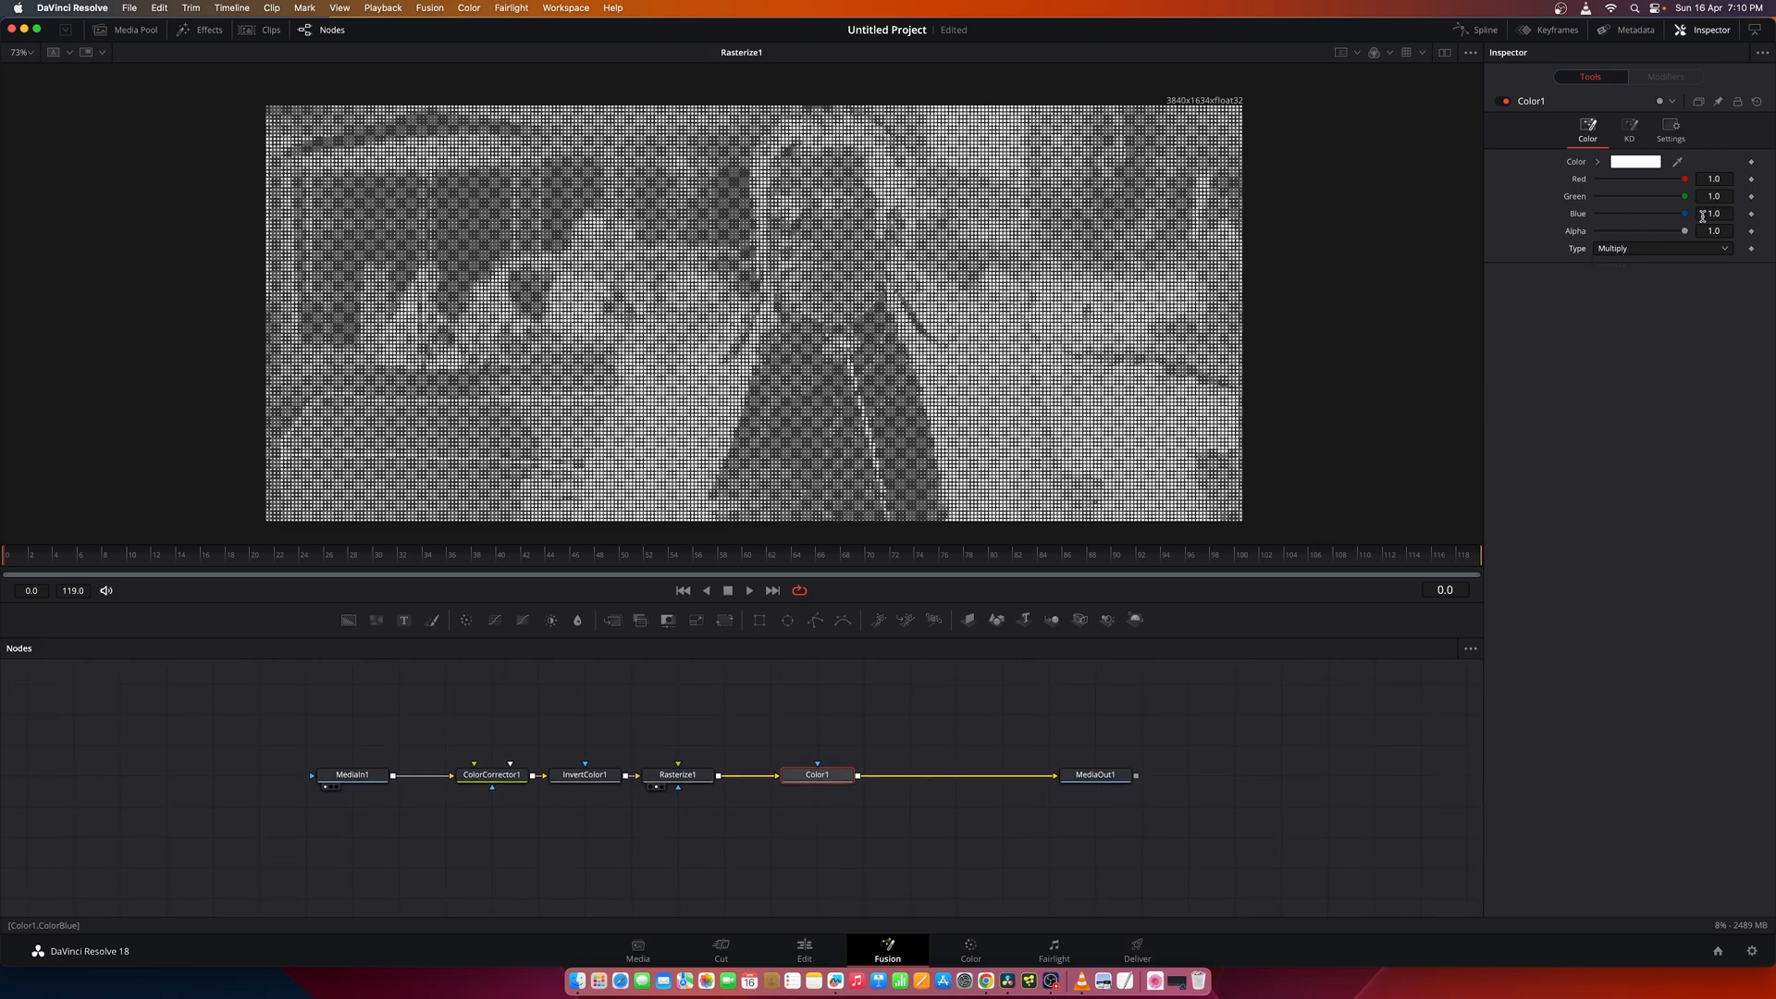
left_click_drag(1683, 212, 1635, 213)
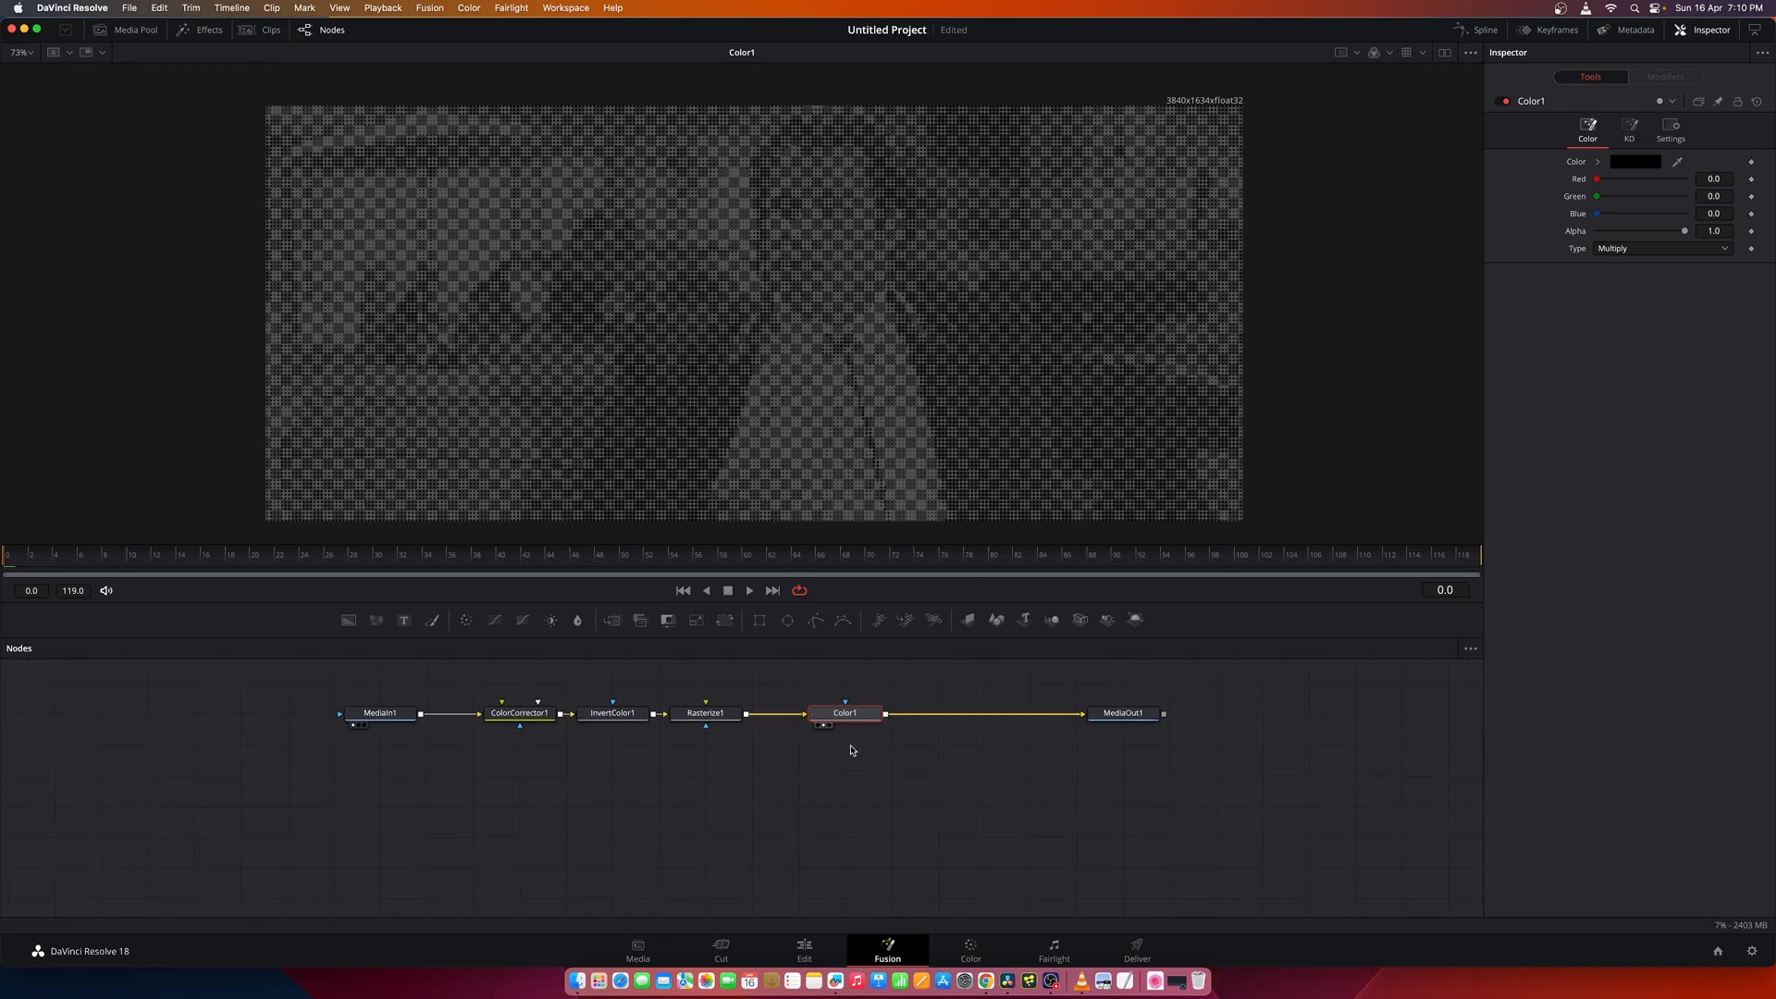
Add a Background node feeding Merge1 beneath the halftone dots, with Merge1 going to the output.
type("back")
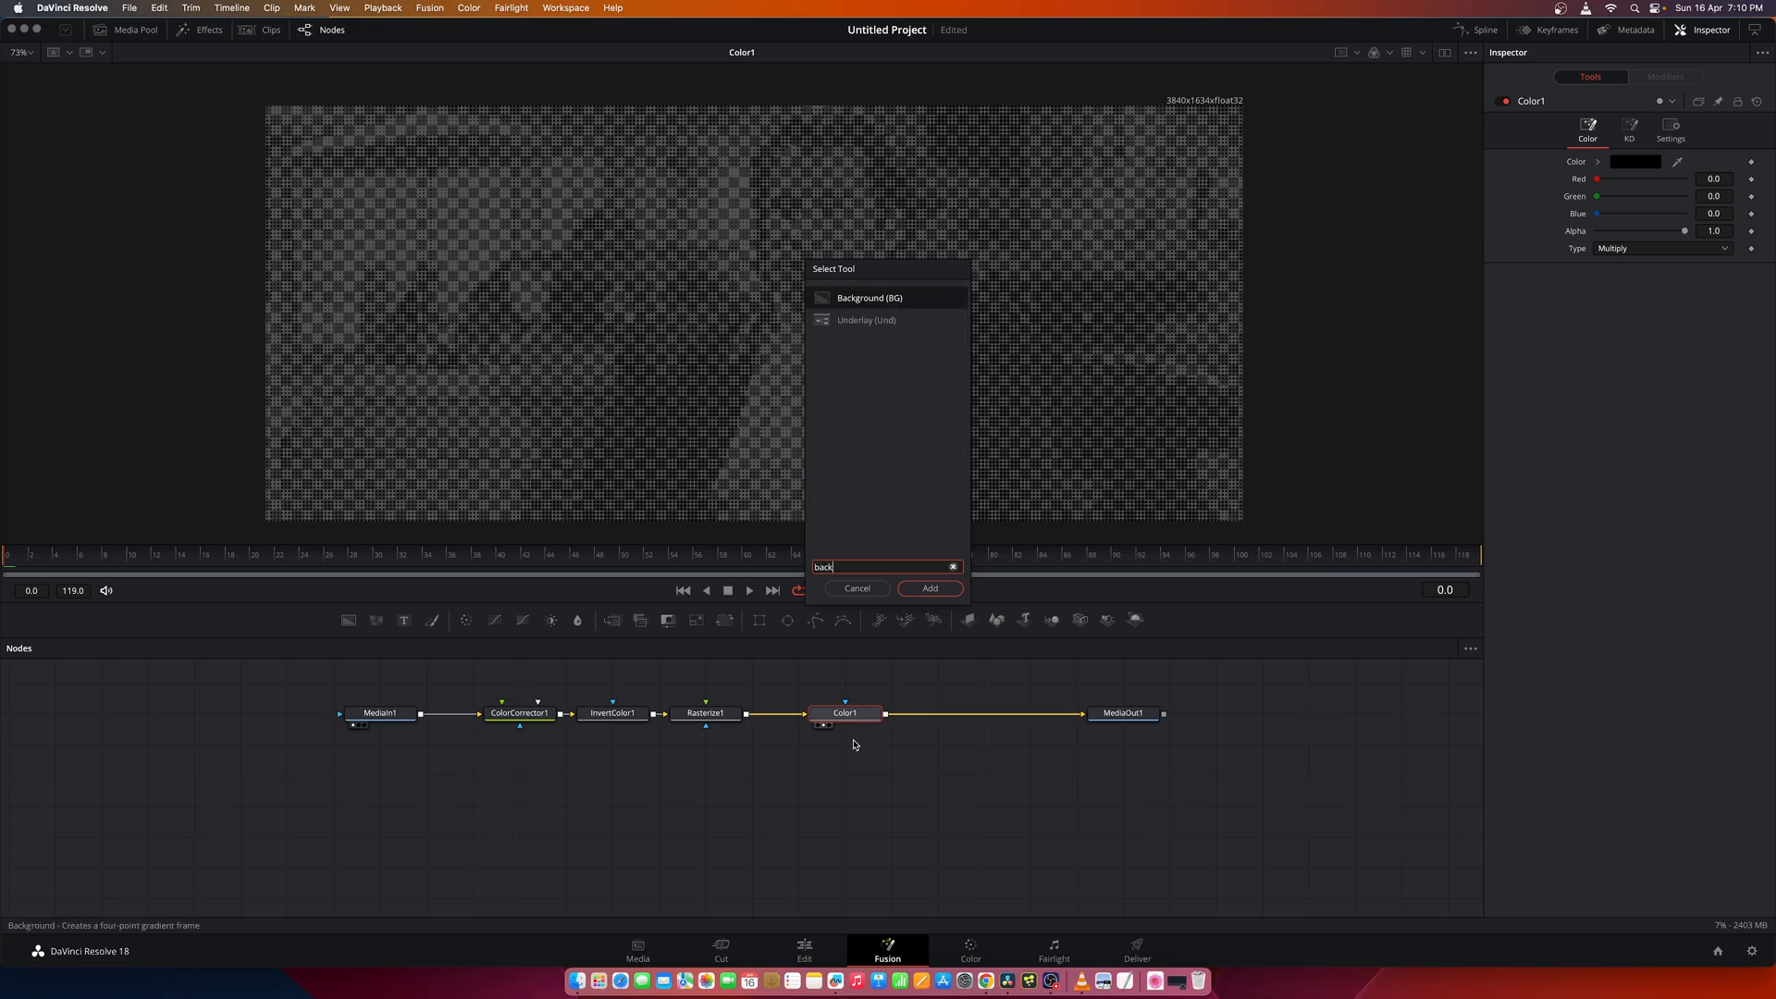
left_click(928, 589)
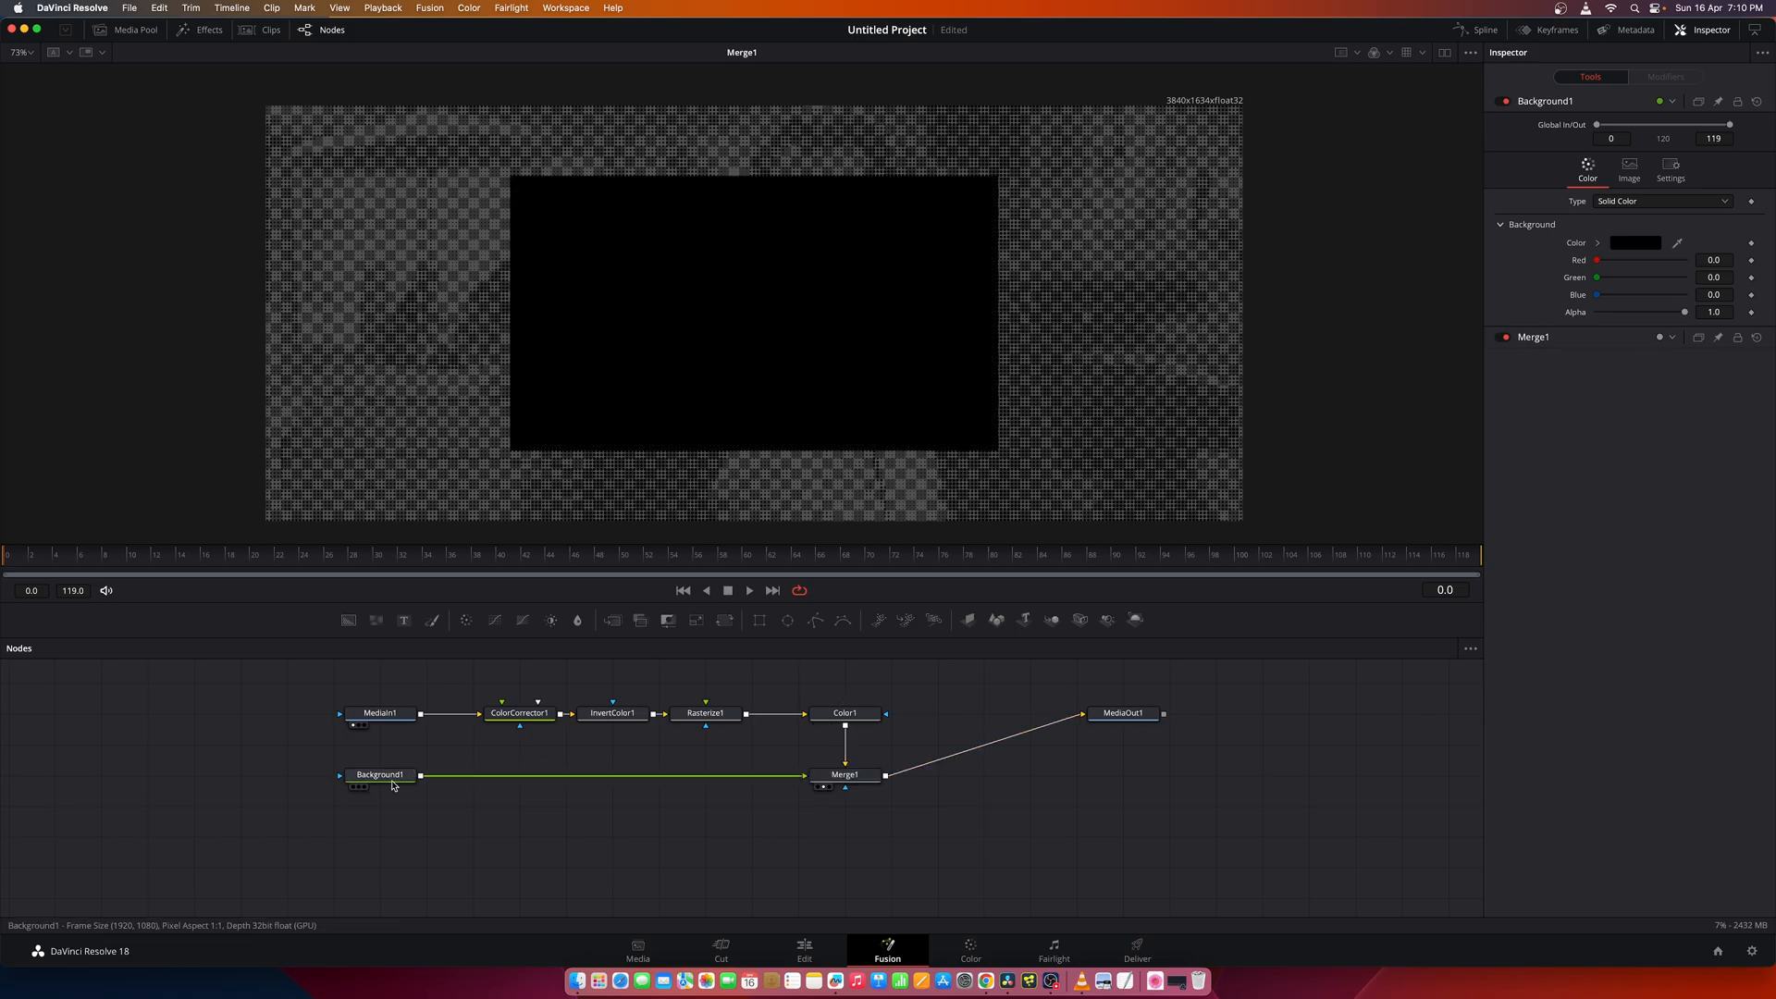
left_click(380, 712)
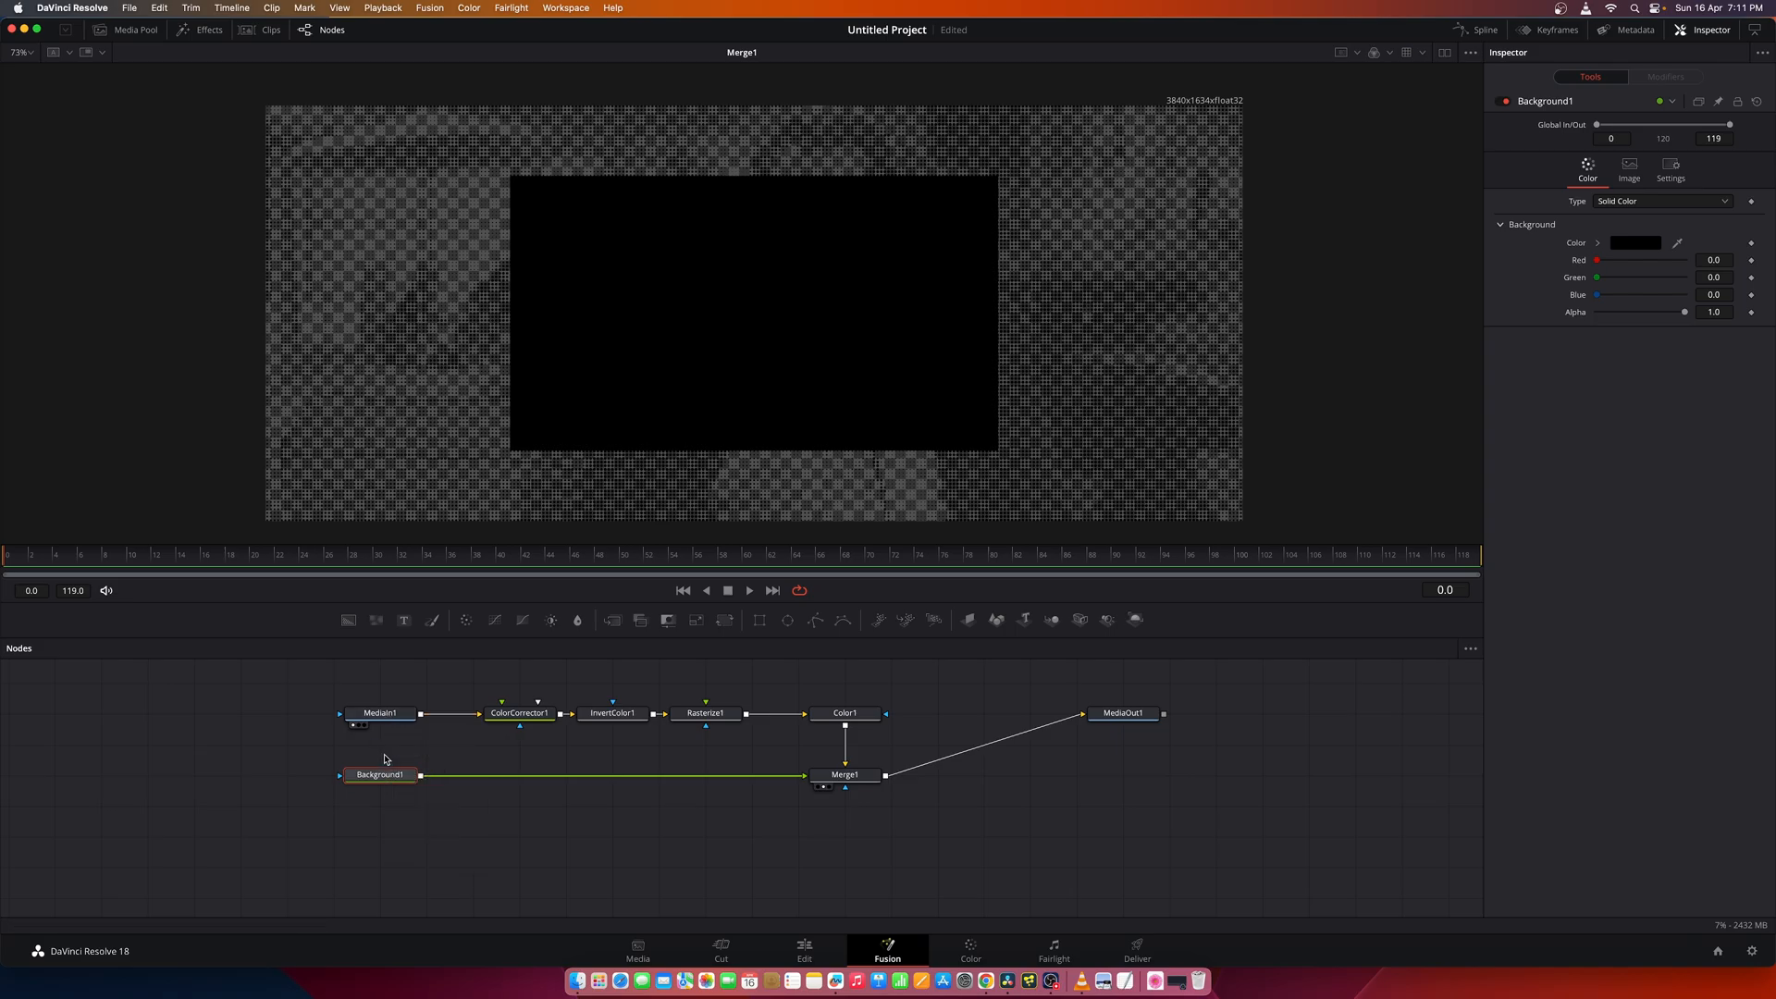
left_click(1629, 169)
type("1634")
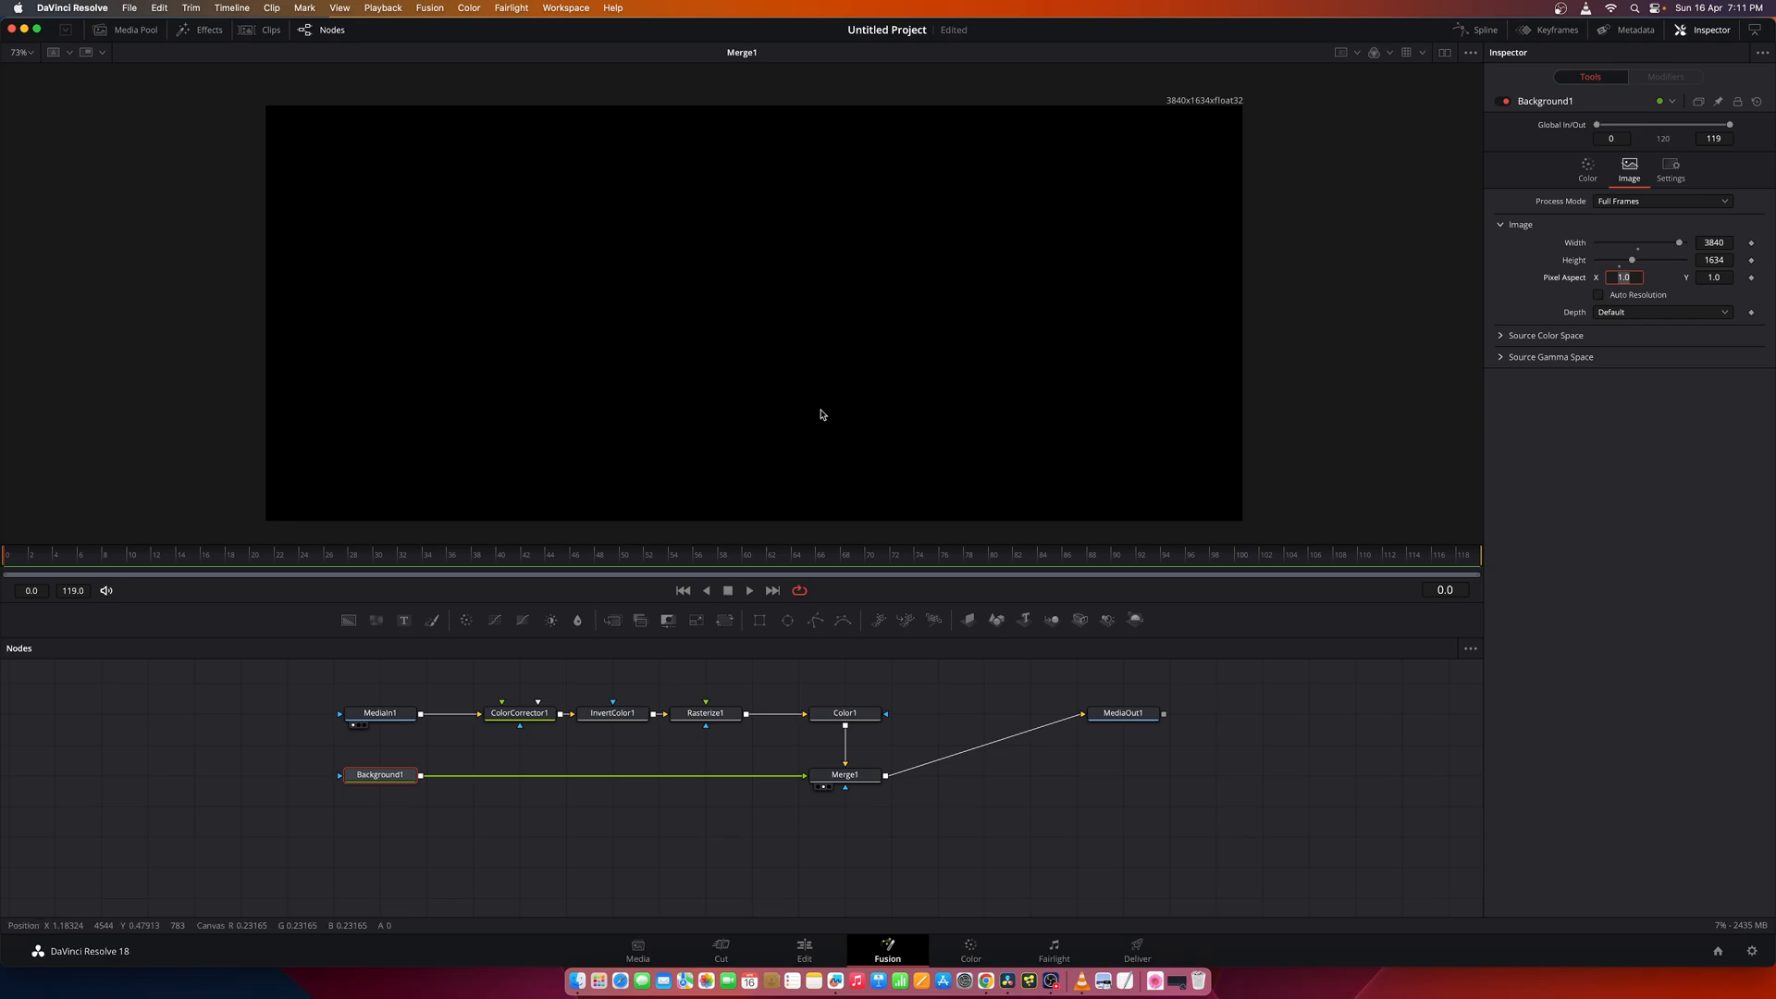
mouse_move(1382, 540)
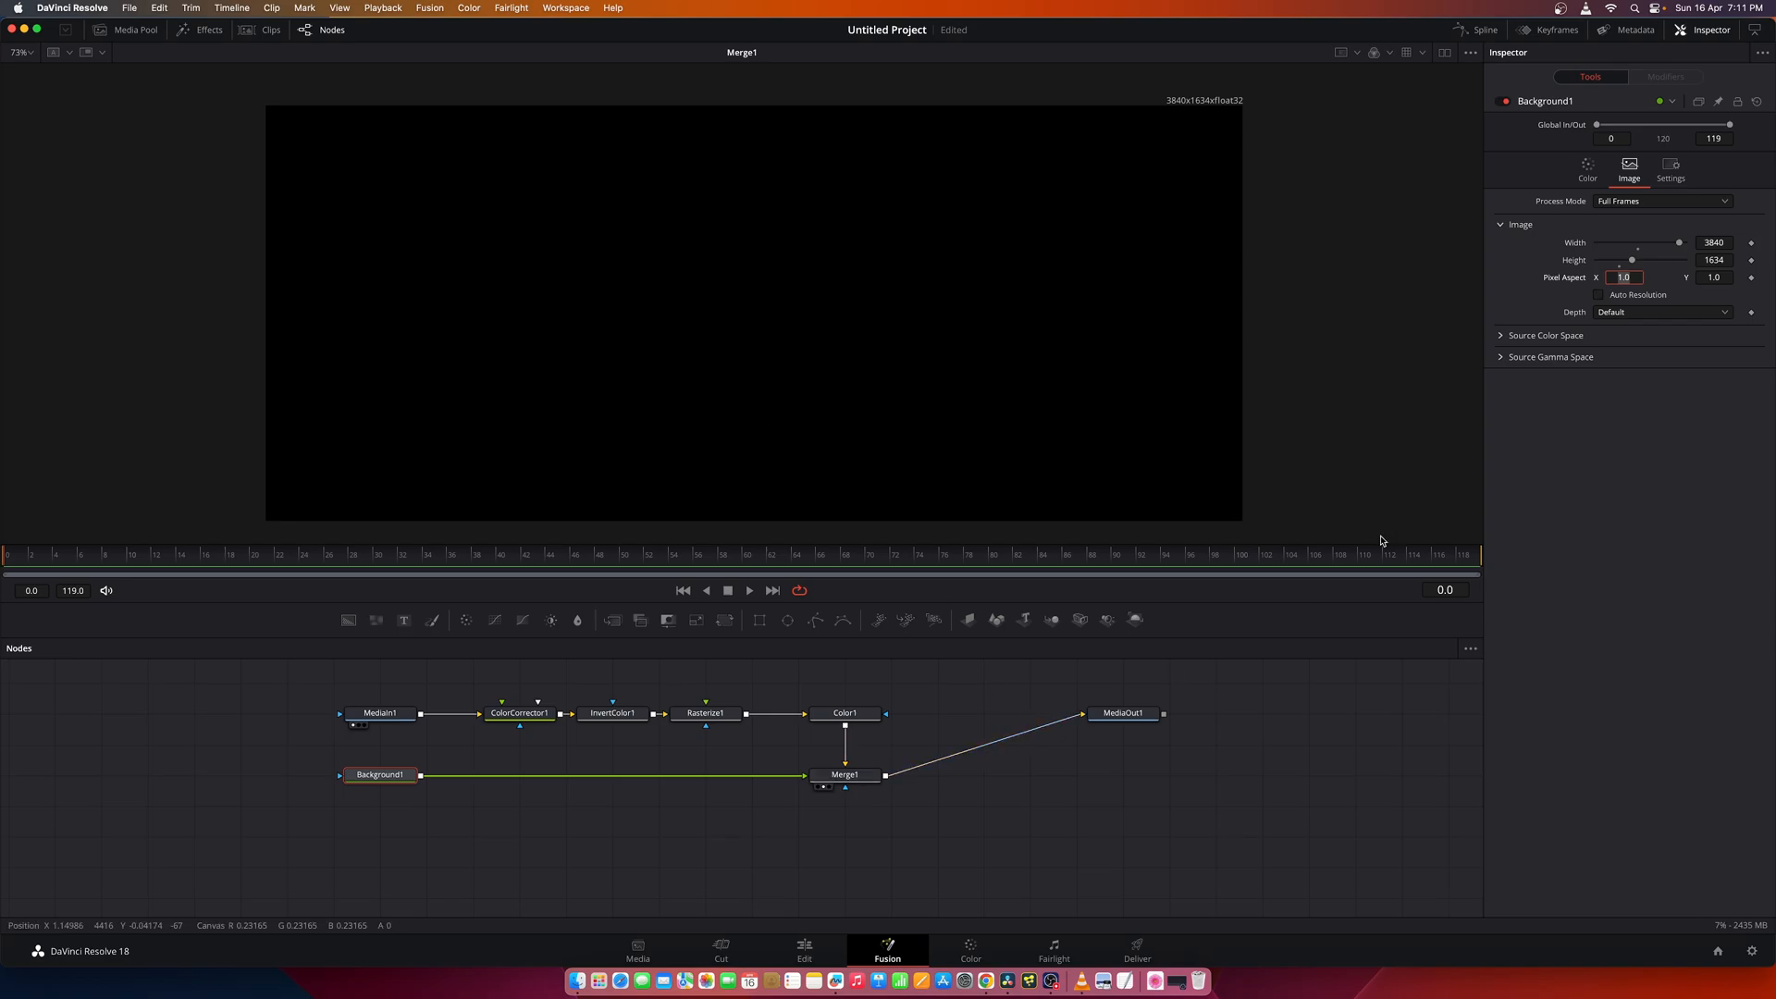
left_click(846, 774)
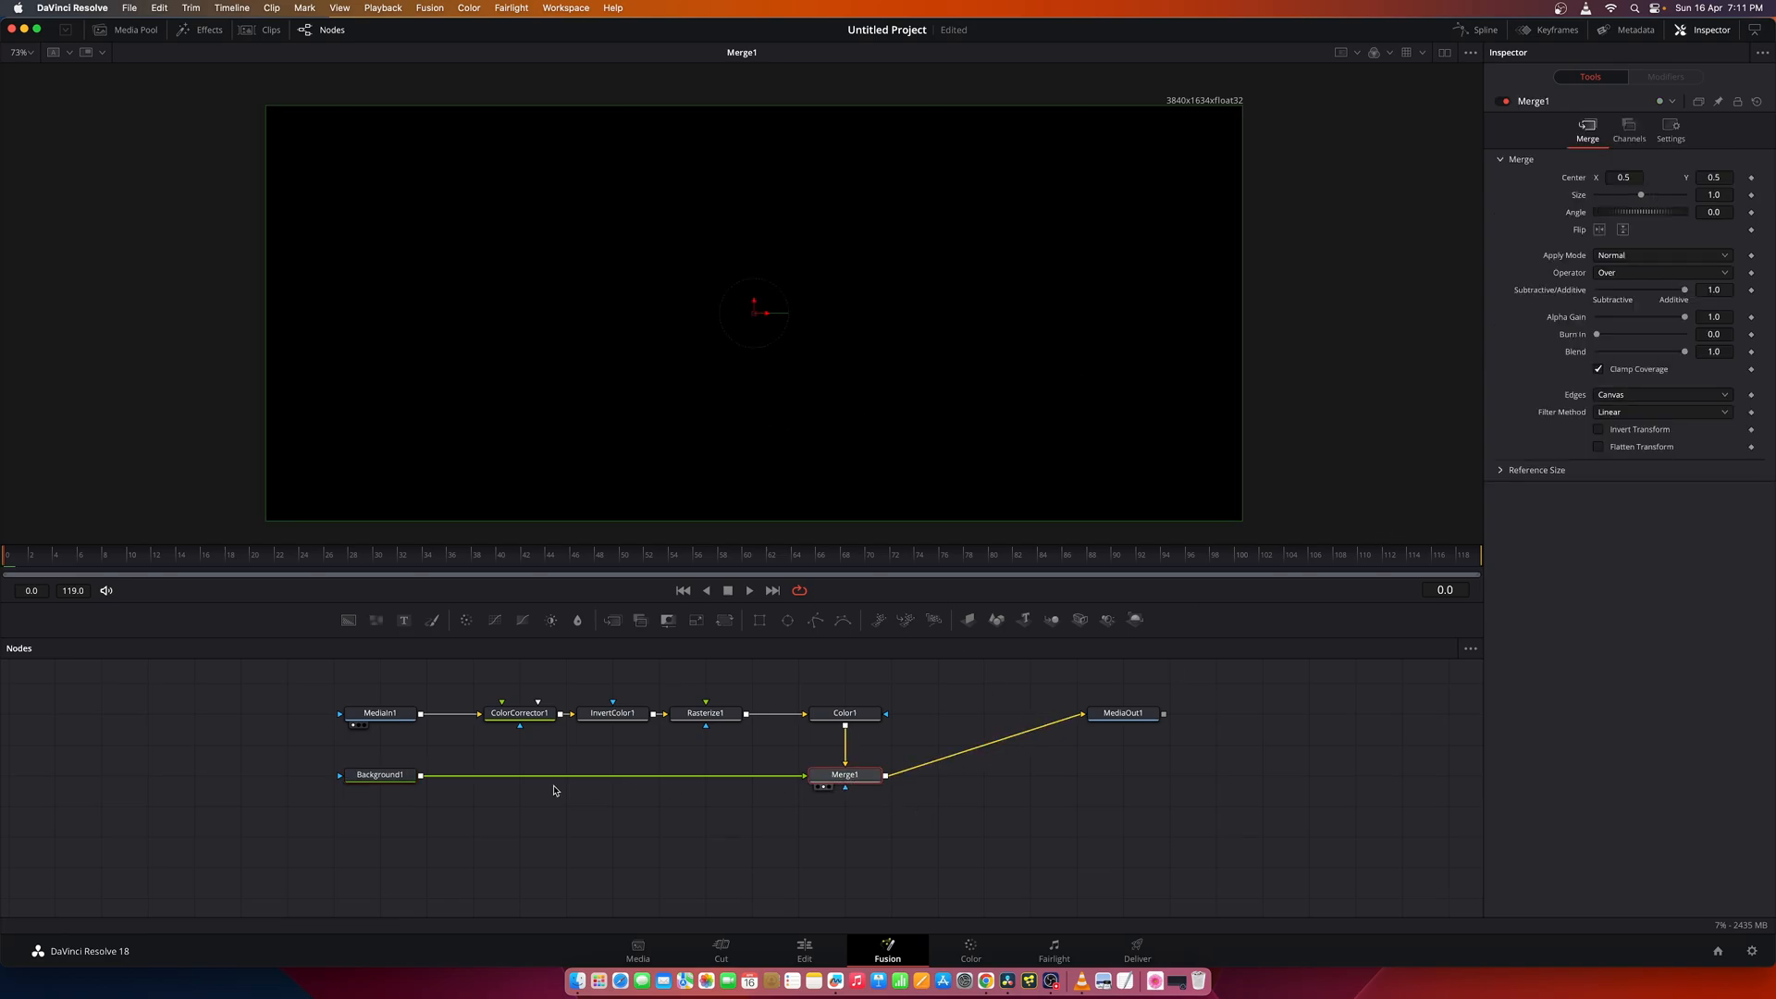
Set Background1's colour to cream (Red 1.0, Green 0.953, Blue 0.85) and view the output.
left_click(378, 774)
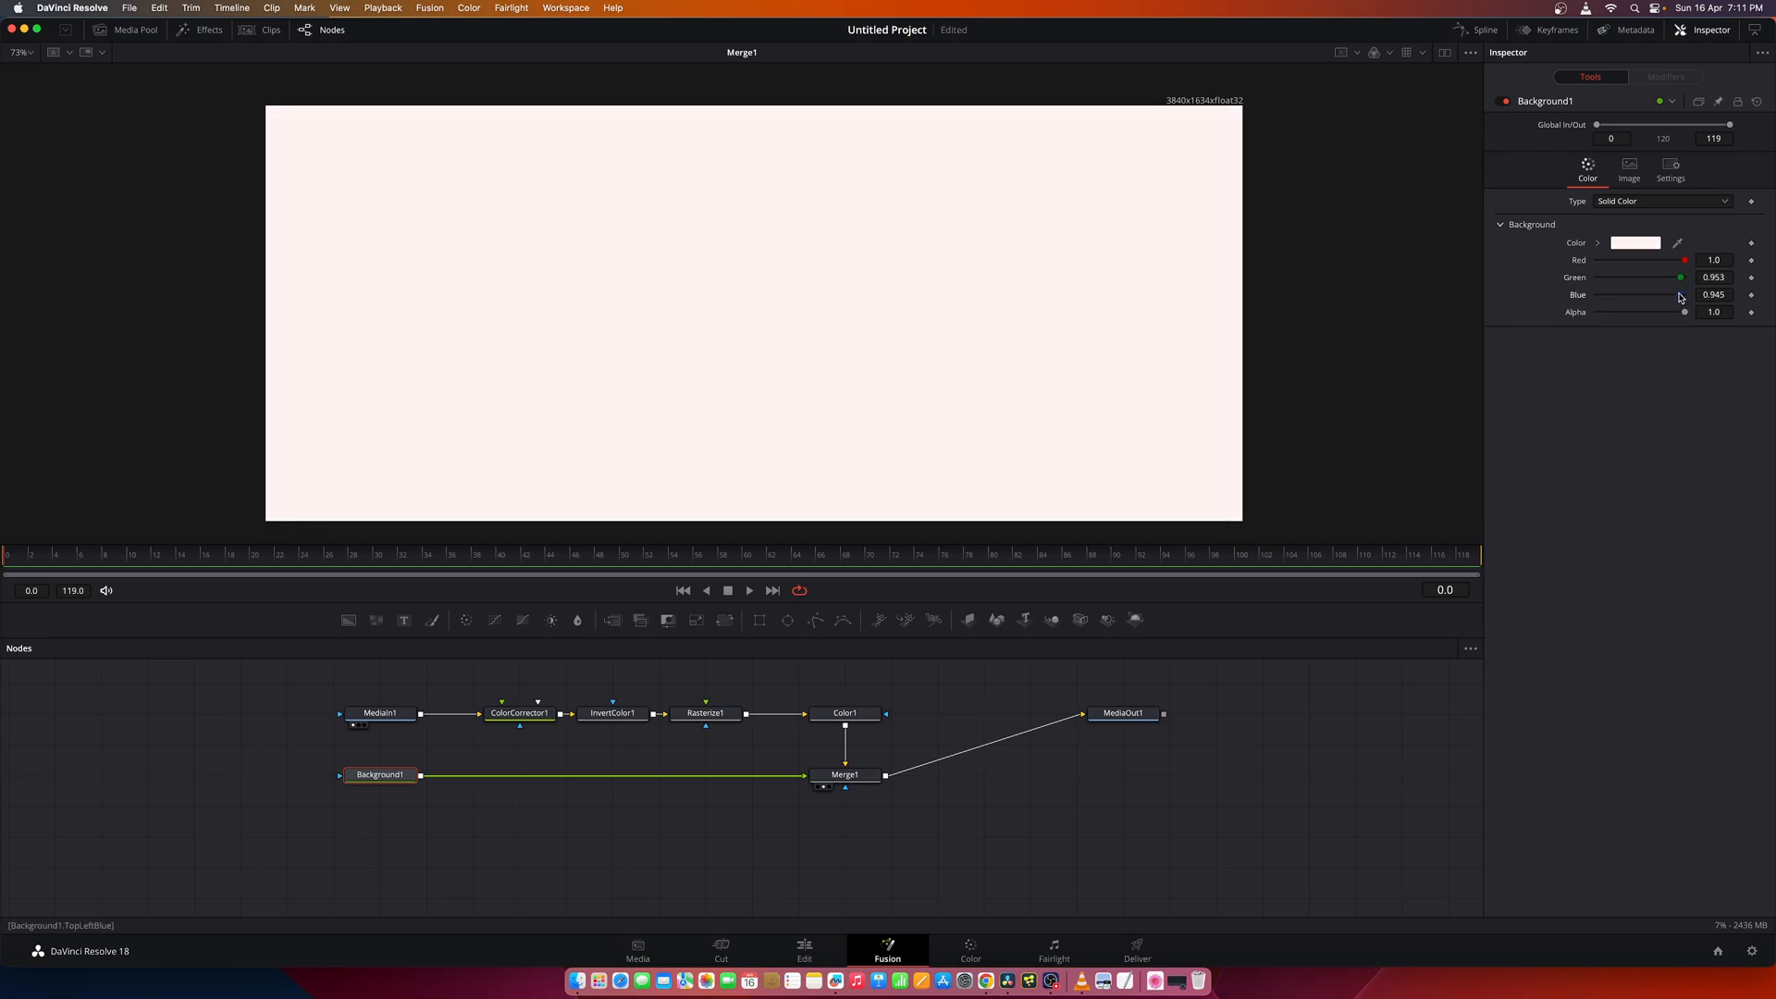
left_click_drag(1676, 294, 1667, 294)
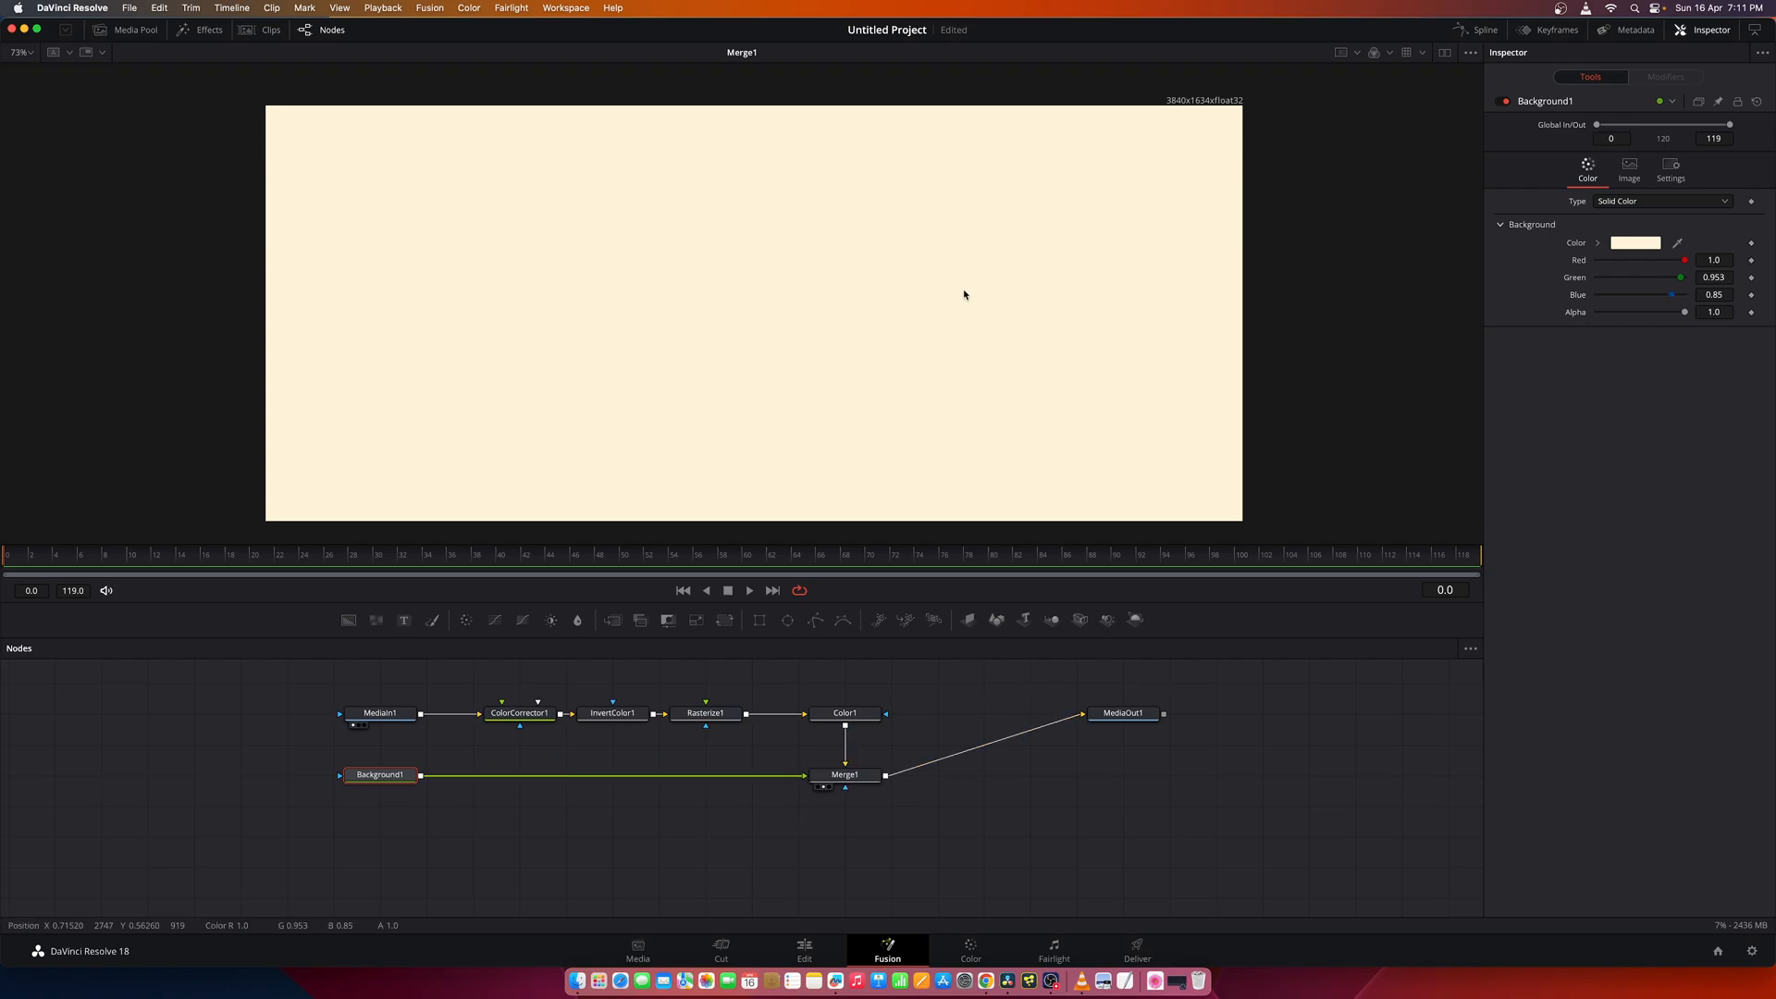
left_click(845, 774)
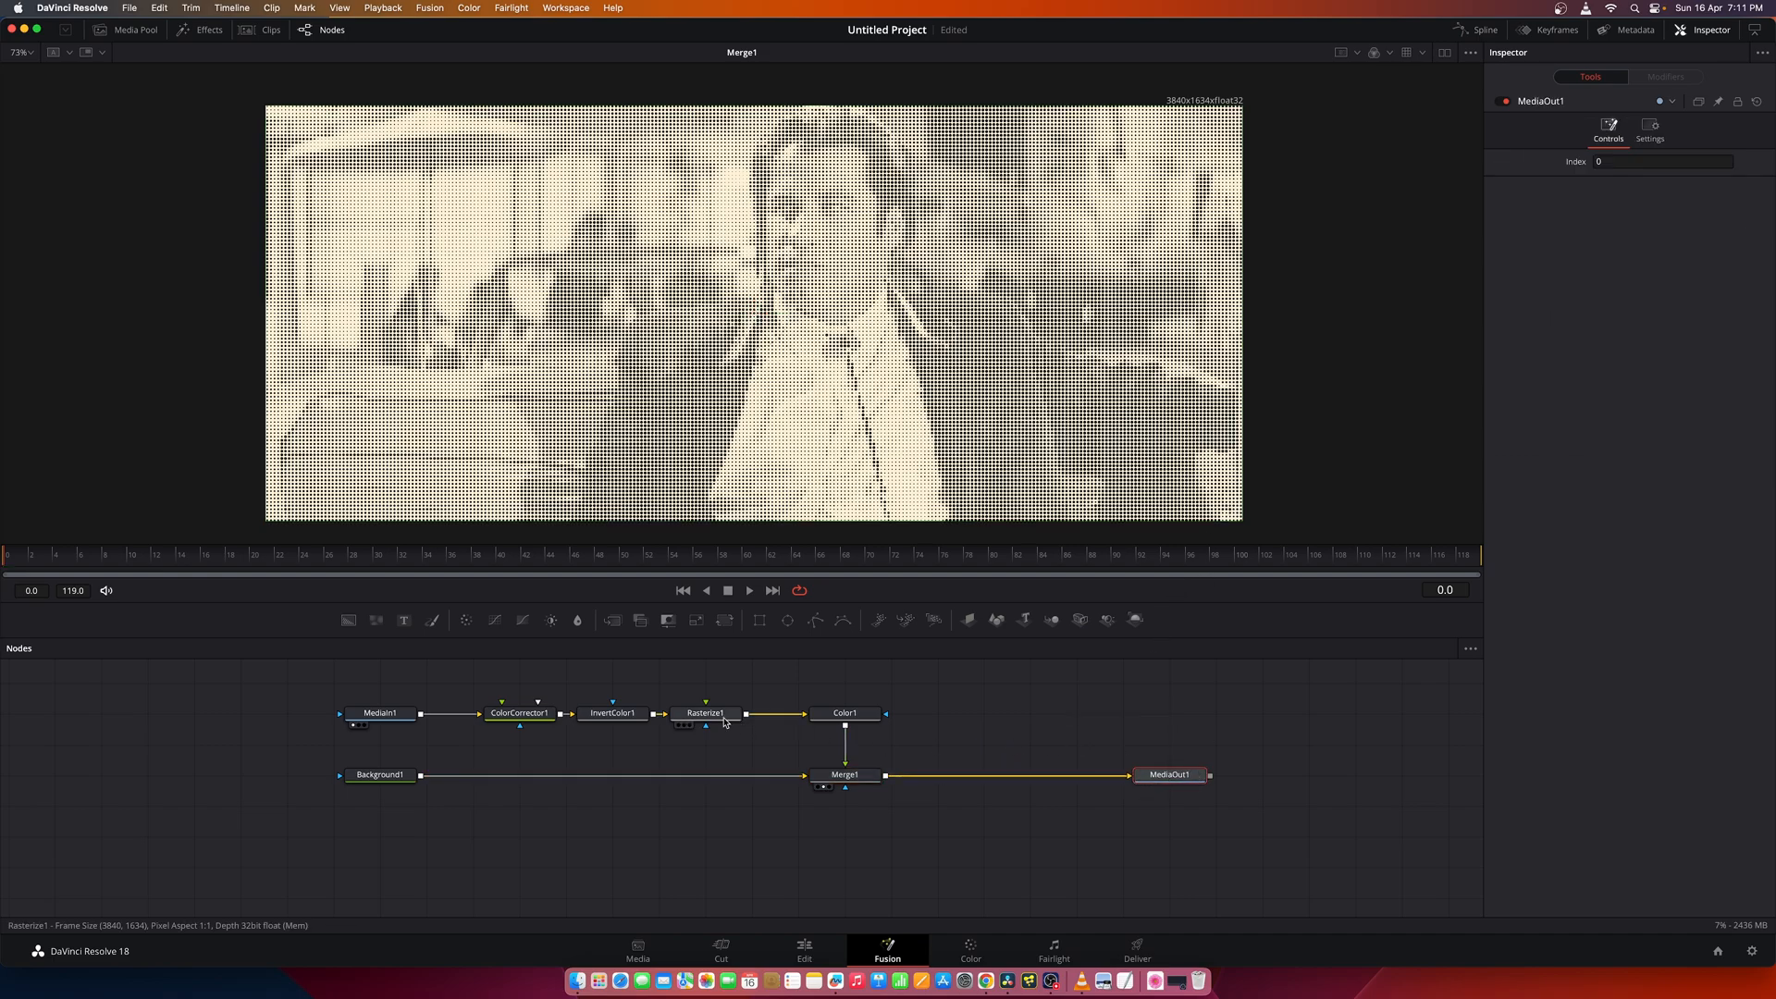
In Rasterize1's Shape settings set Size black to 0.001 and Size white to 1.142.
left_click(705, 712)
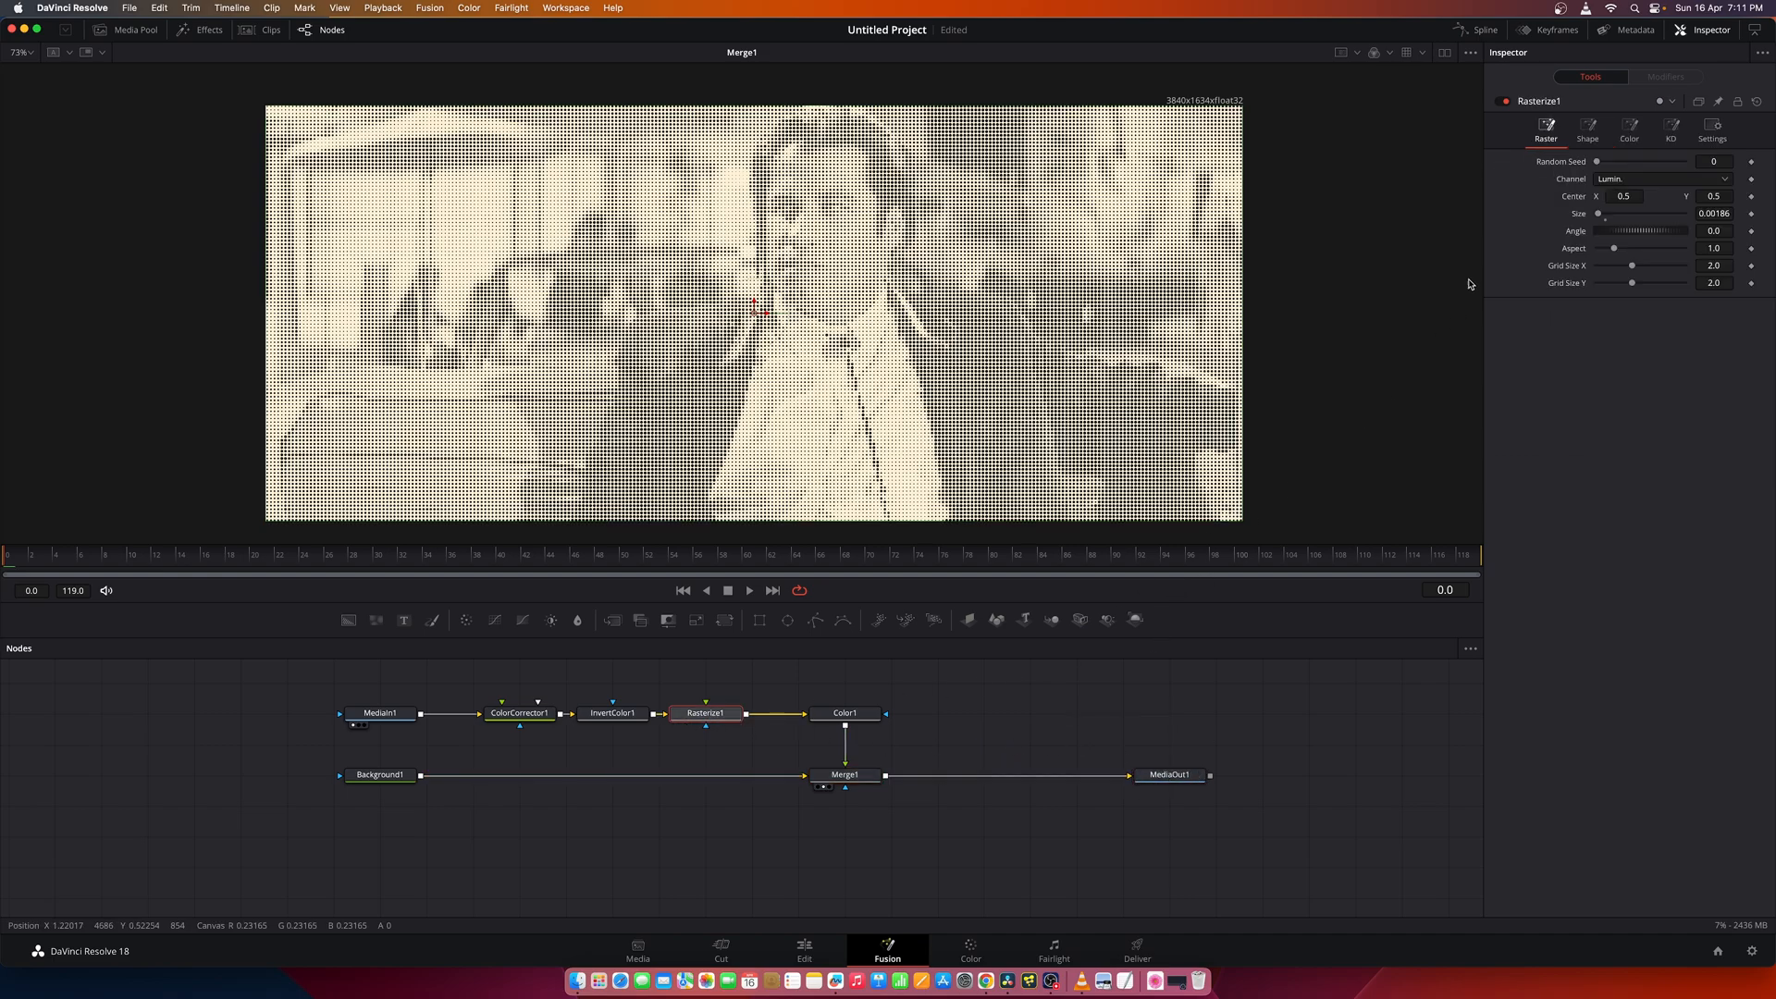
left_click(1587, 130)
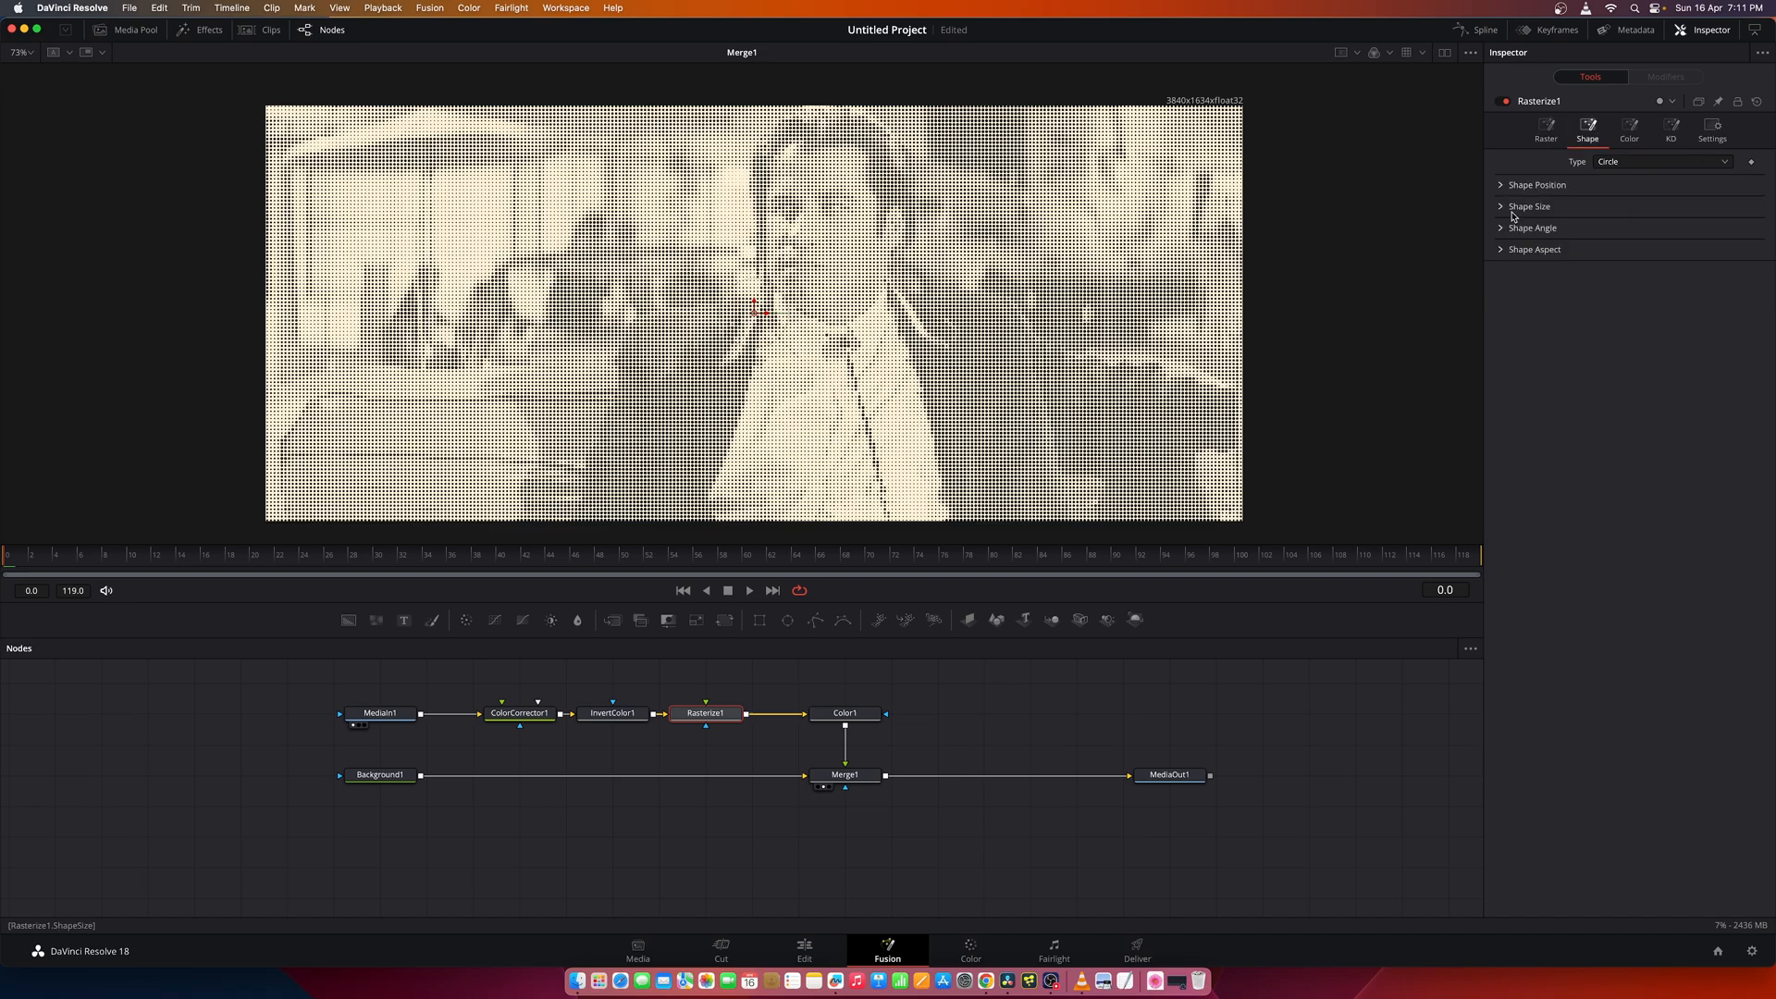
left_click(1501, 206)
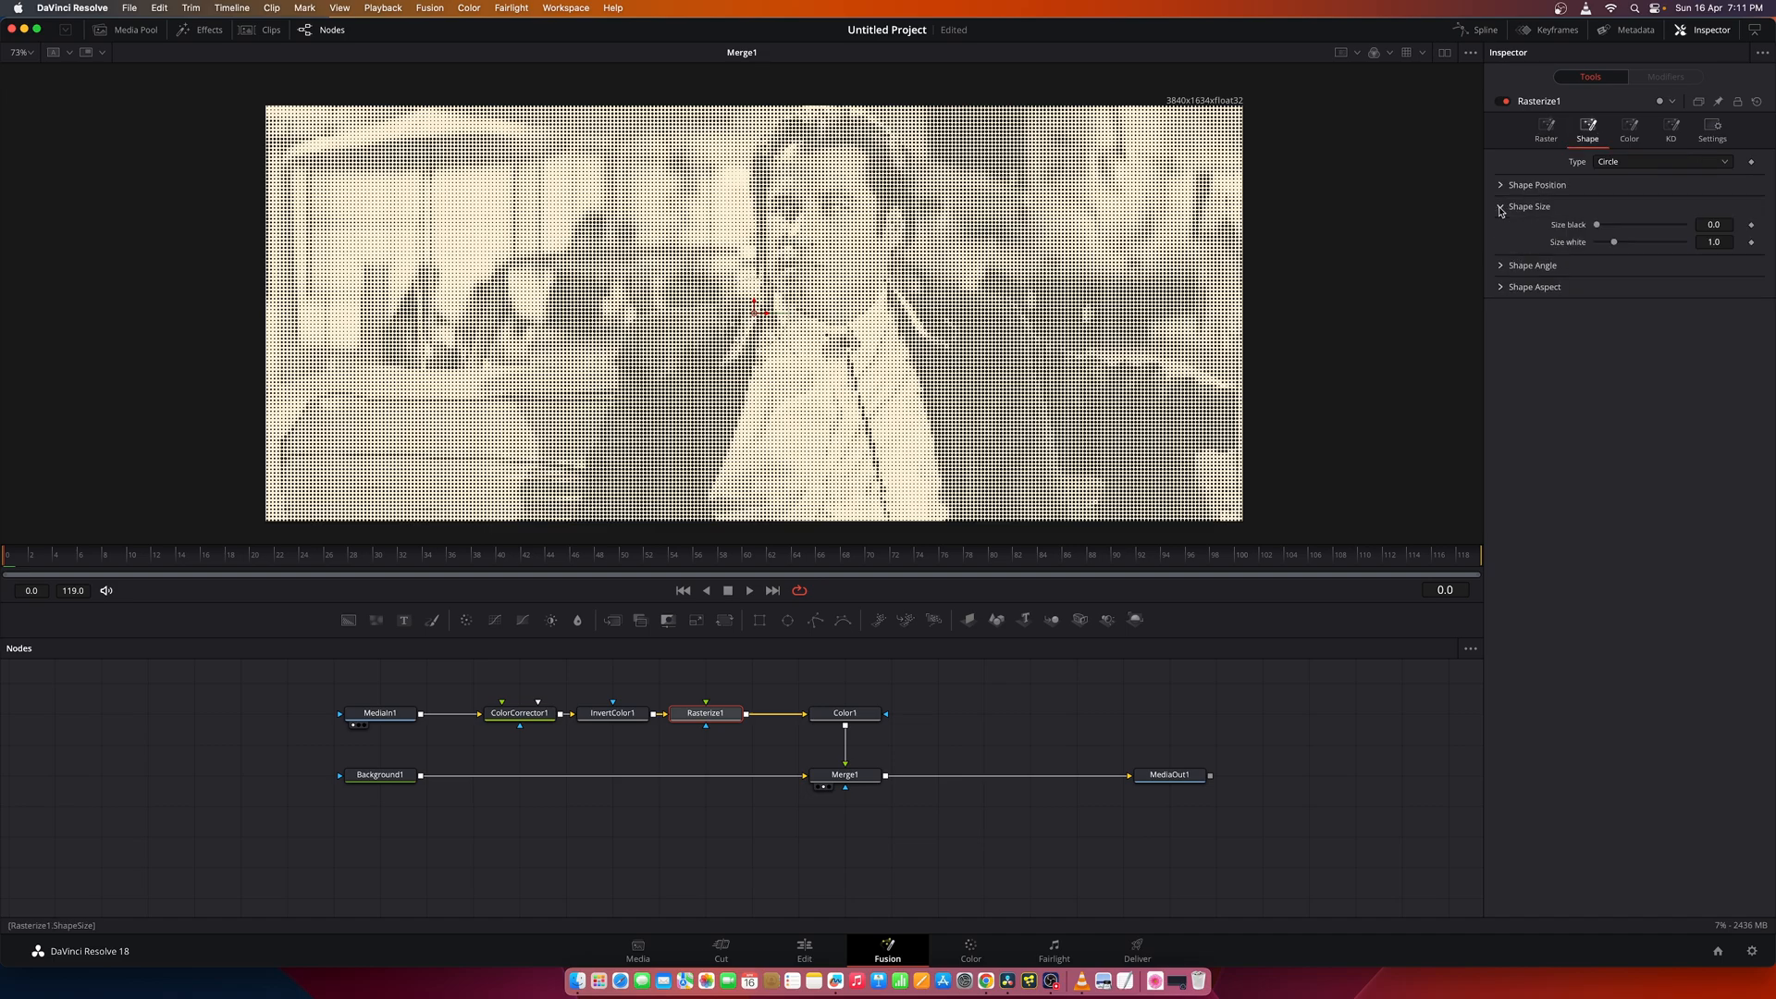
left_click_drag(1596, 224, 1600, 224)
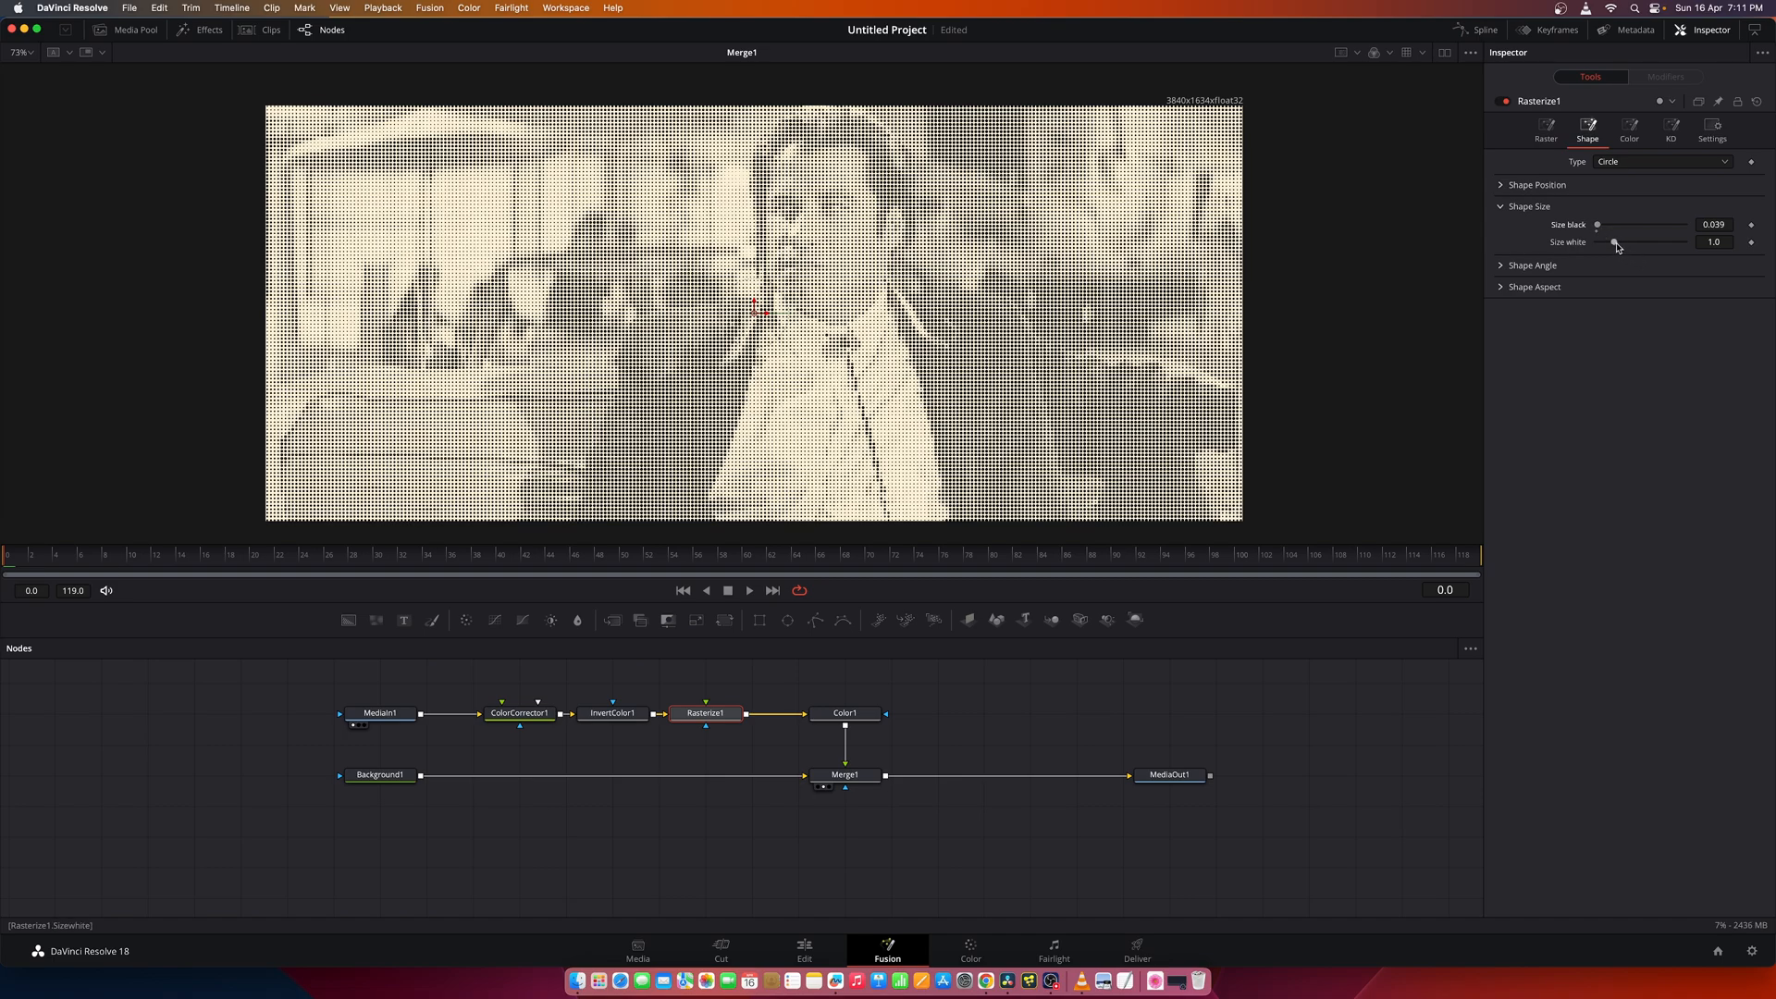
left_click_drag(1615, 241, 1620, 241)
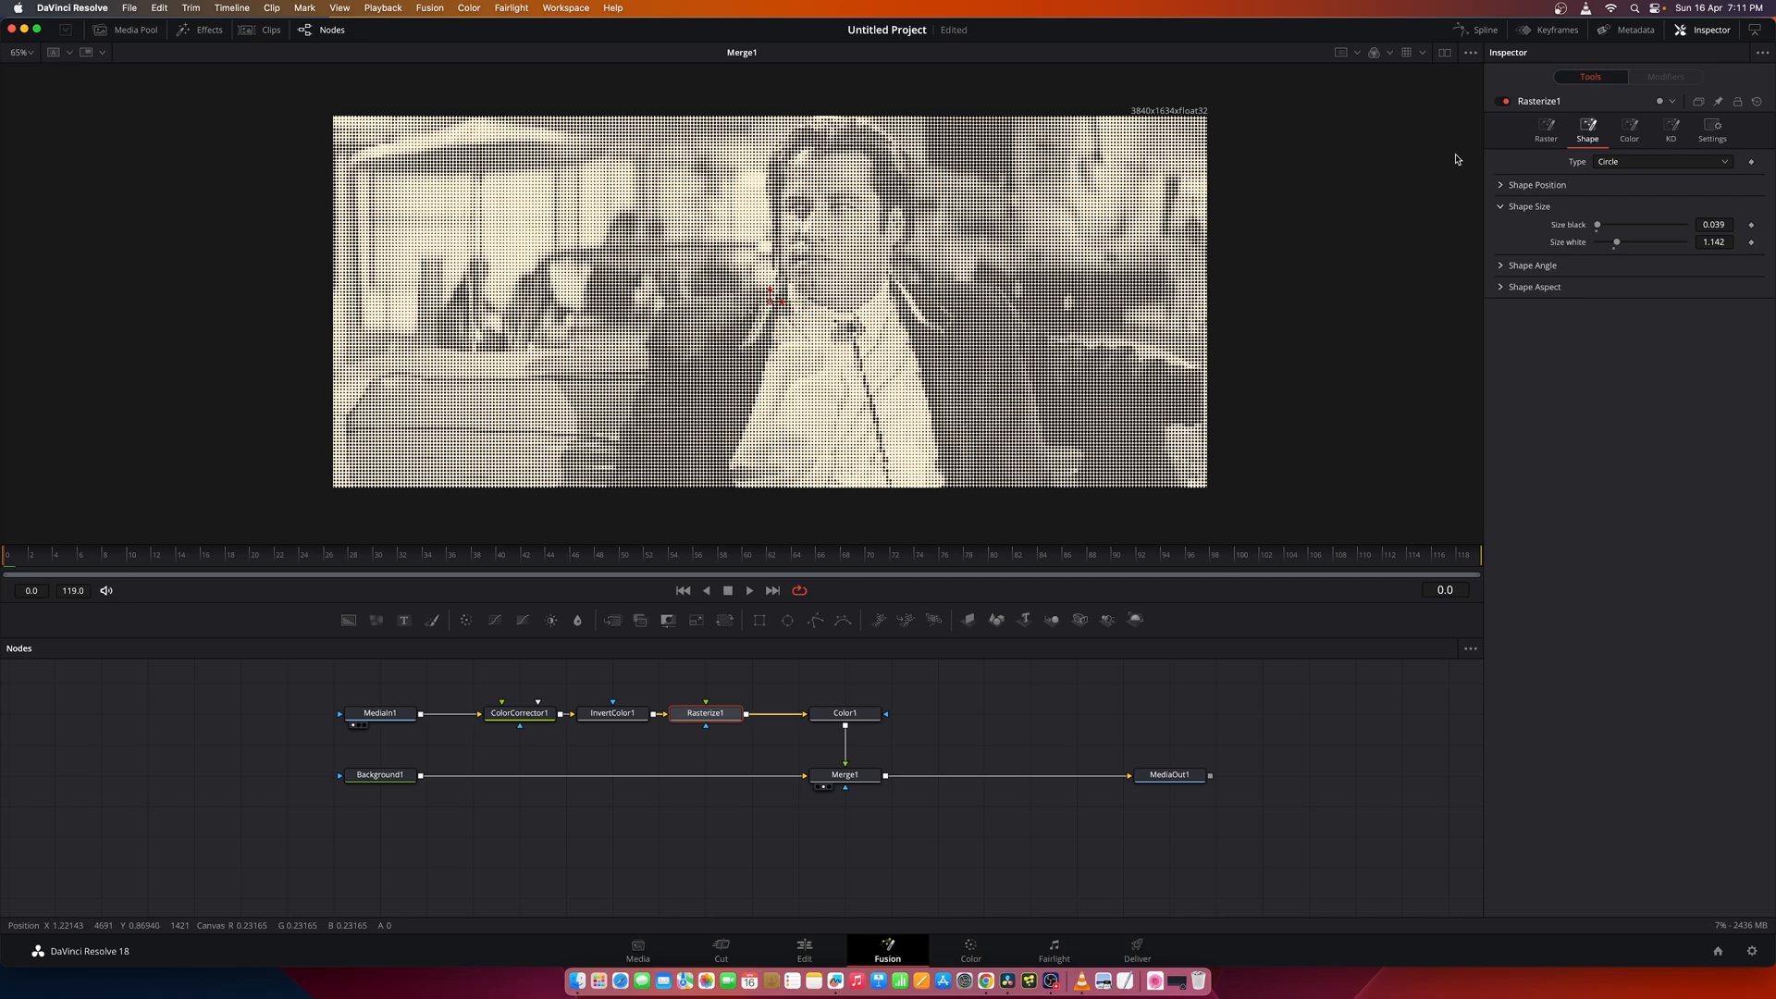
Review the raster grid and shape settings, then move to ColorCorrector1.
left_click(1546, 130)
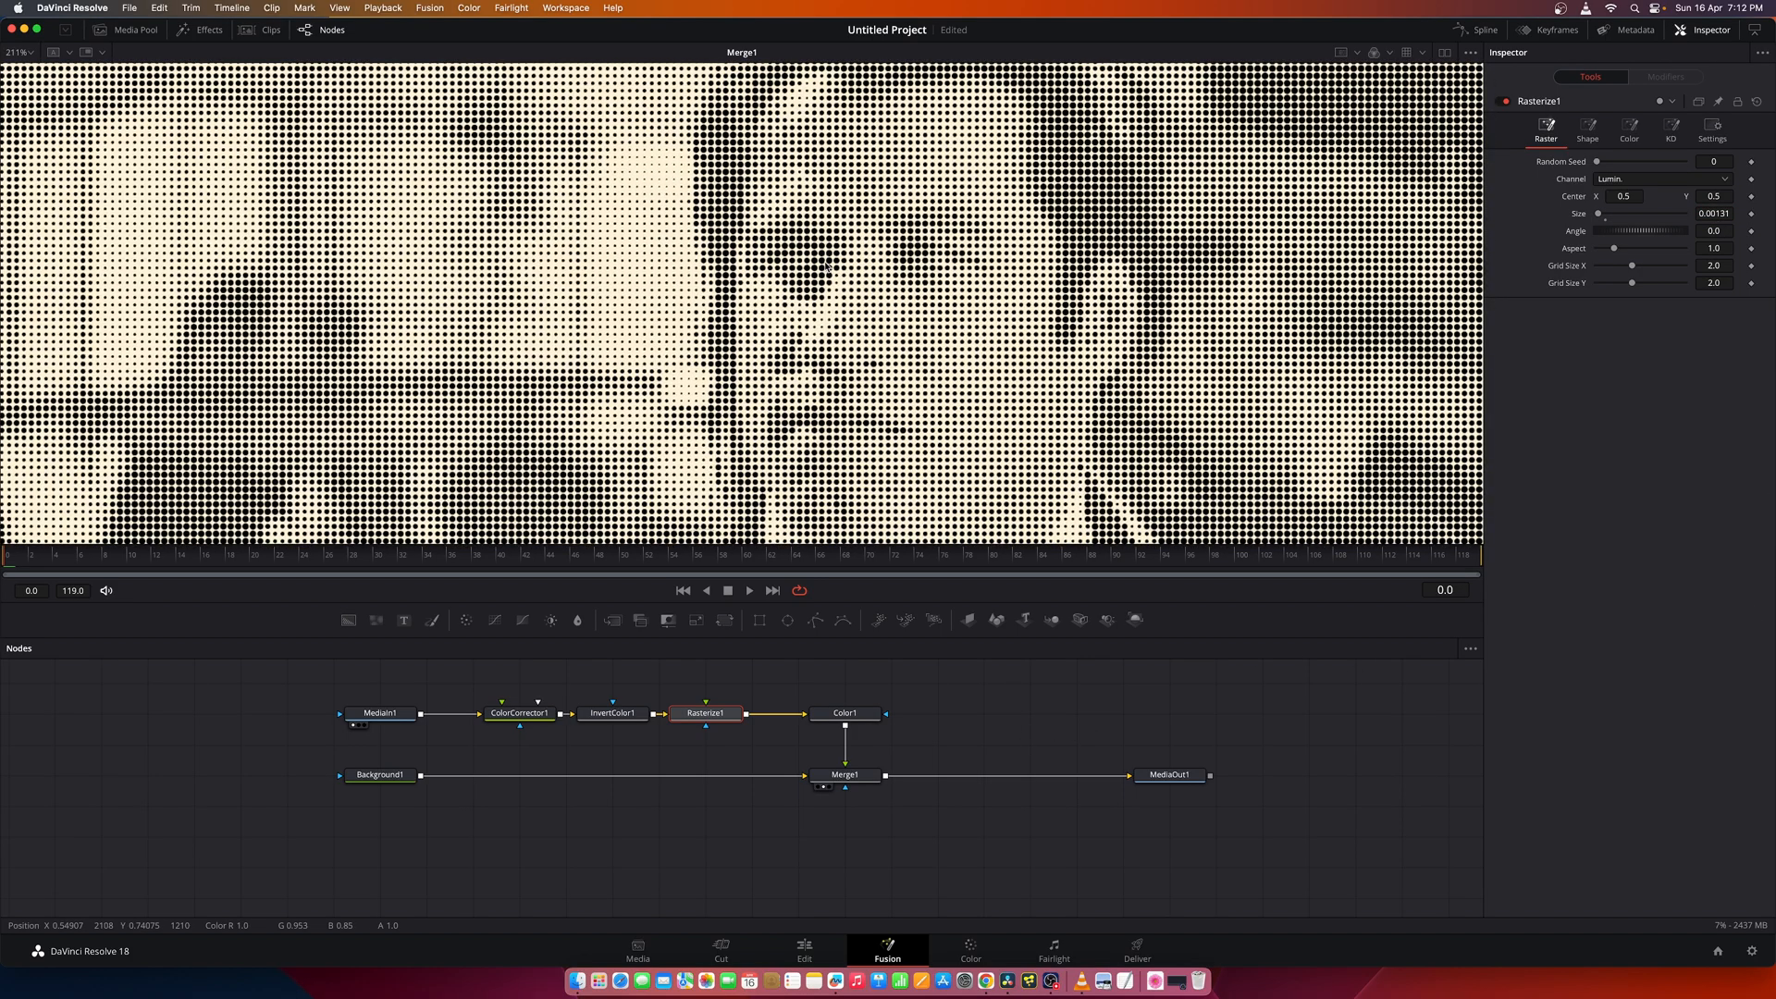
left_click(1586, 131)
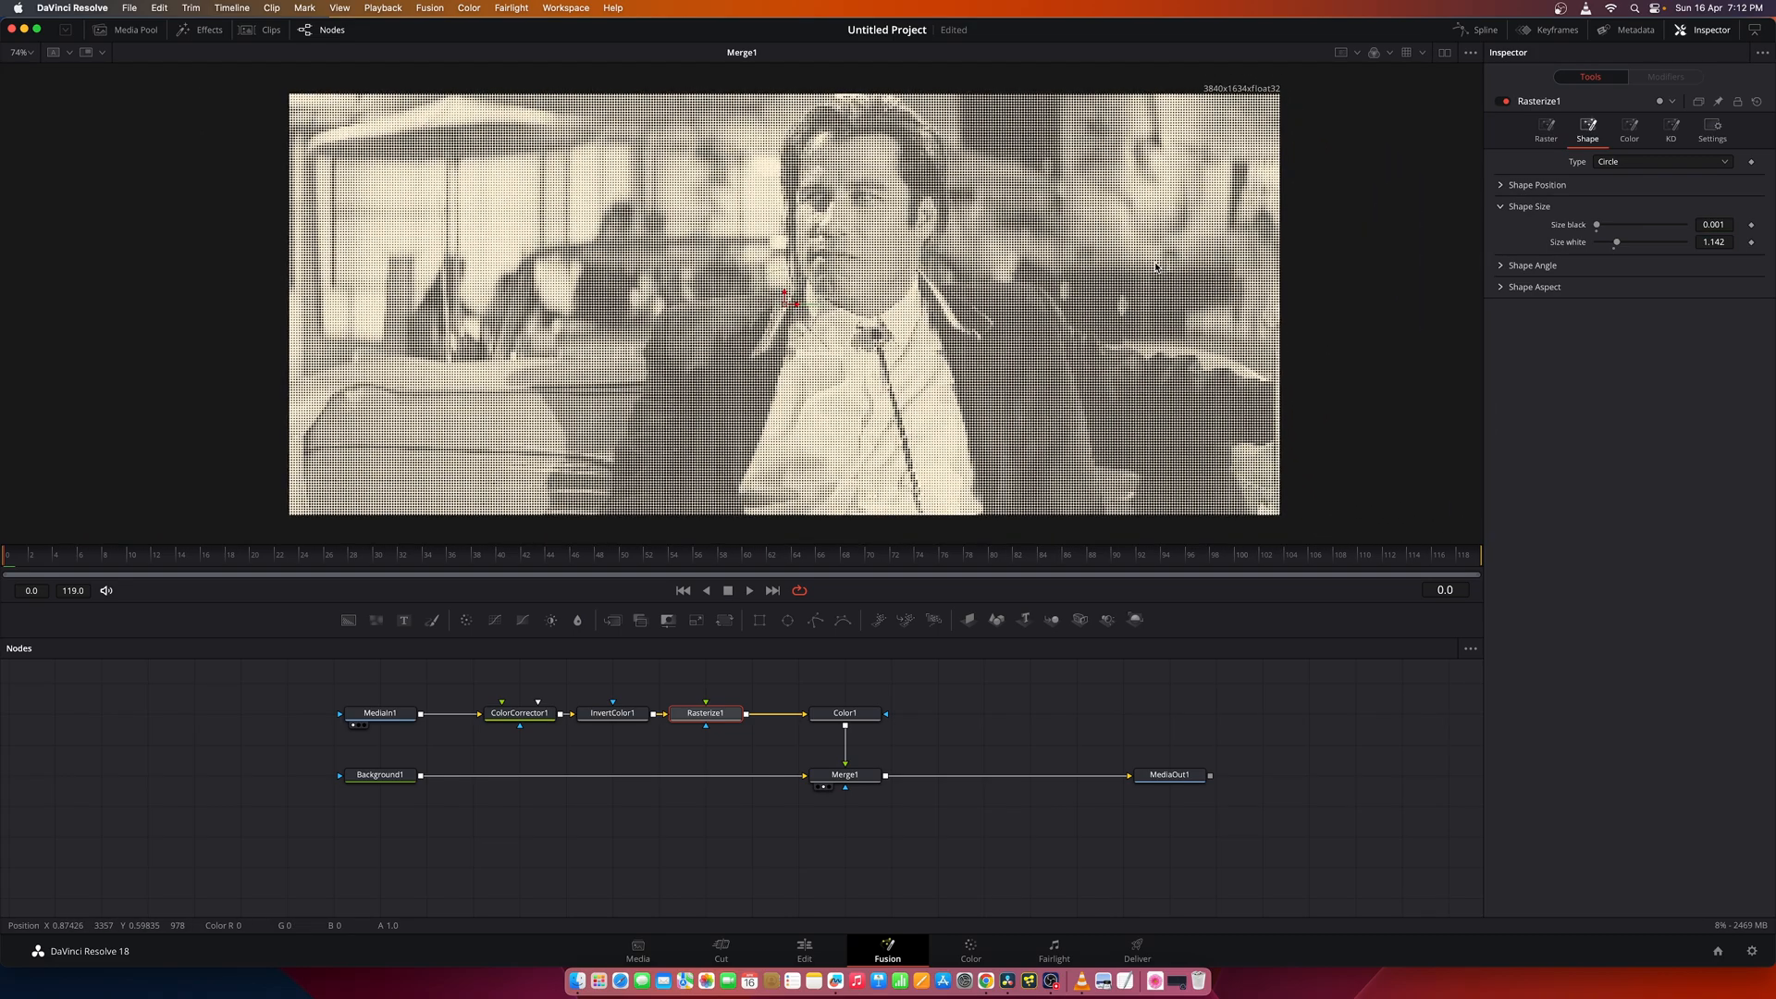
left_click(520, 713)
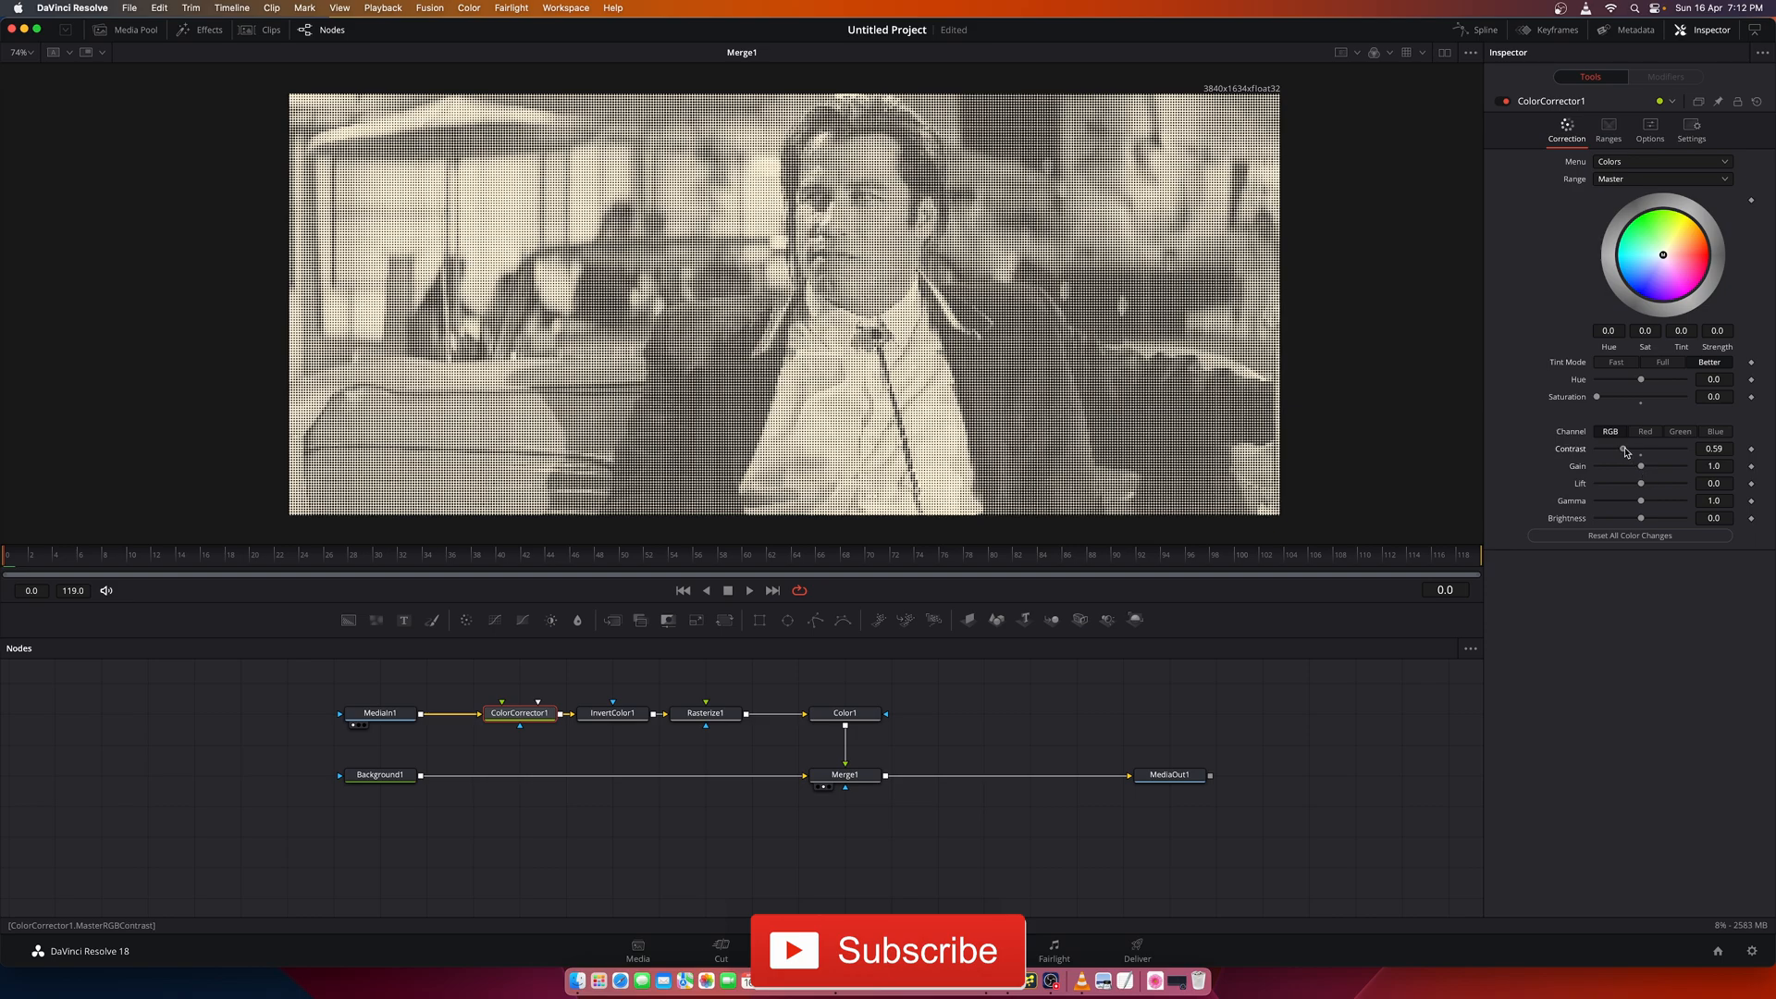
Raise ColorCorrector1 contrast to 0.8 and Rasterize1's white dot size to 1.22.
left_click_drag(1622, 449, 1631, 449)
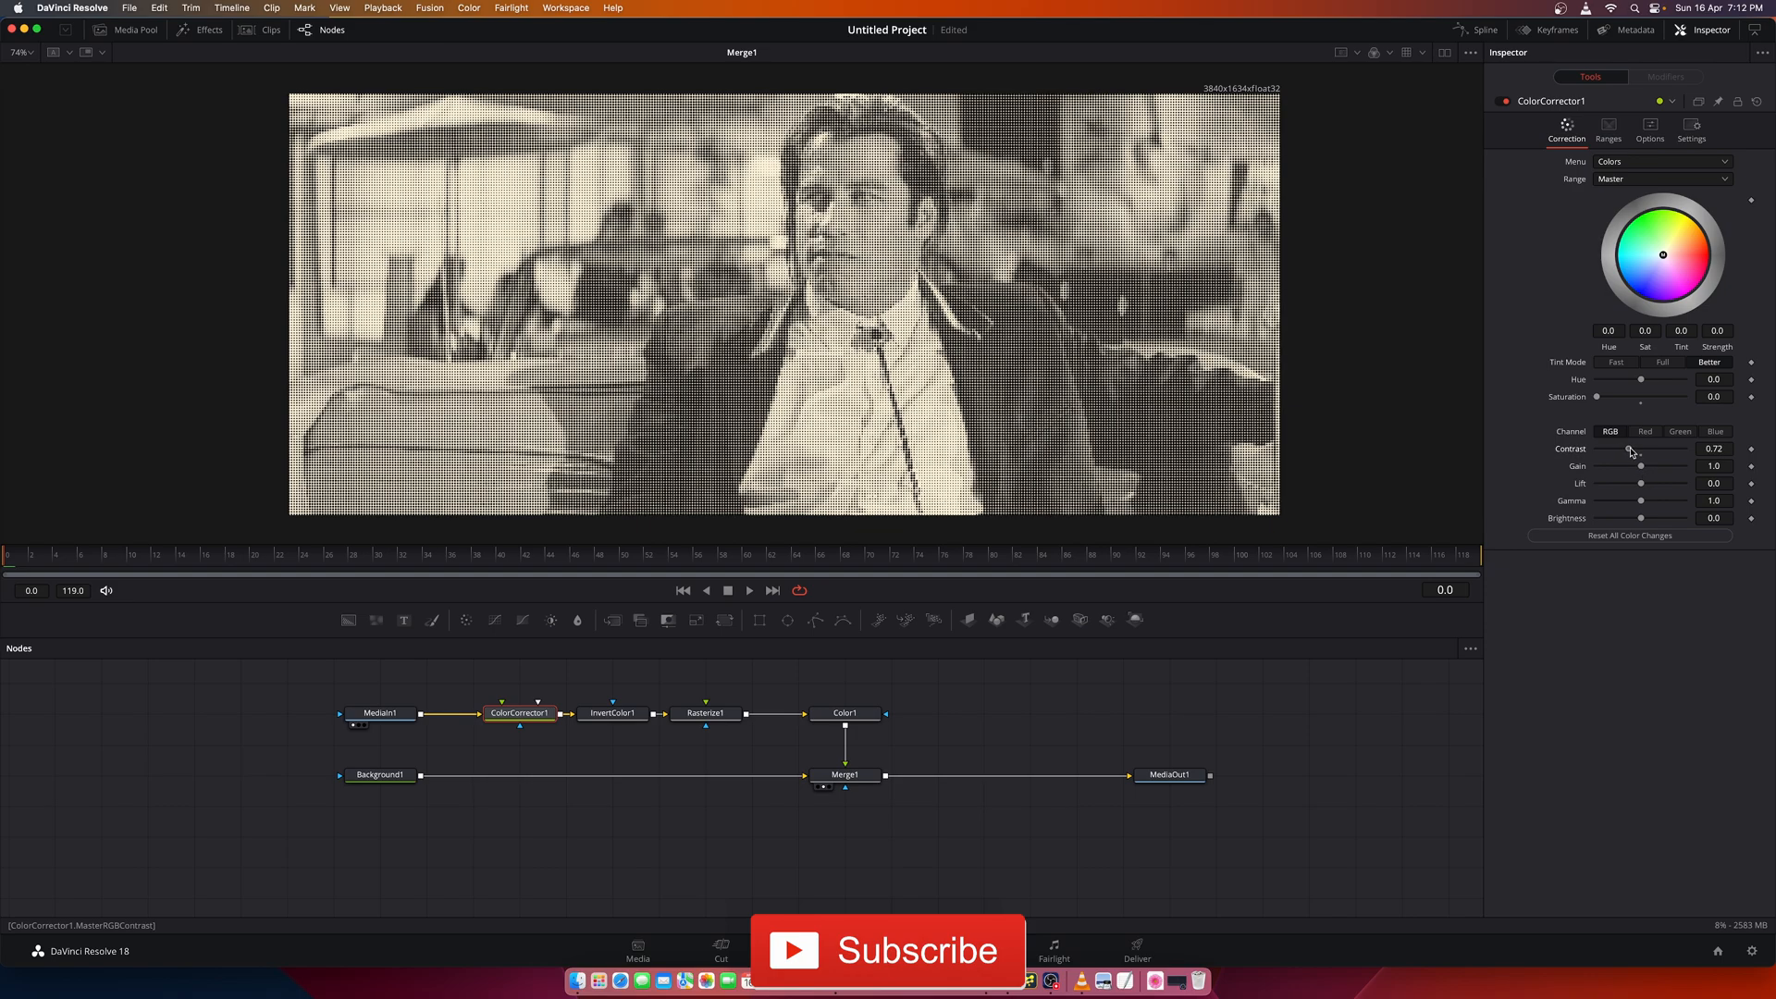
left_click_drag(1640, 448, 1645, 447)
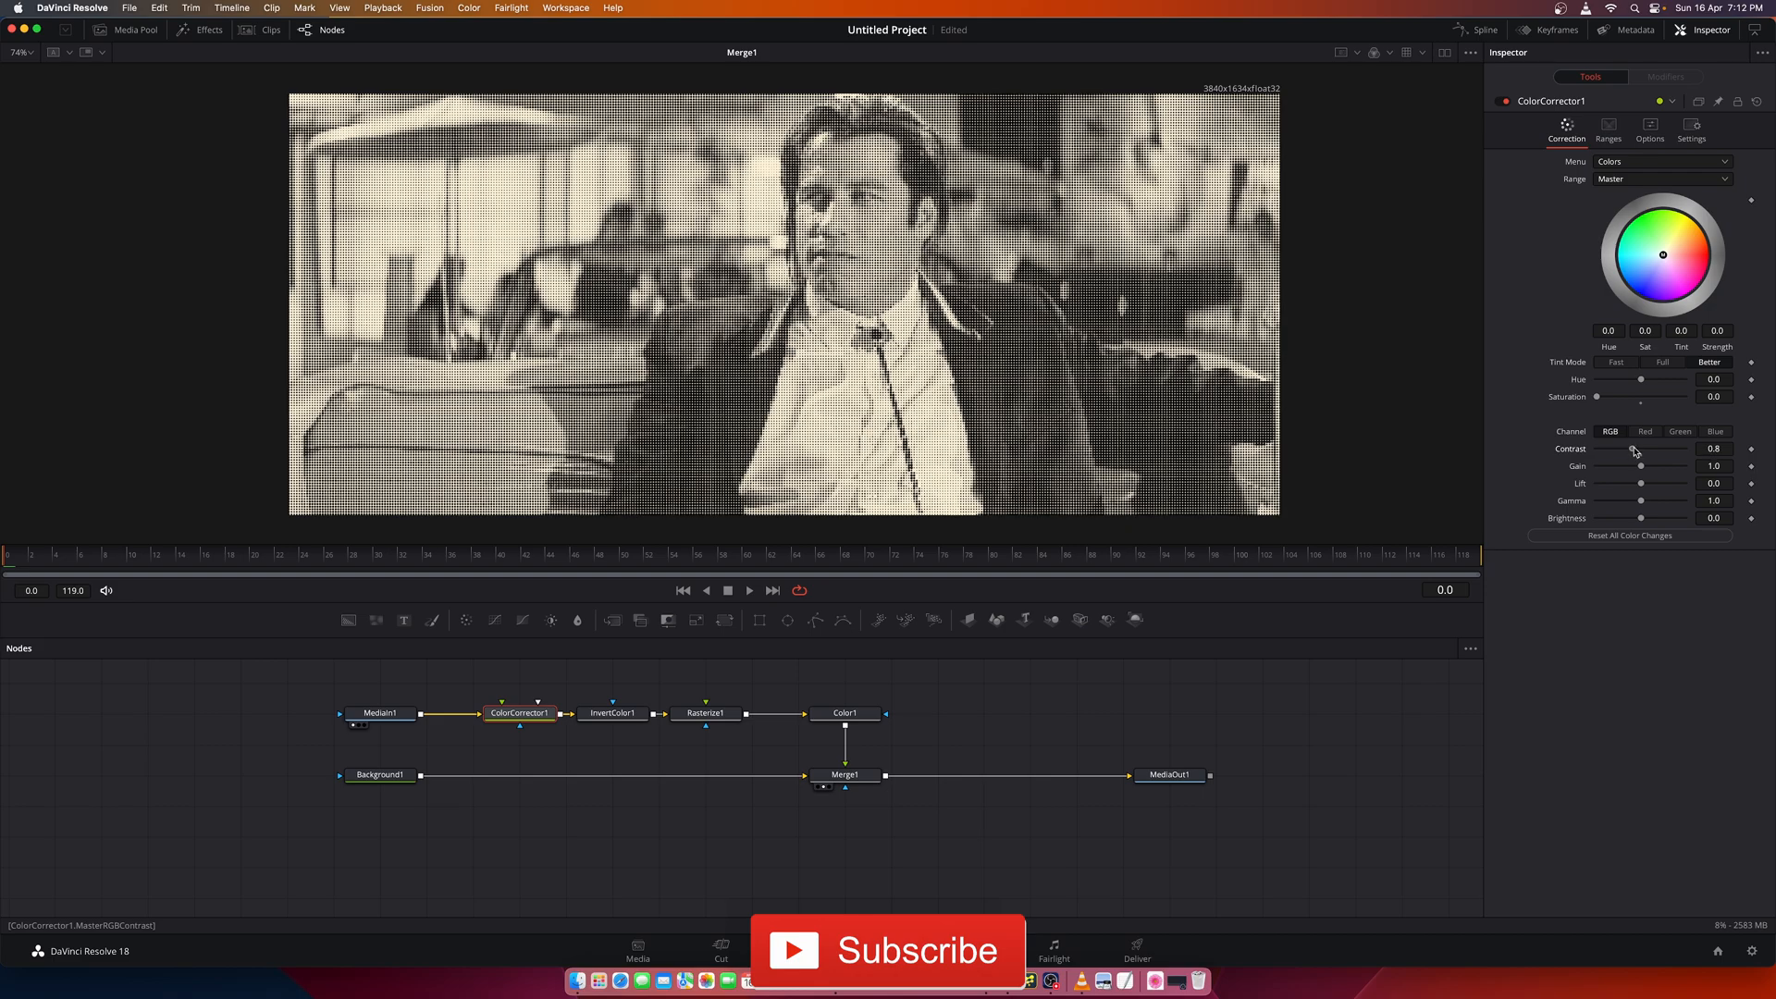
left_click(706, 714)
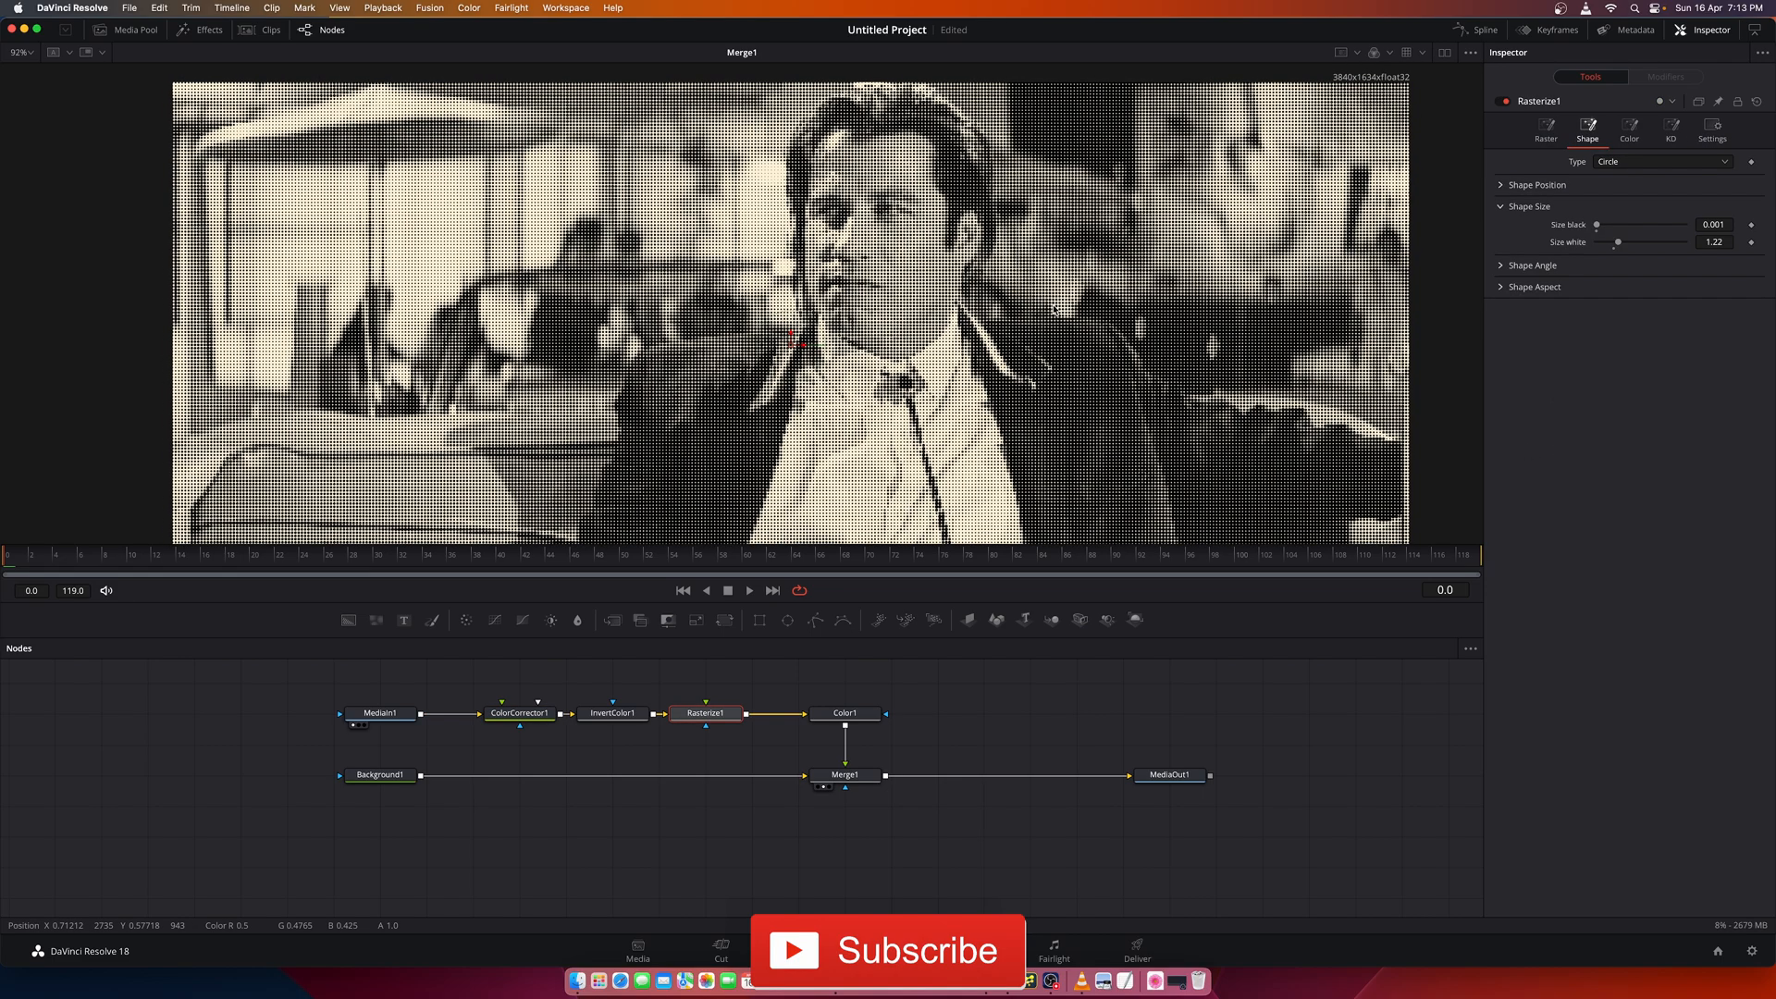
left_click(845, 774)
type("blur")
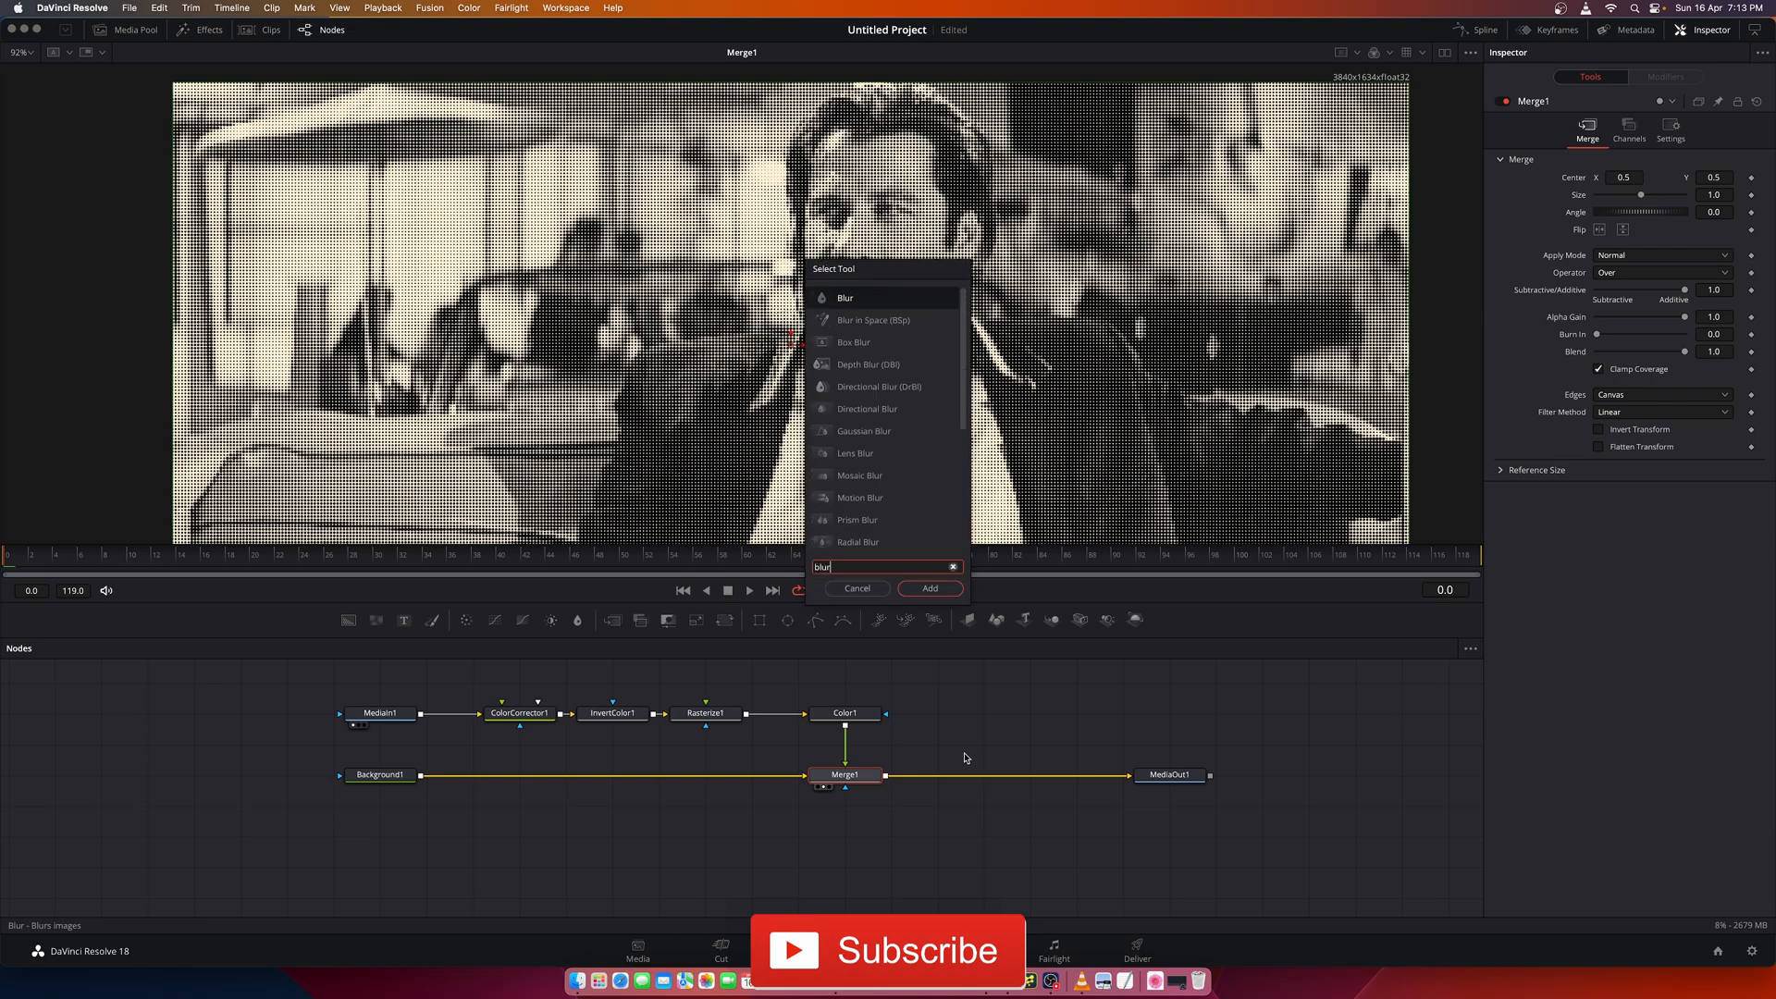
Add a Blur node after Merge1 with size 0.1 and the Gaussian filter.
left_click(930, 588)
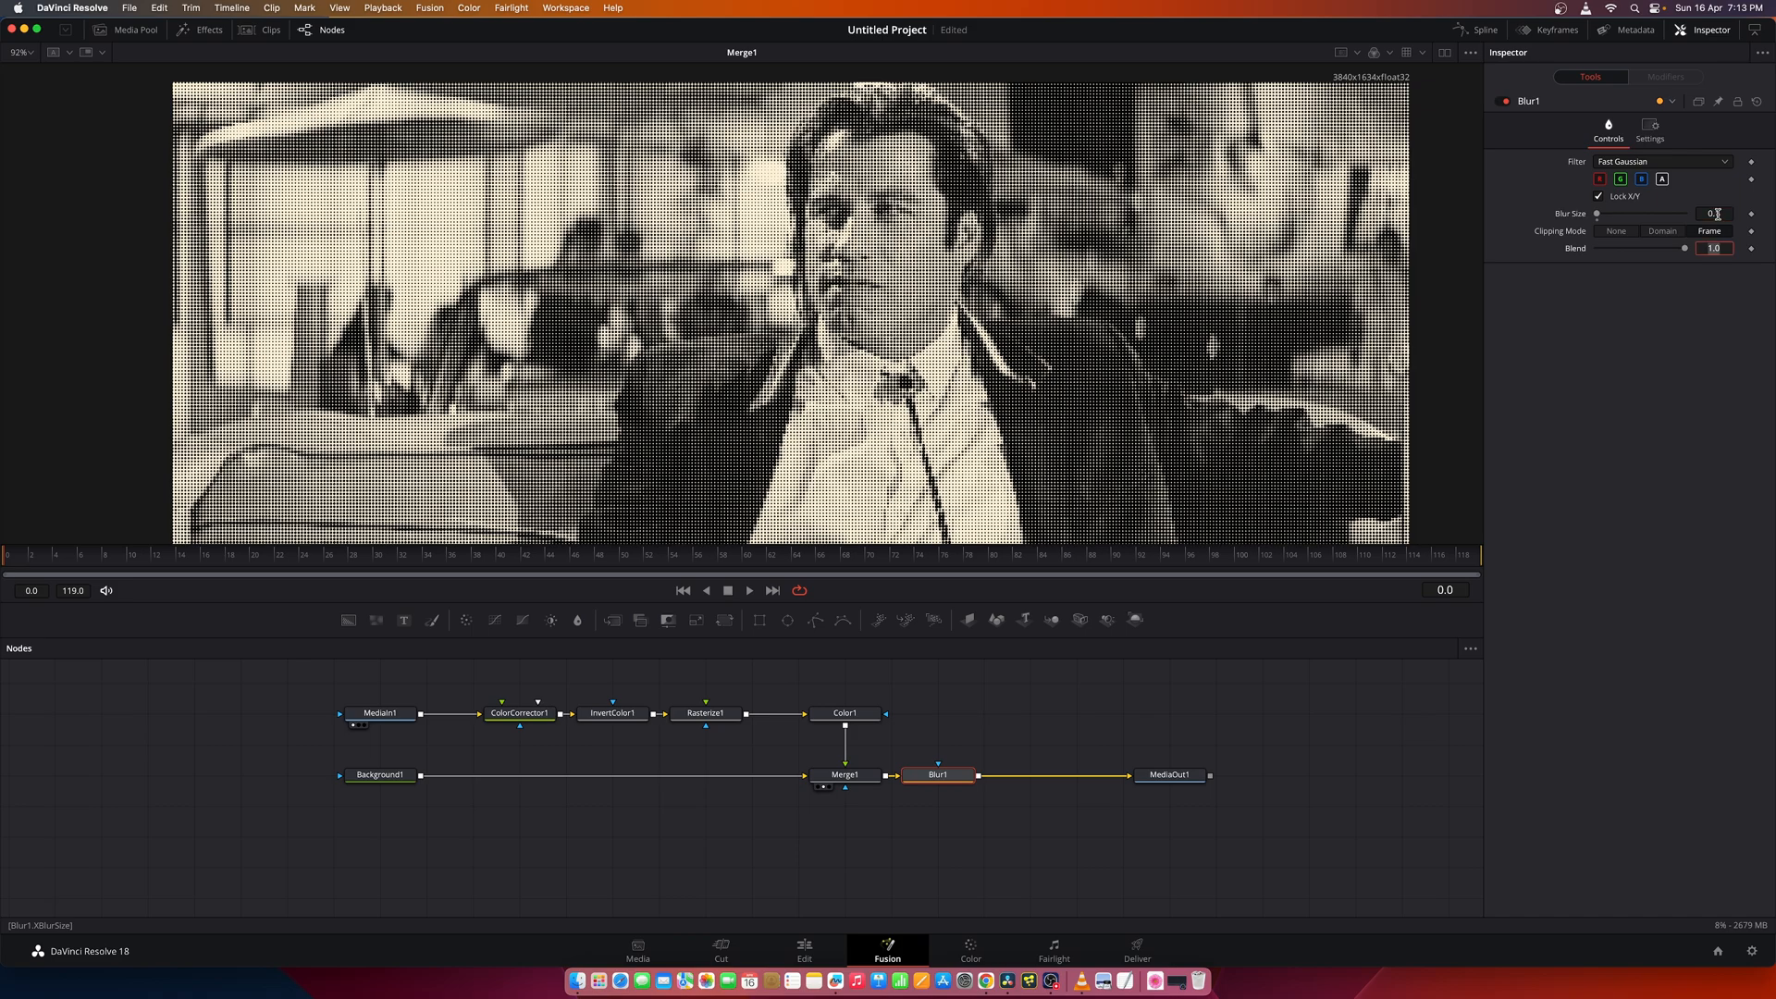
left_click(1658, 161)
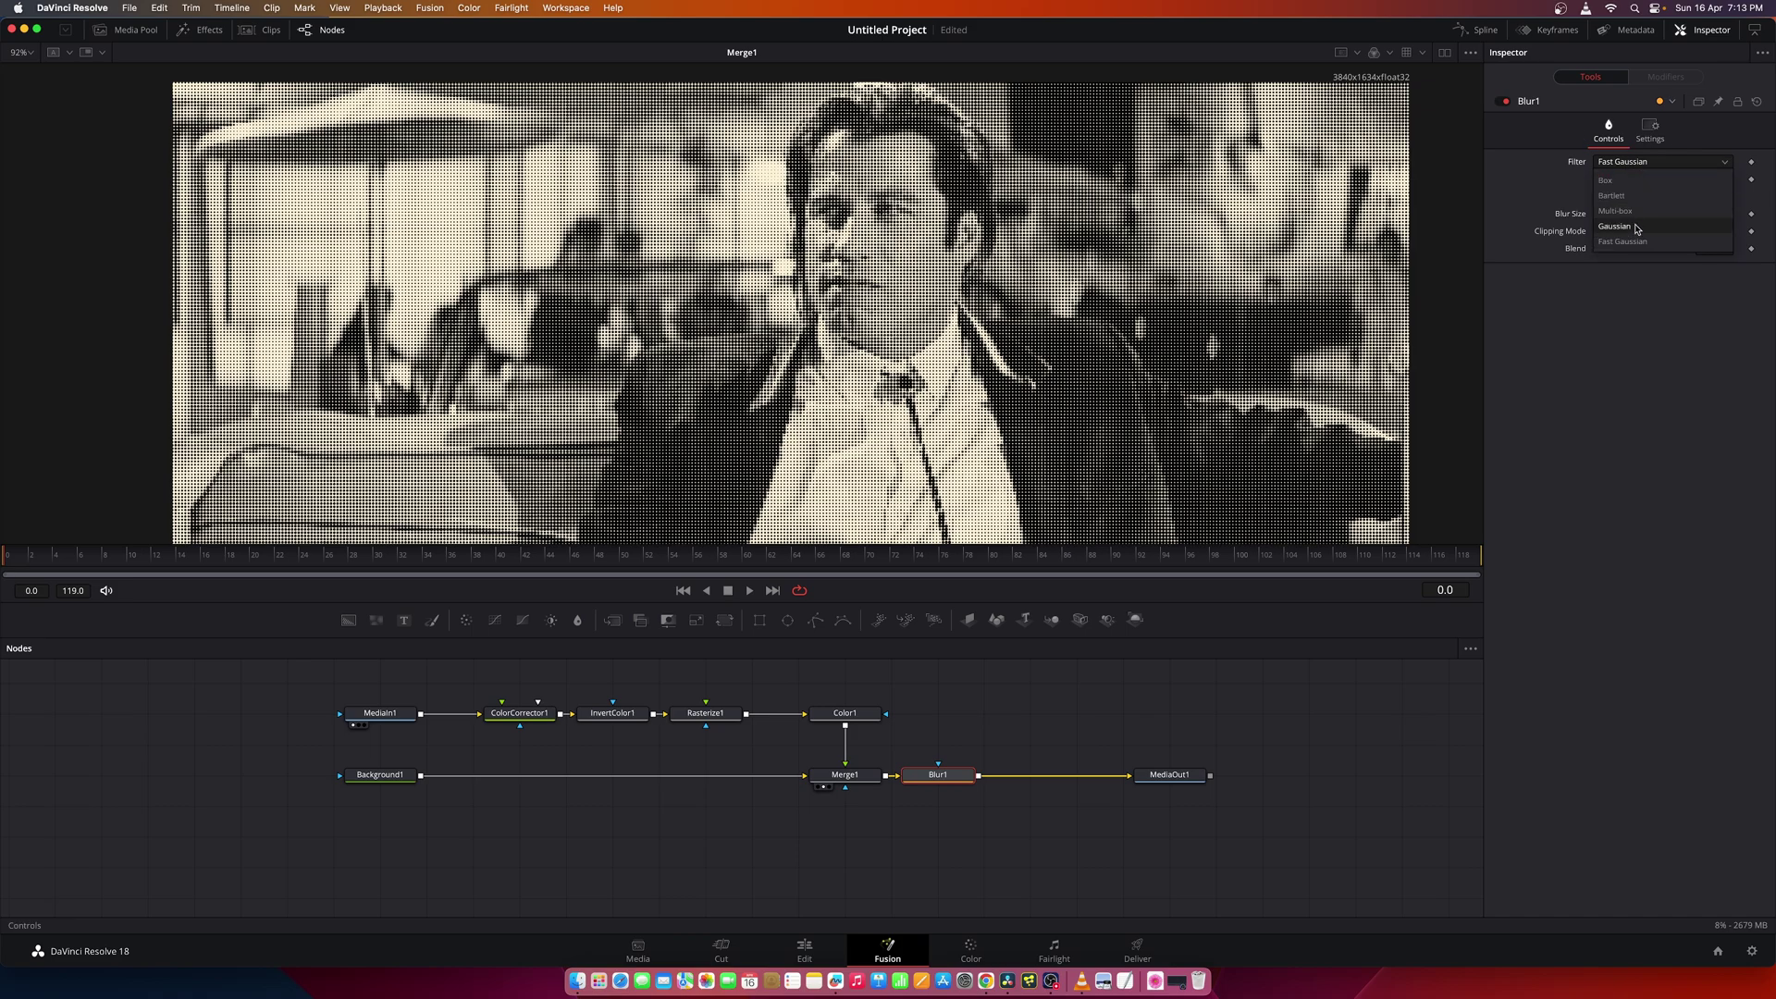
left_click(1614, 225)
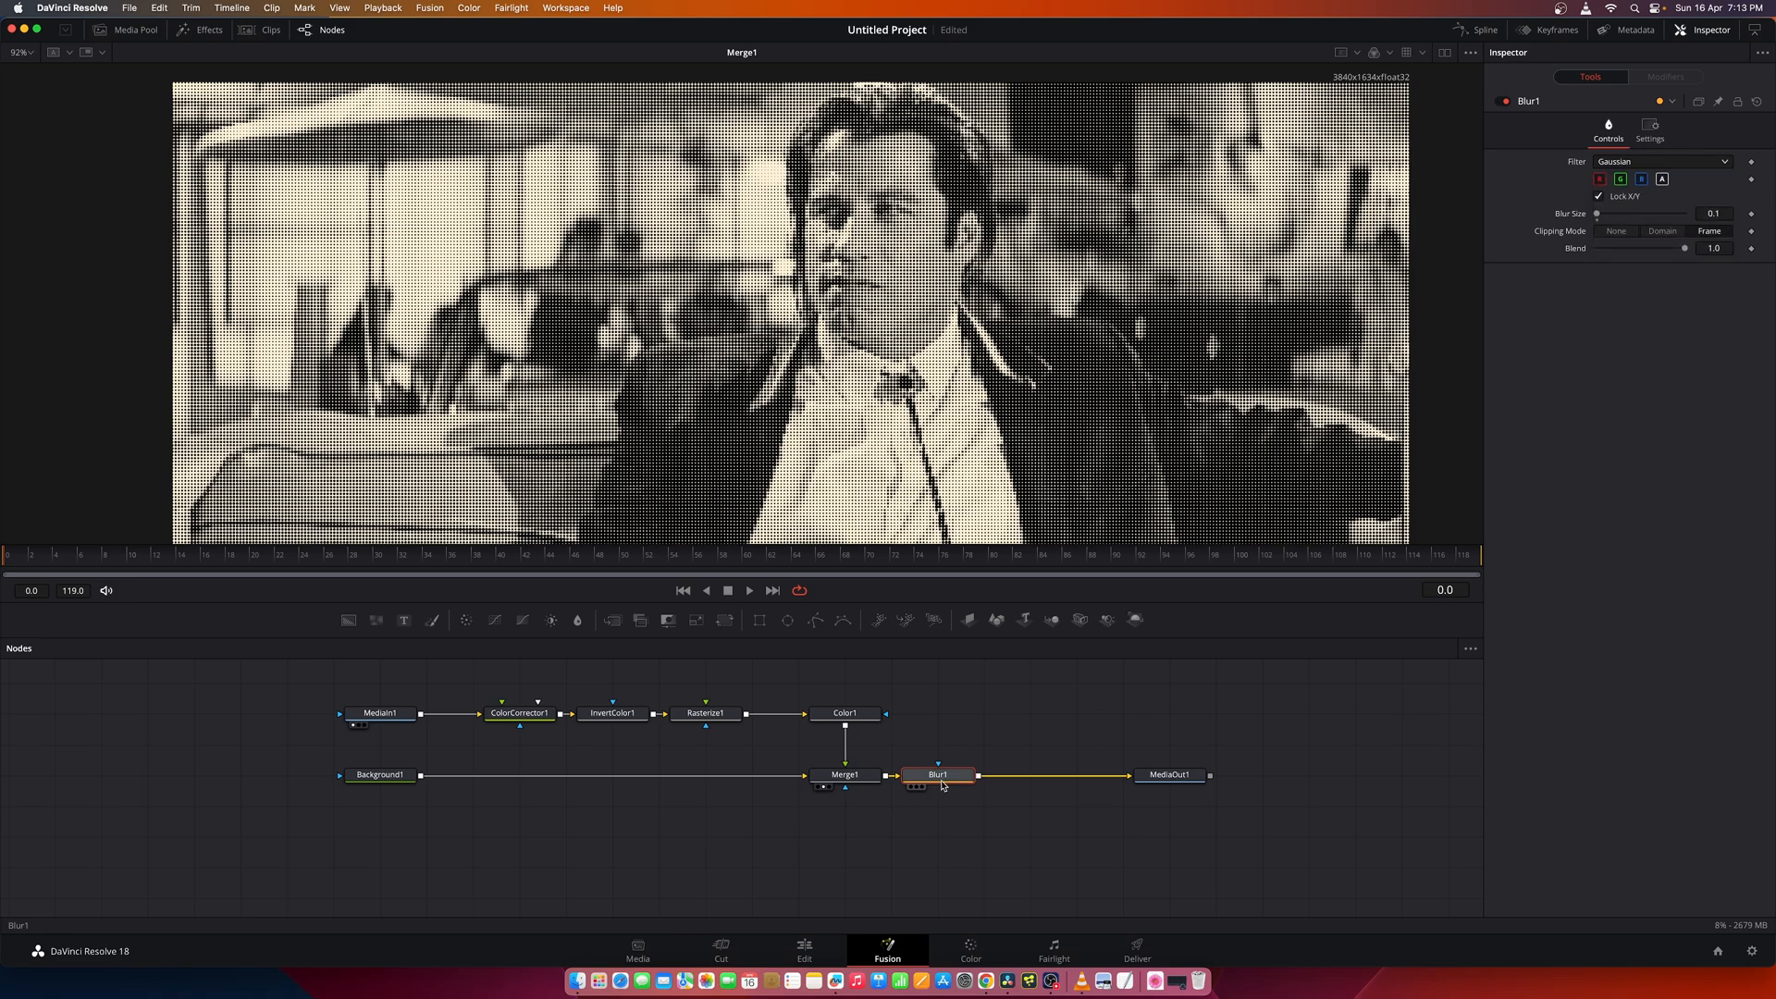
Add an XfChroma Fuse node after Blur1 and start editing its Size value.
type("xfchro")
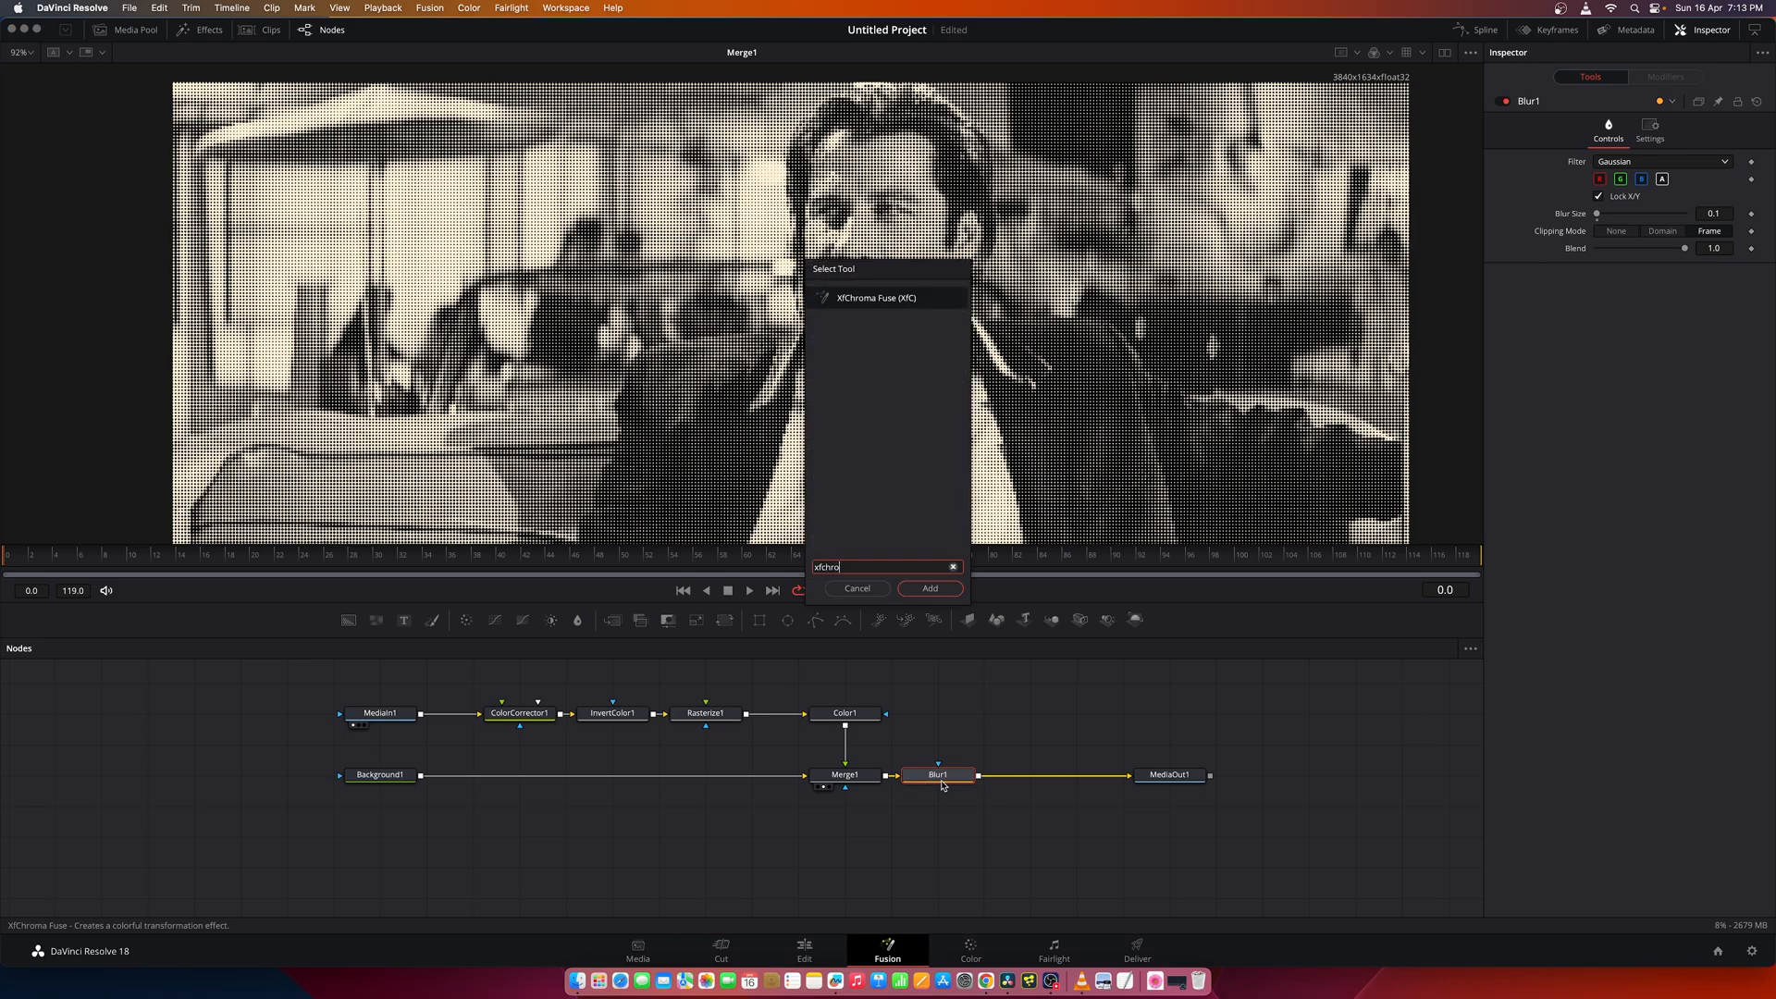
left_click(929, 589)
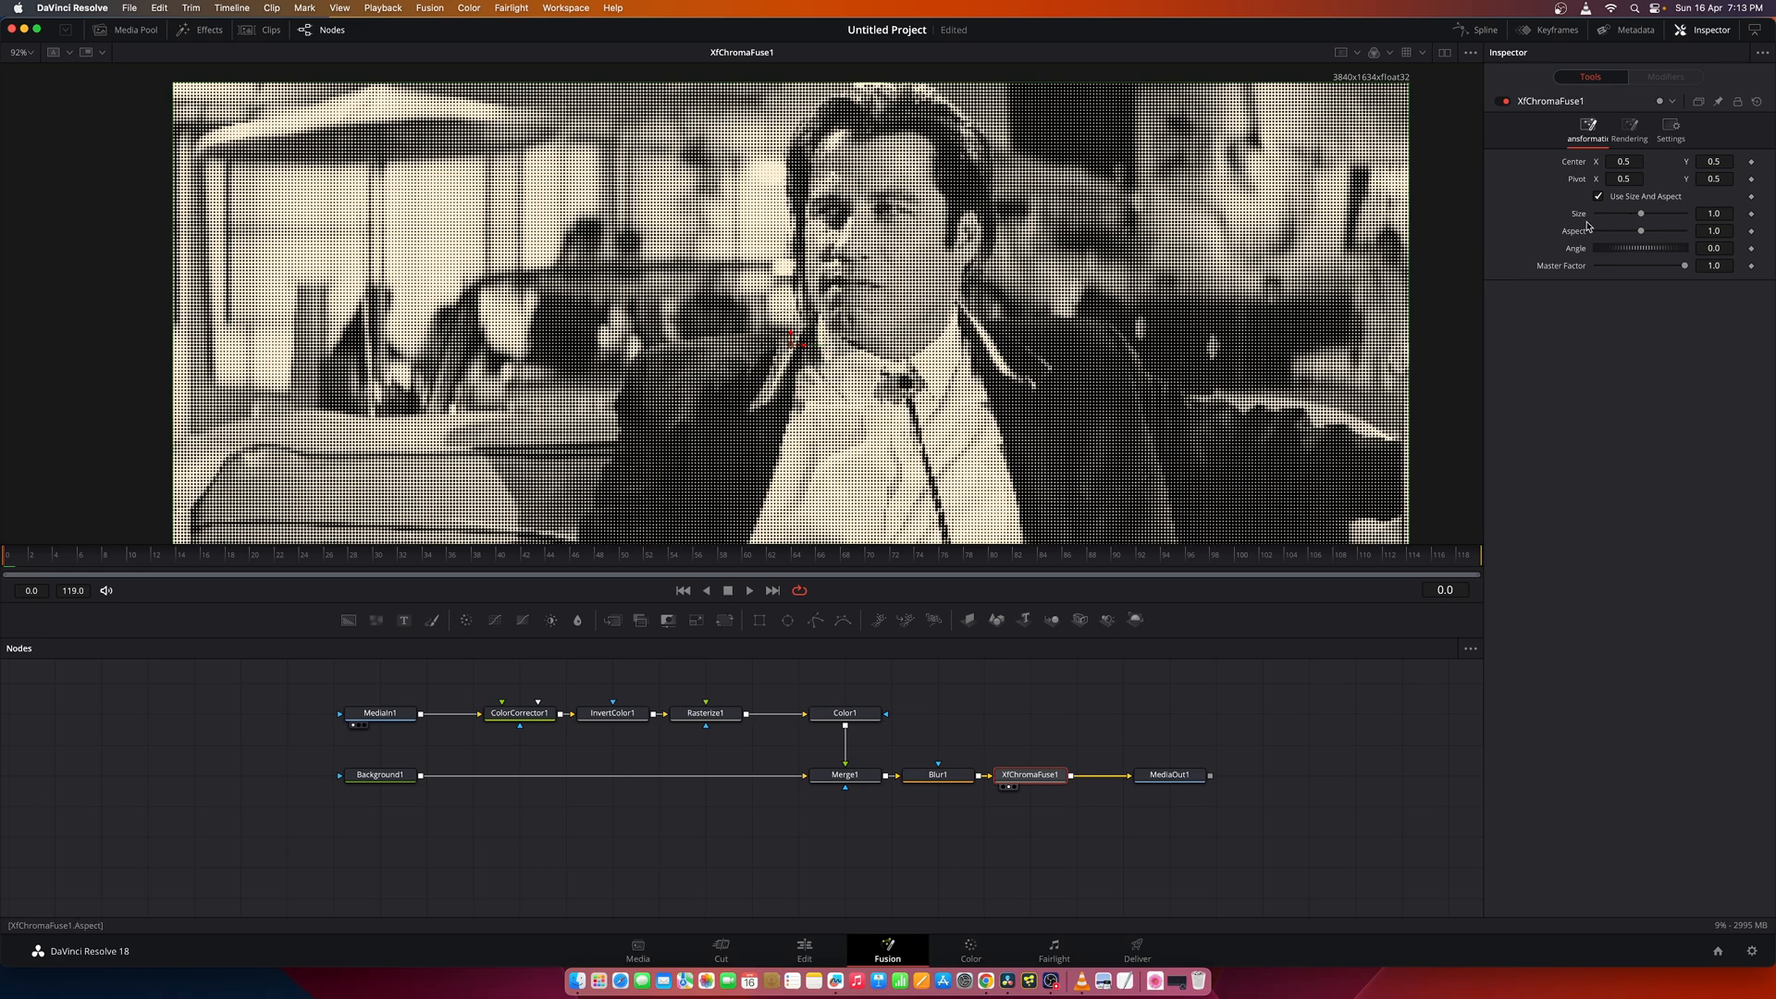
left_click(1713, 214)
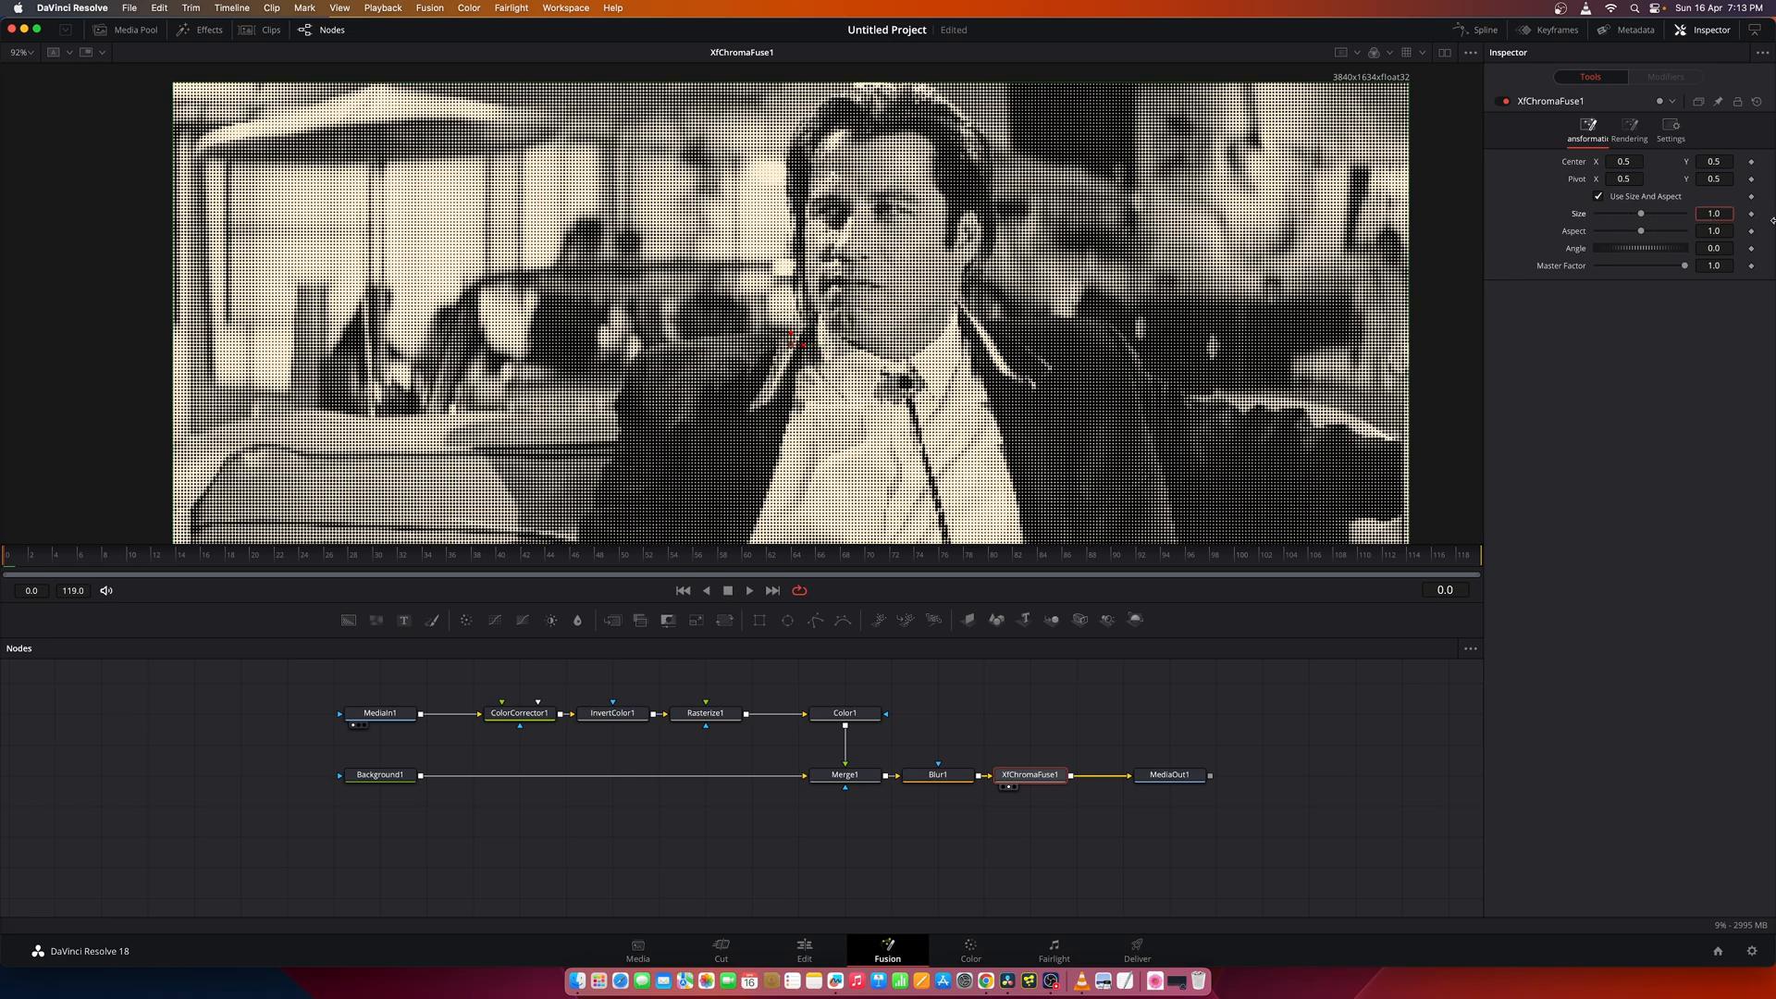